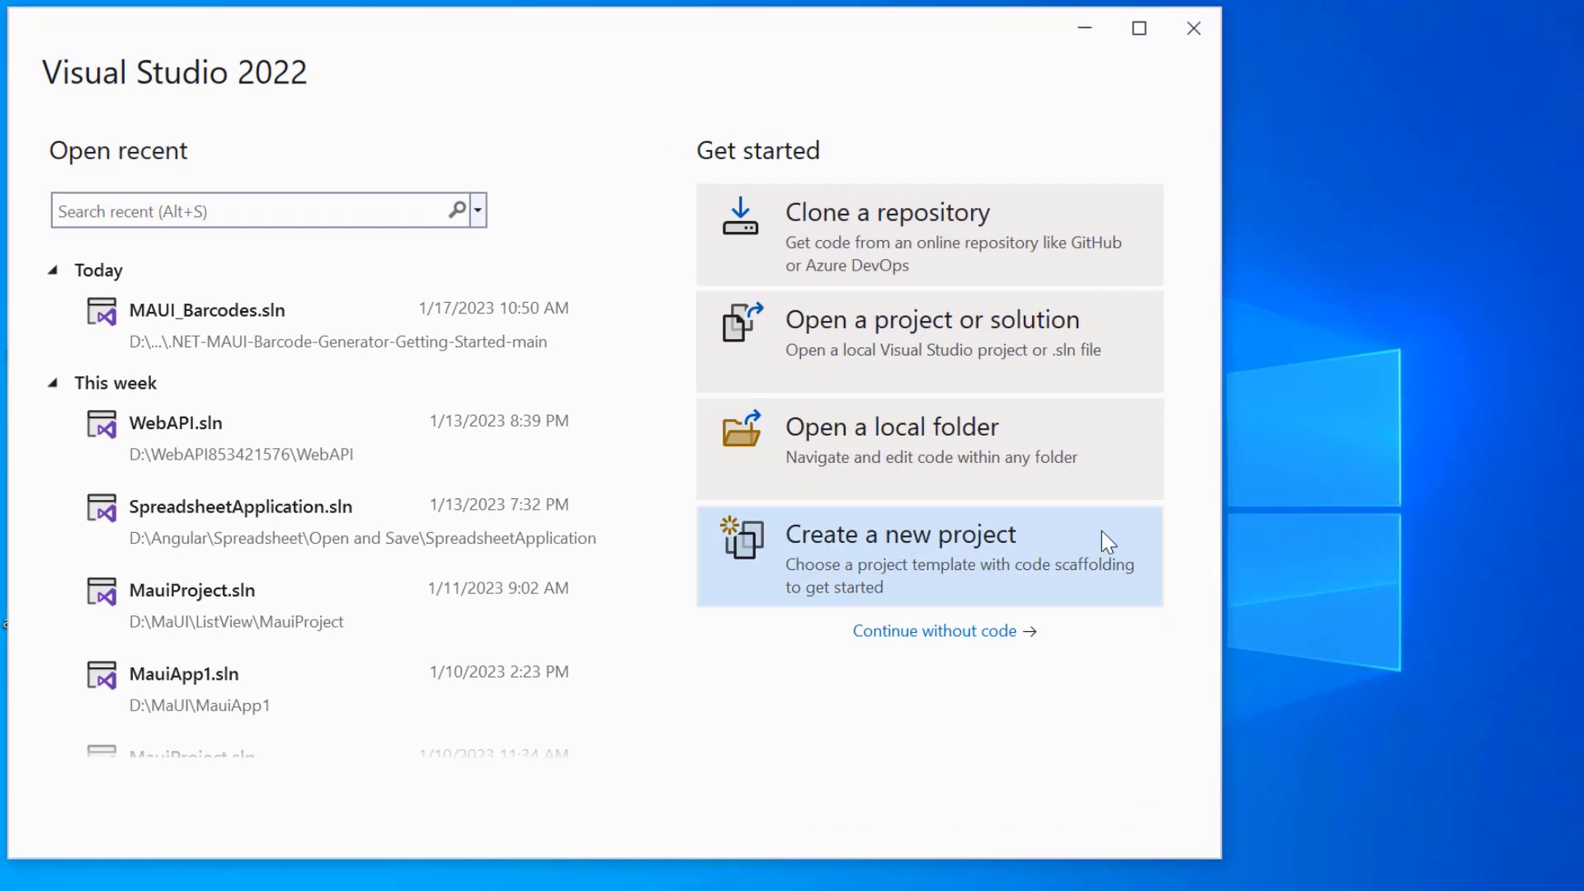
- Create a .NET MAUI App project named MauiProject targeting .NET 7.0
left_click(899, 534)
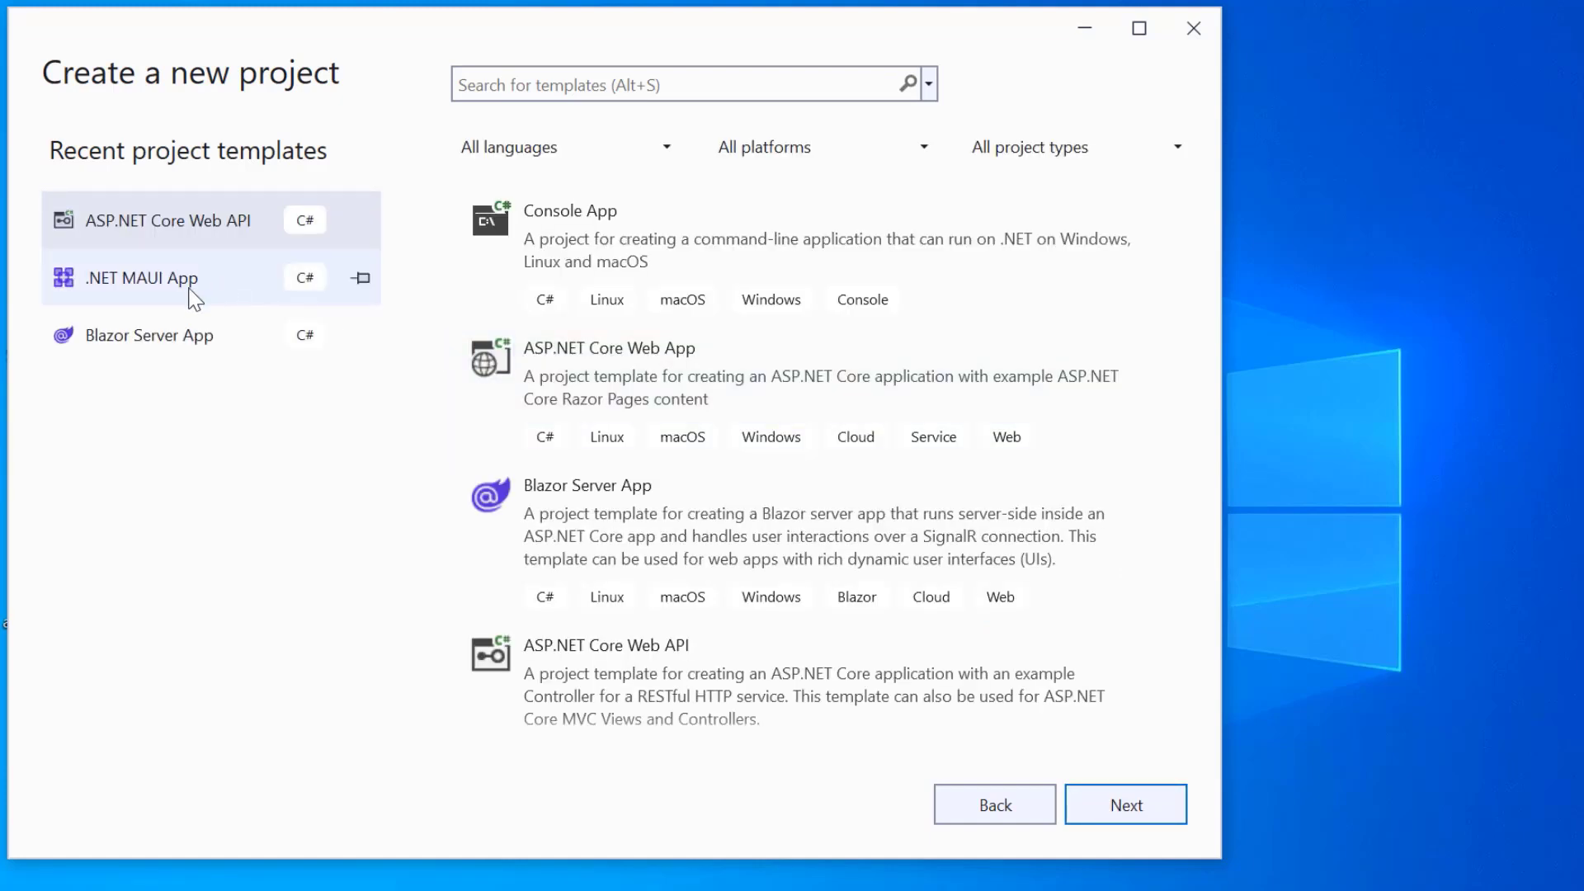
left_click(141, 278)
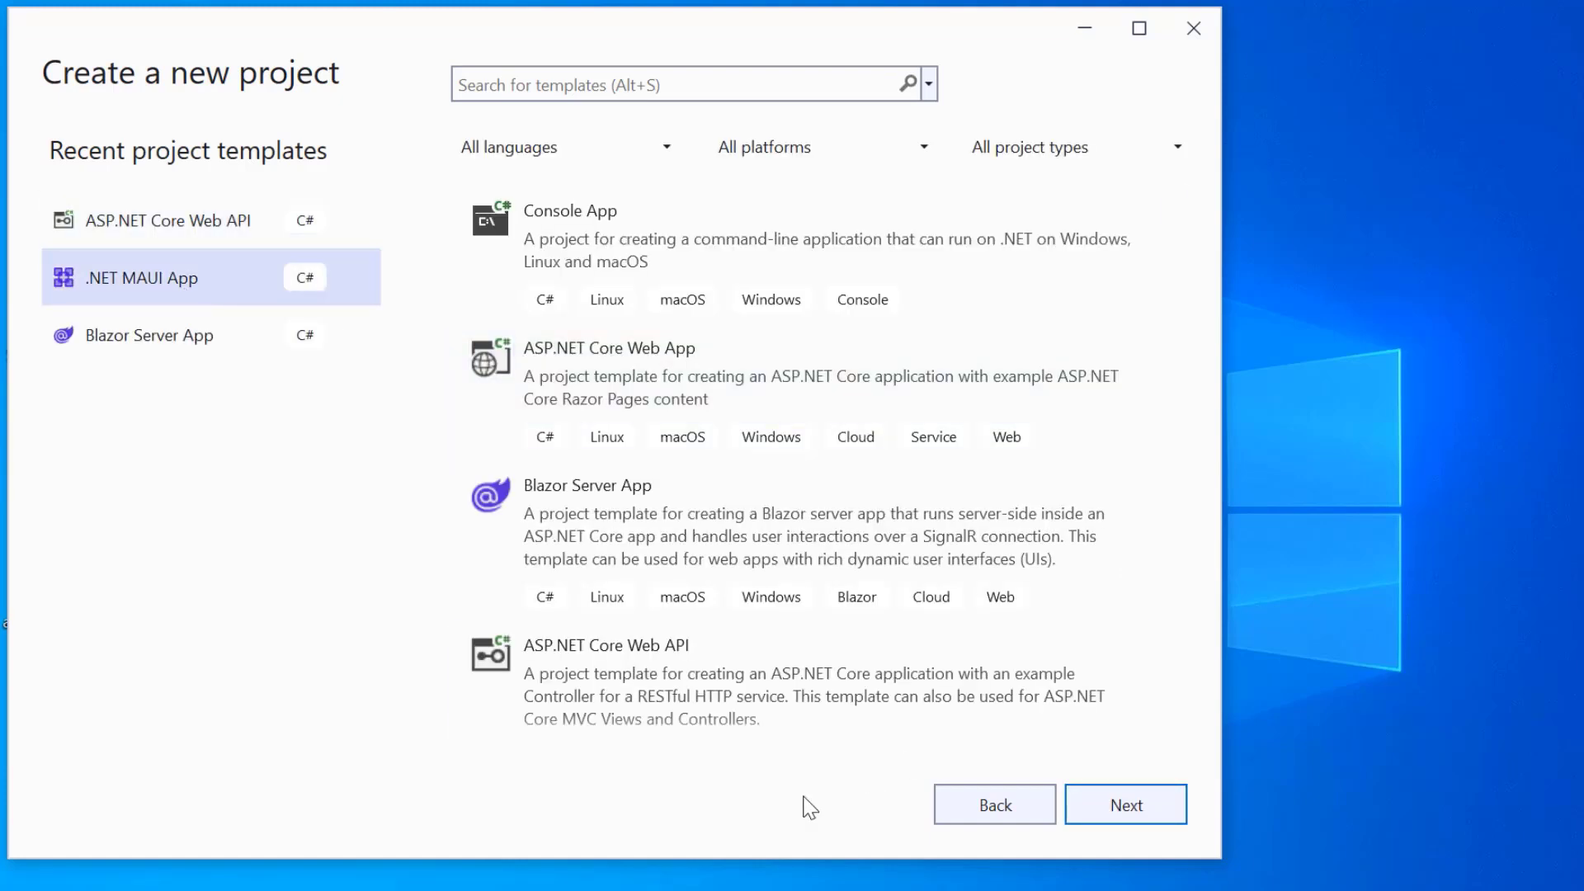
left_click(1124, 804)
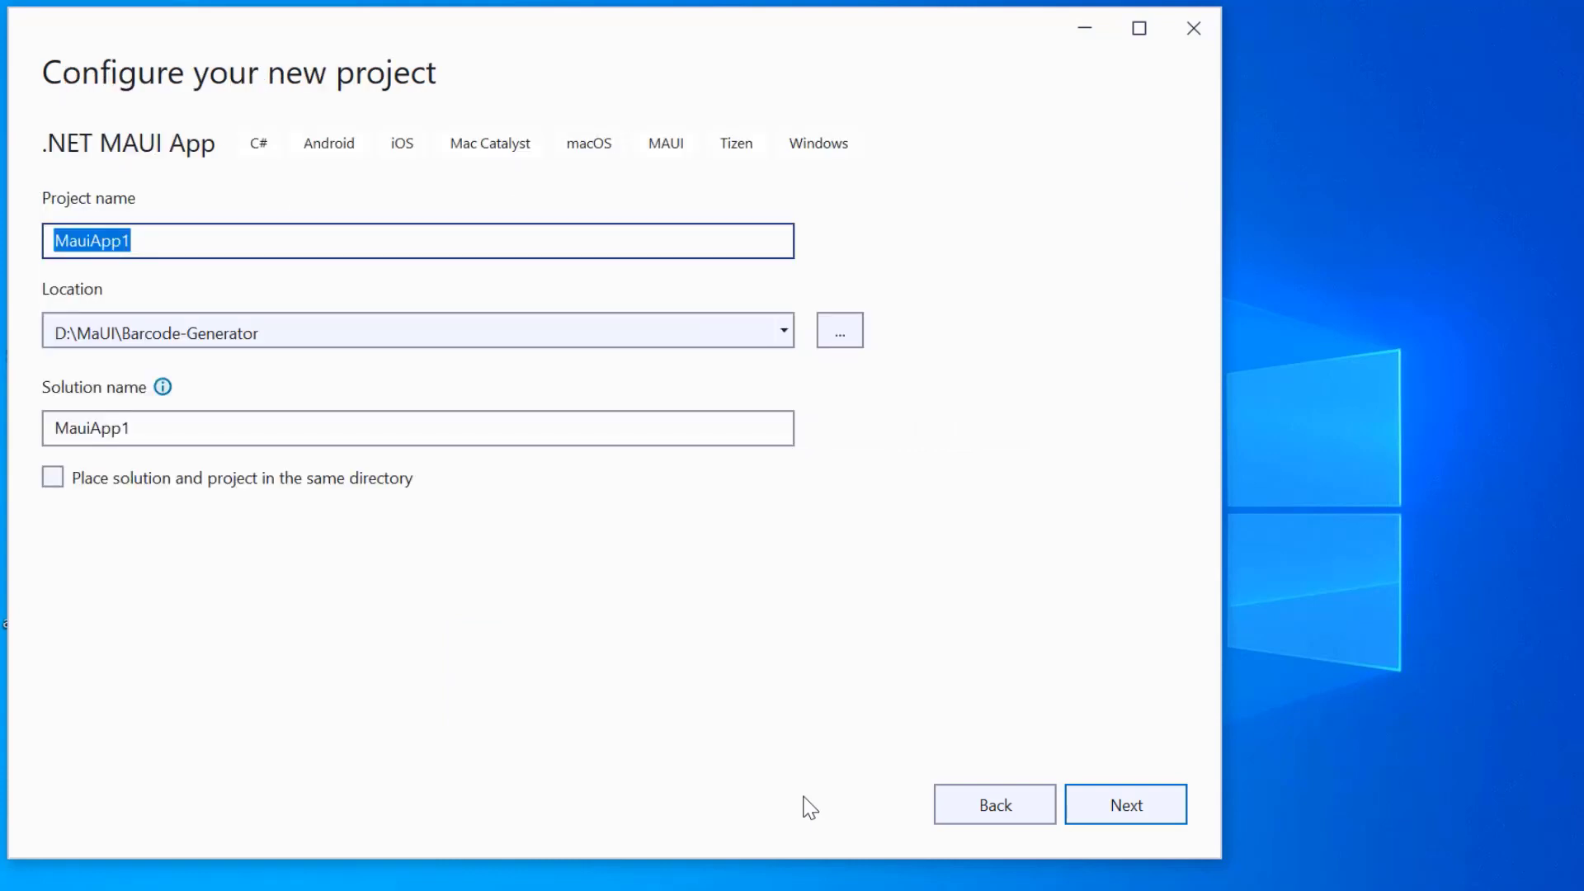
type("MauiProj")
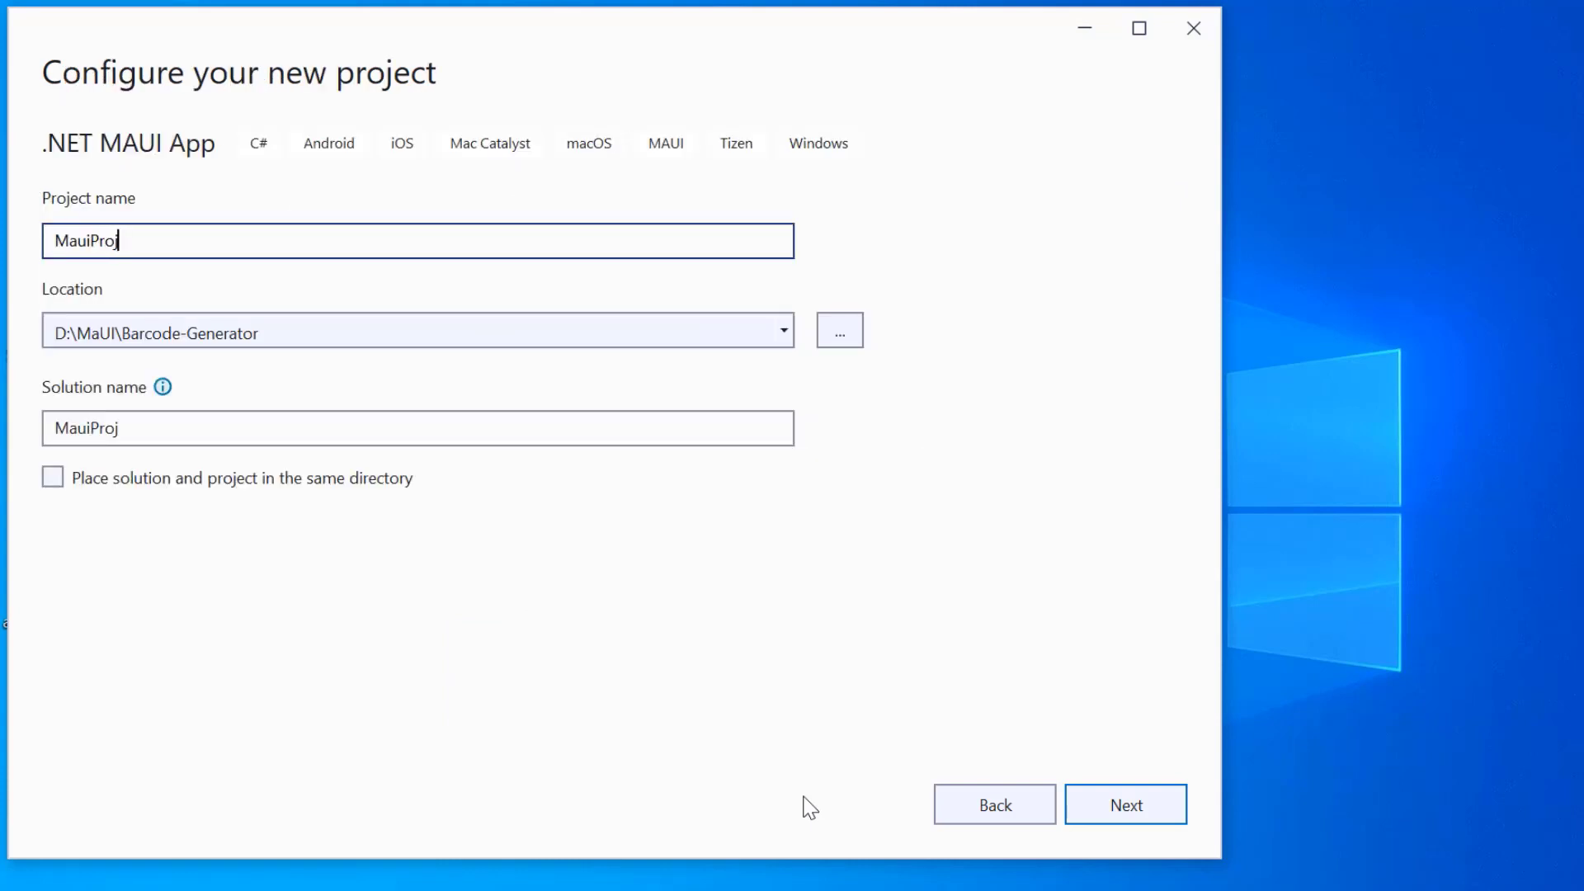
left_click(1124, 805)
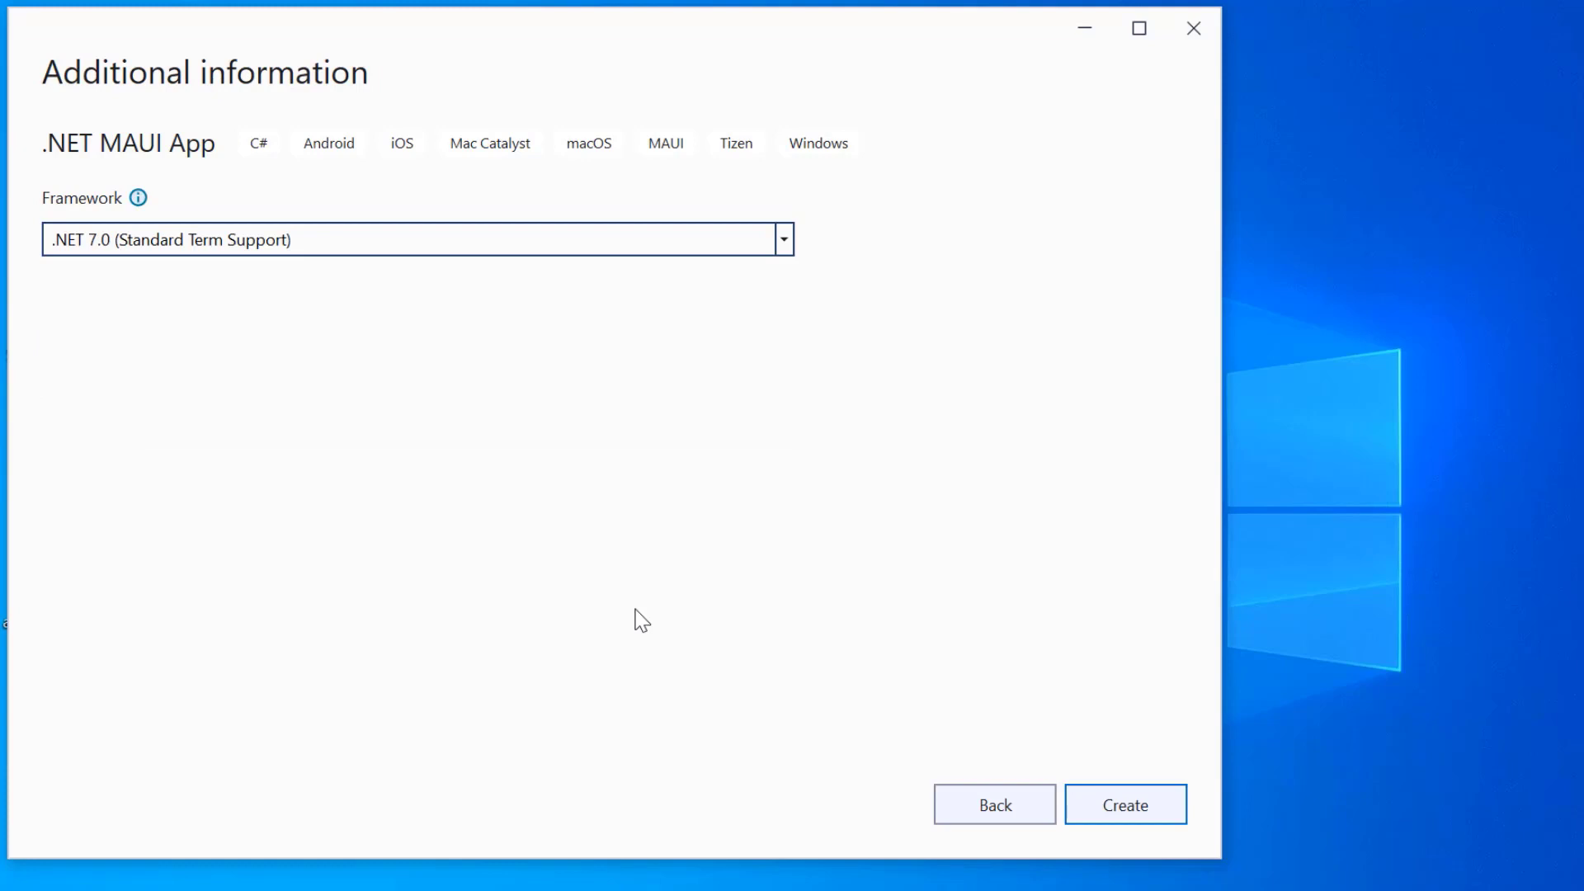
left_click(1124, 804)
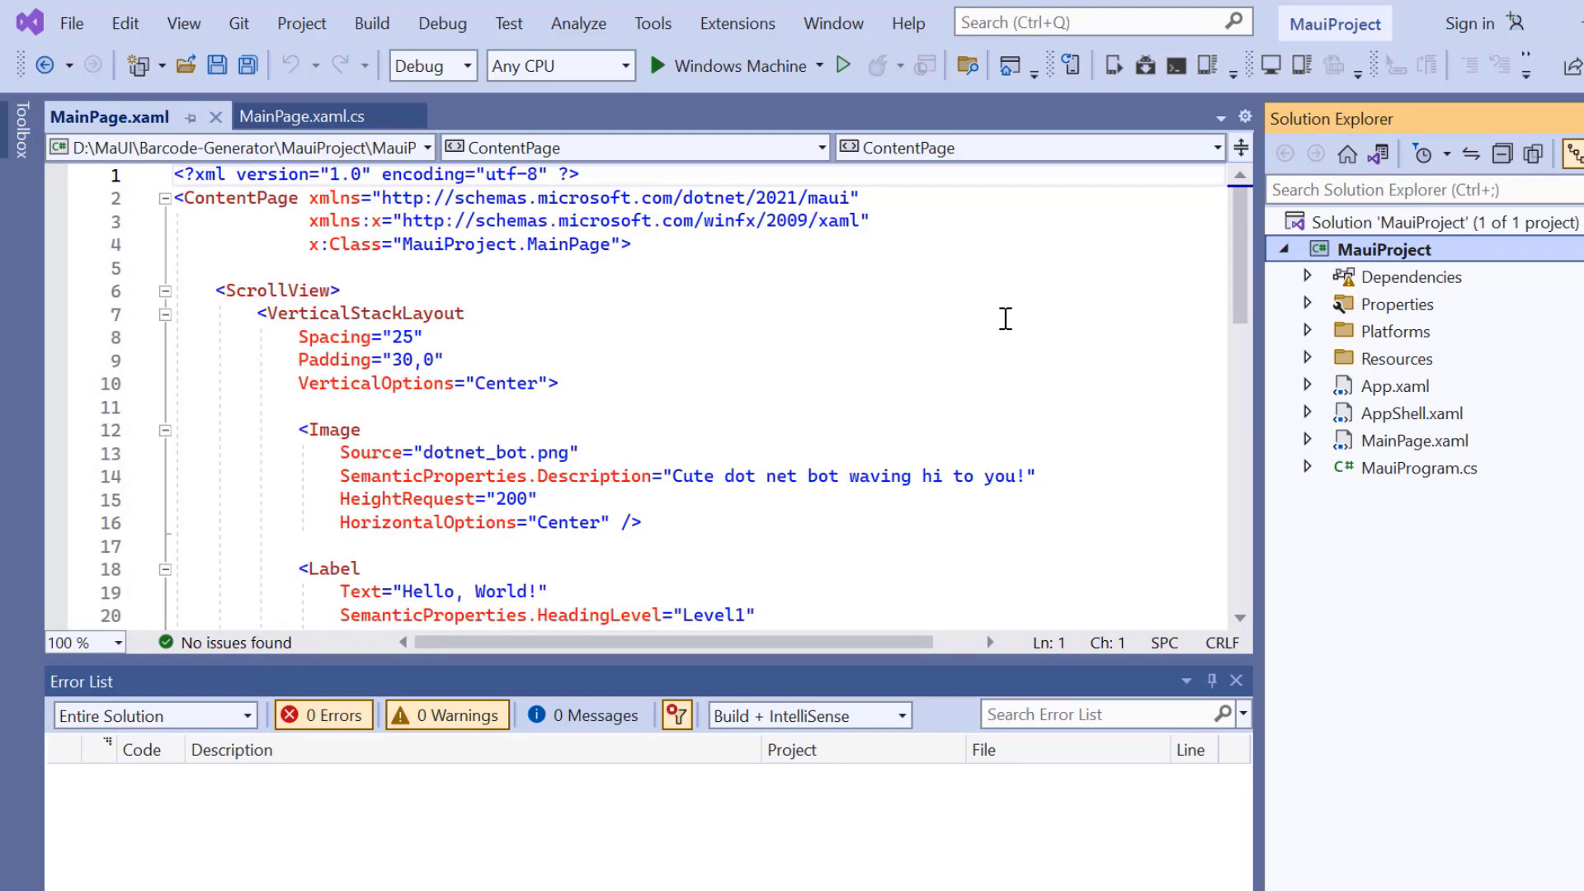
mouse_move(868, 170)
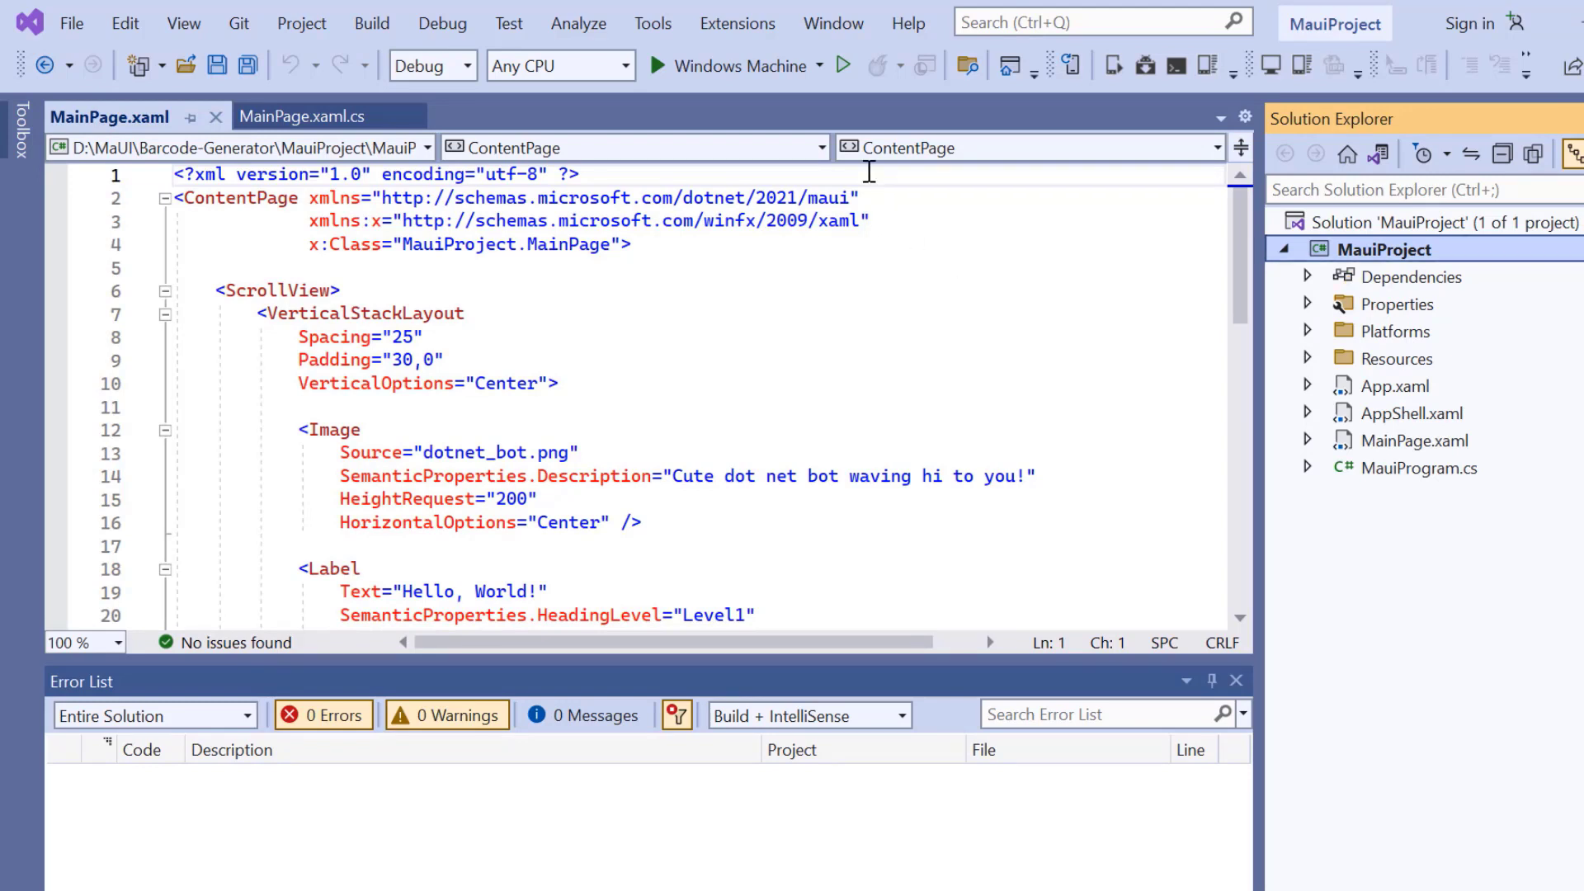
- Run the default app on the Pixel 5 - API 32 emulator, then stop debugging
left_click(819, 65)
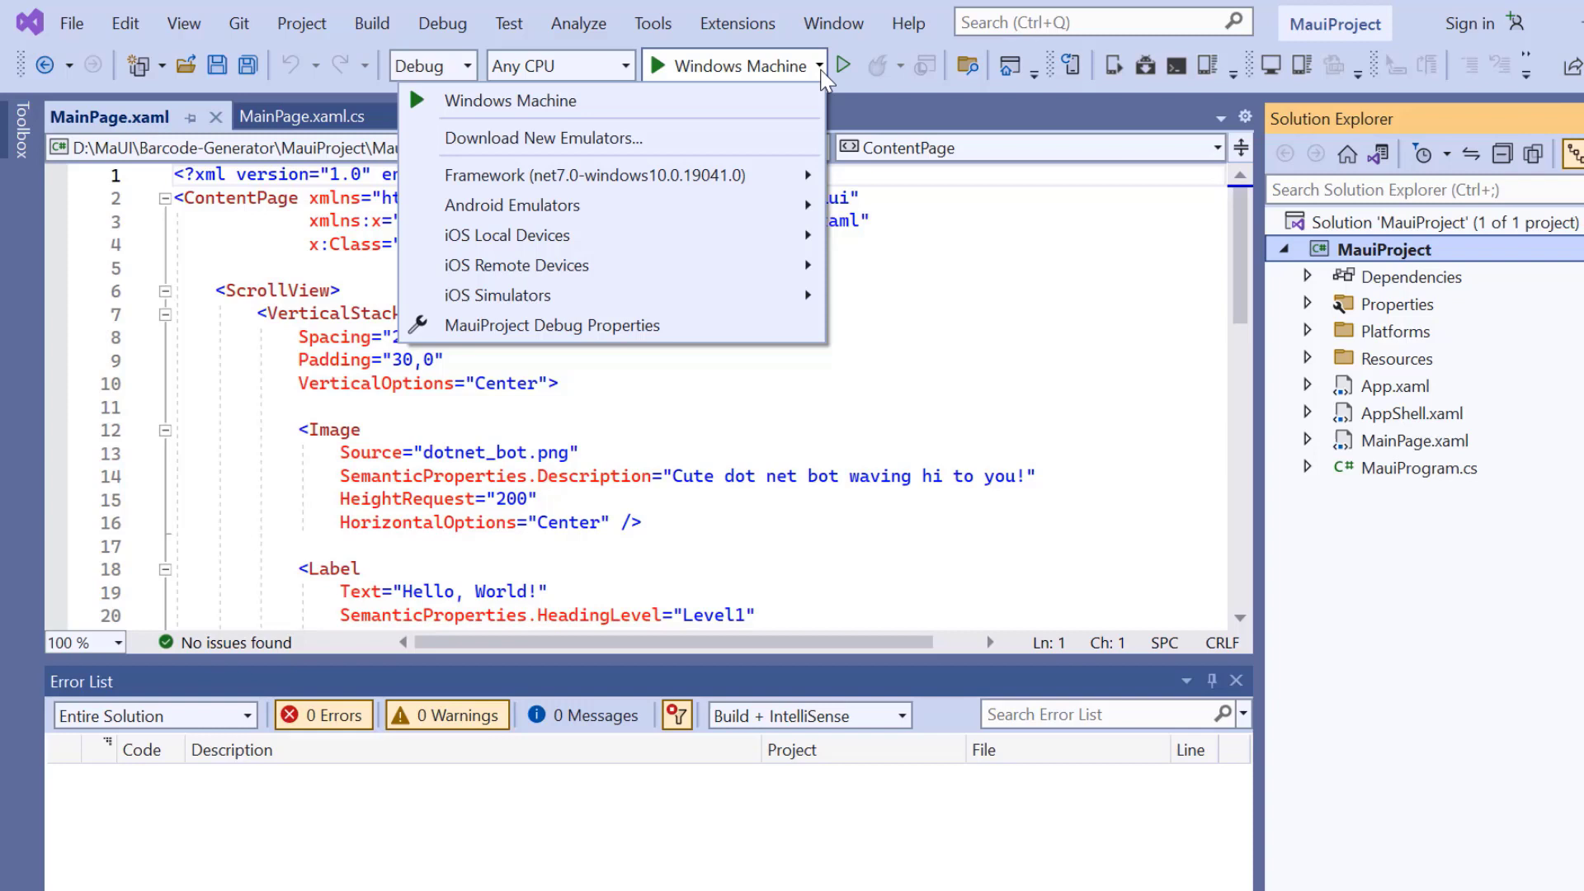
mouse_move(512, 205)
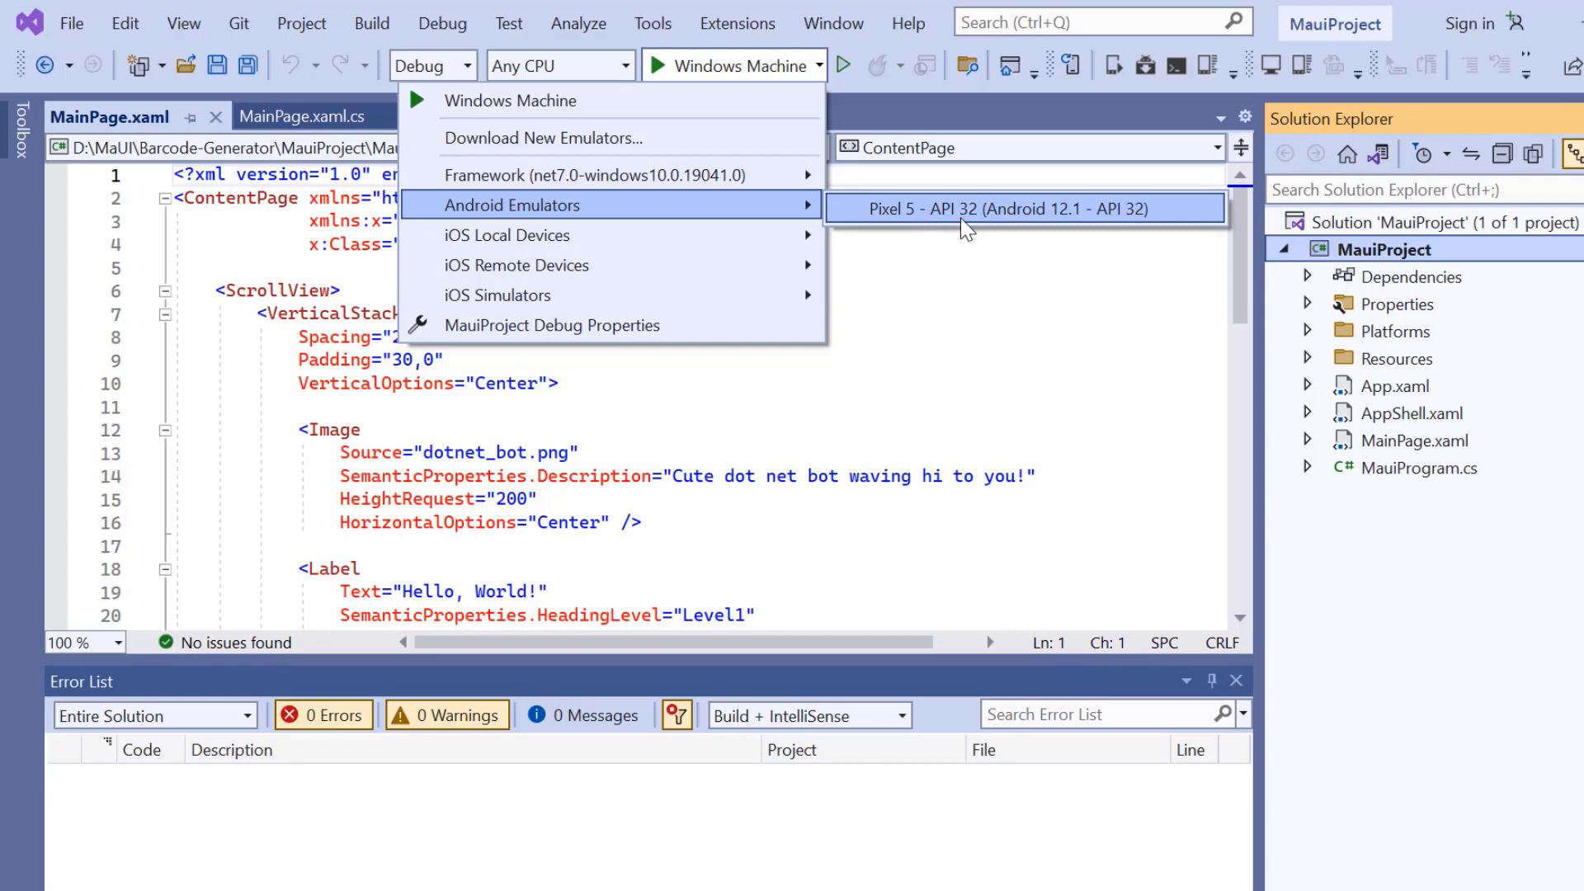
left_click(1023, 209)
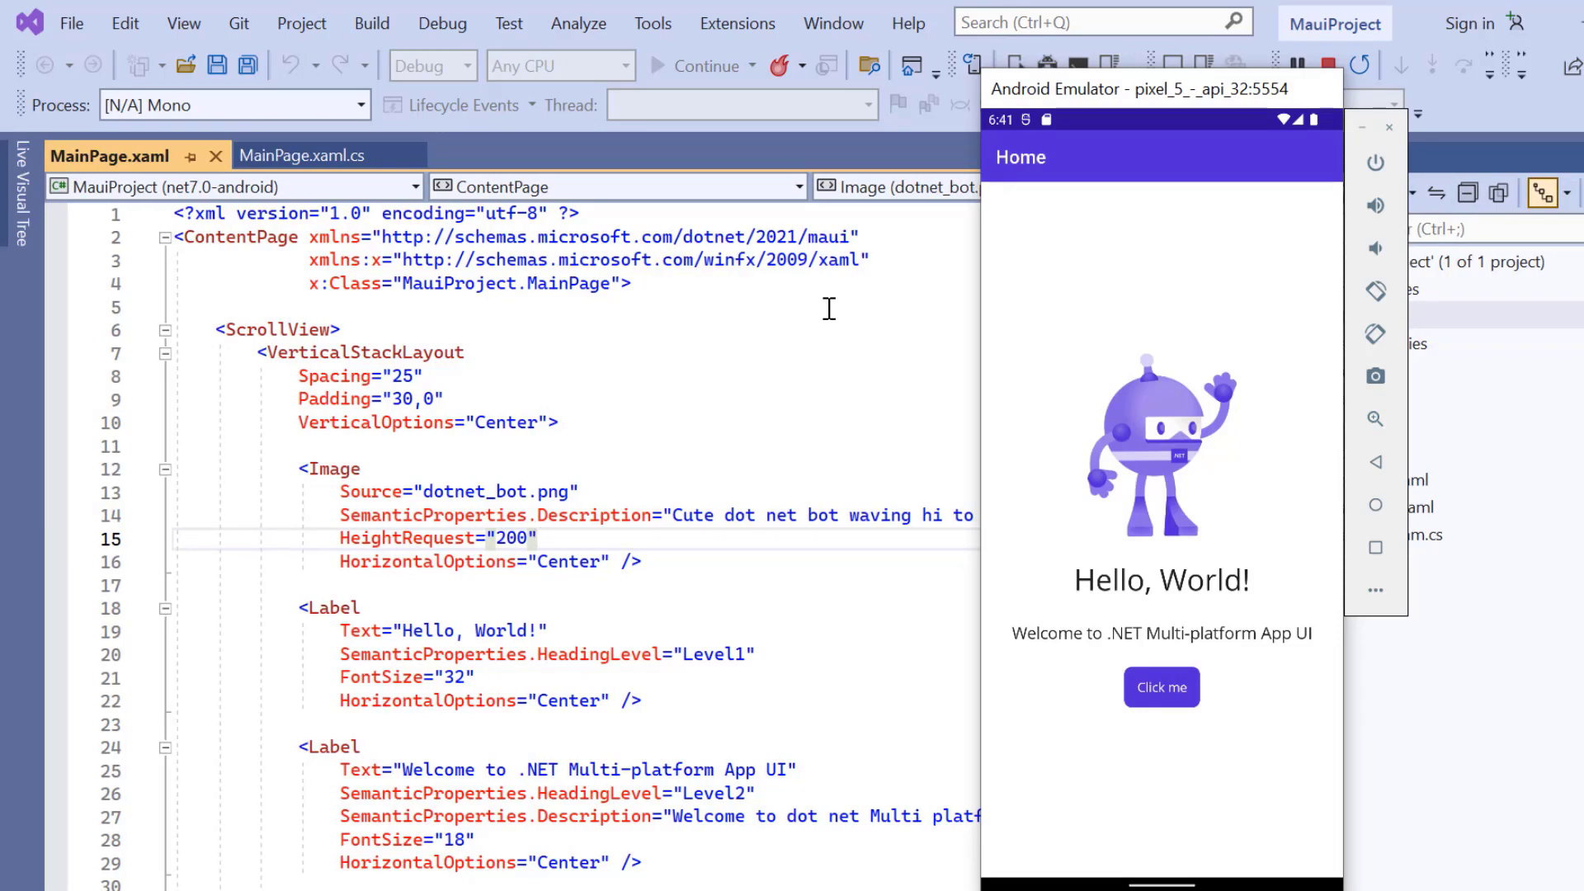
left_click(537, 537)
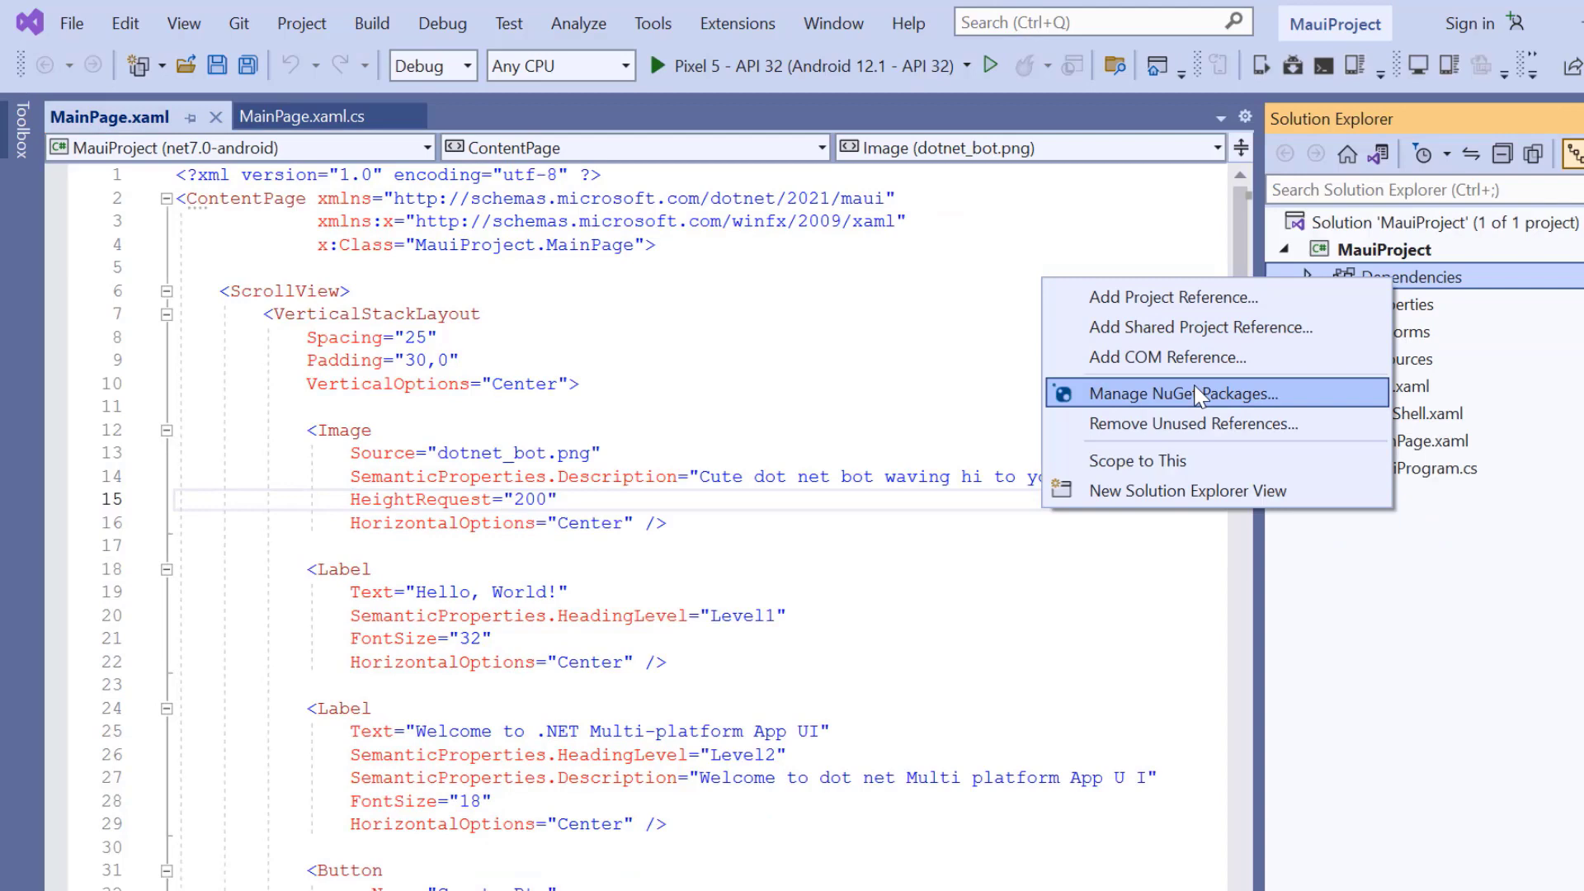
- Find Syncfusion.Maui.Sliders in NuGet, install it, and return to MainPage.xaml
left_click(1184, 392)
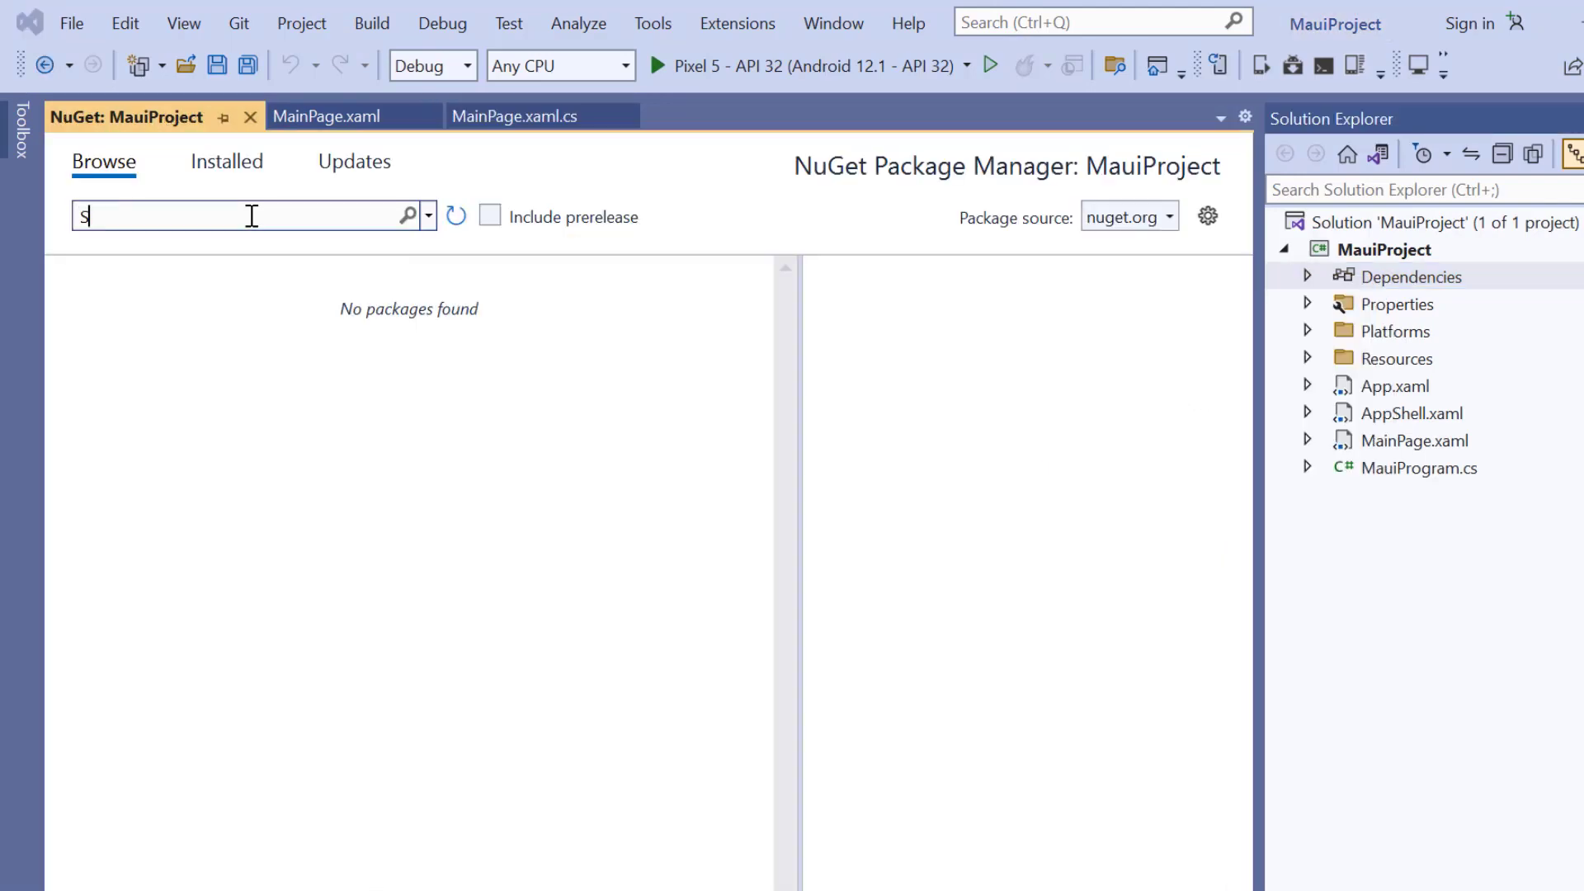
type("Syncfusion.maui.sliders")
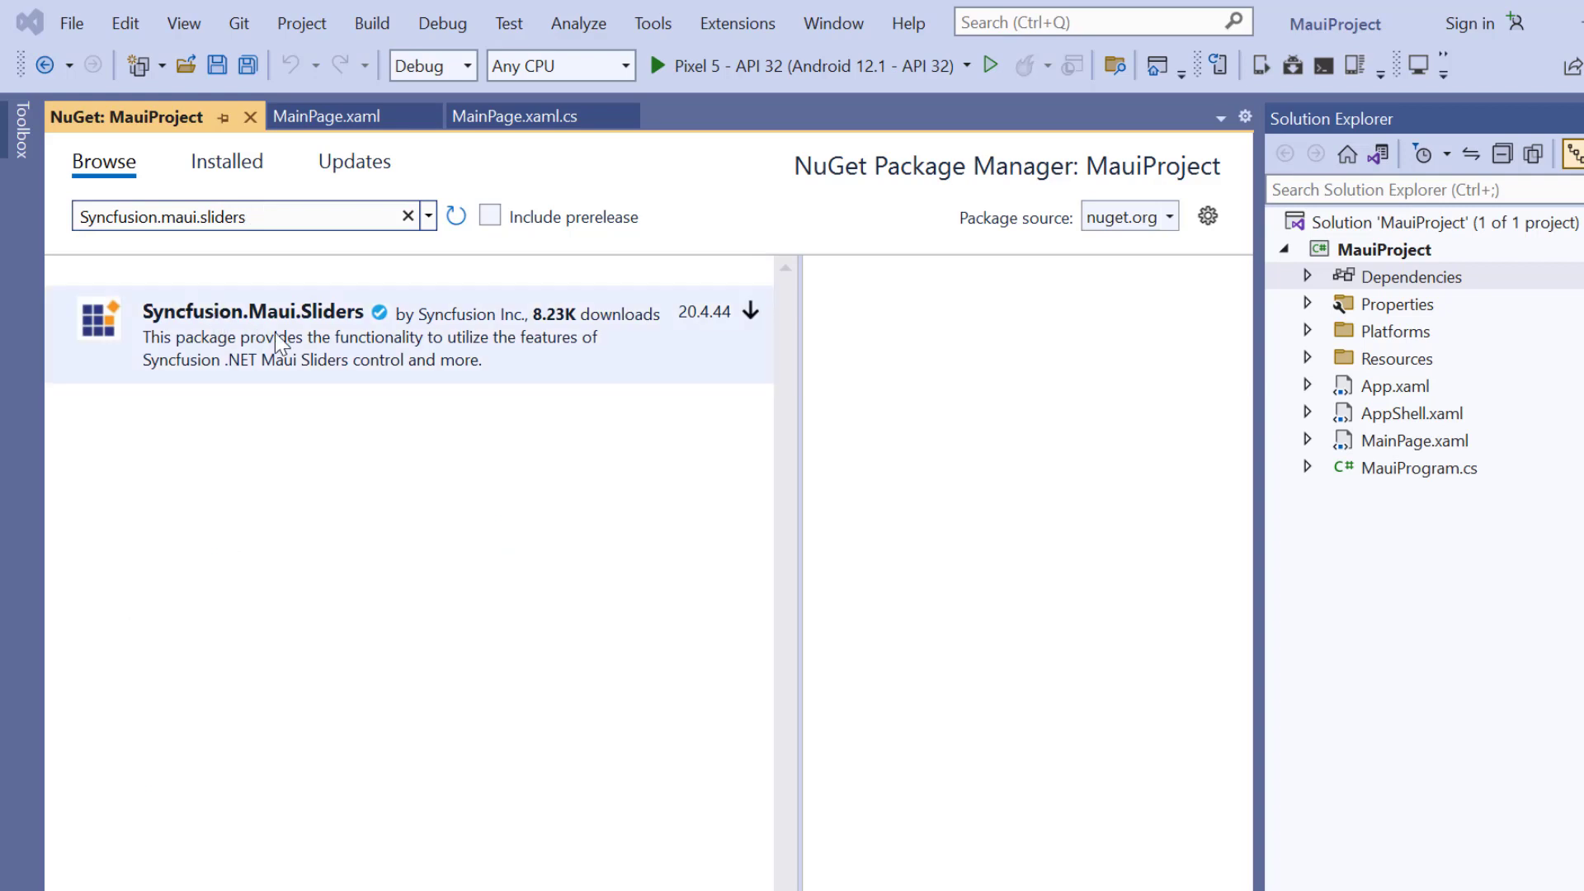
left_click(354, 336)
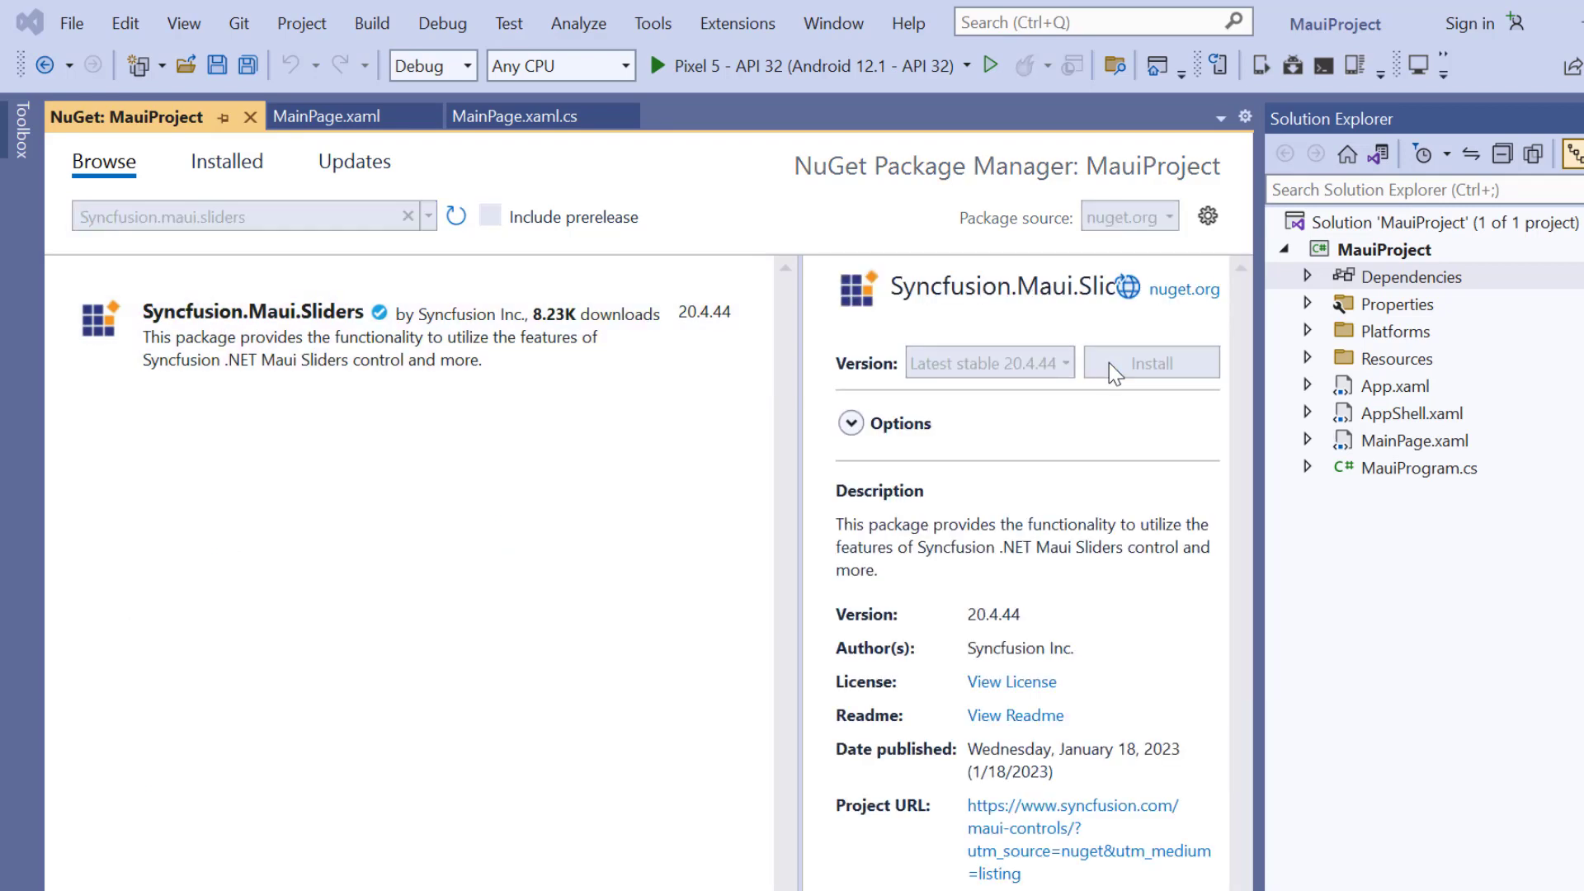
left_click(1149, 363)
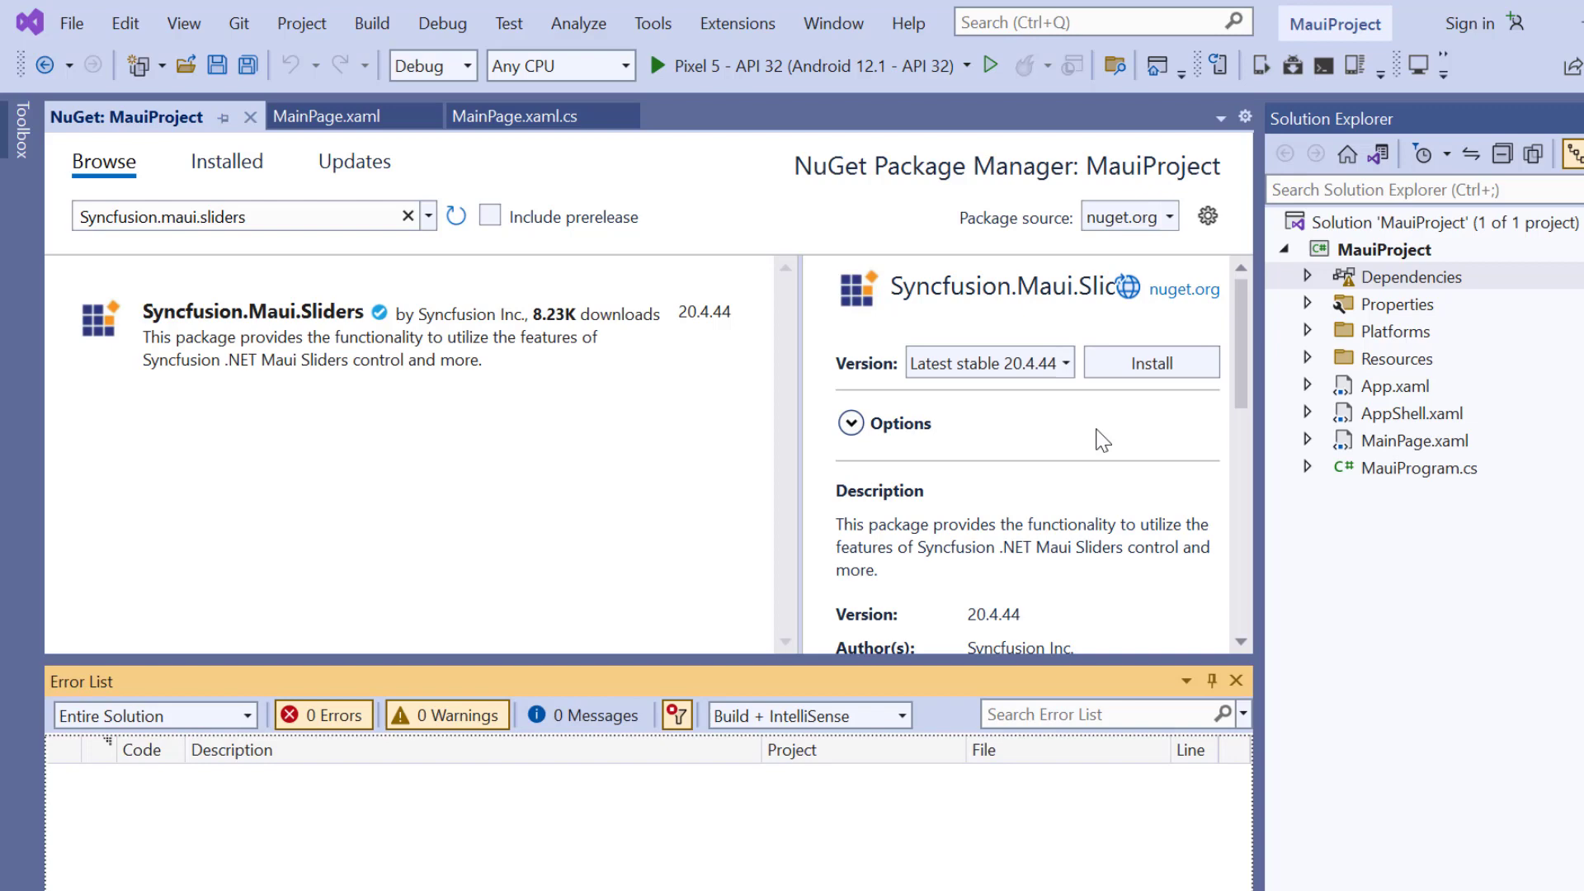
left_click(1149, 361)
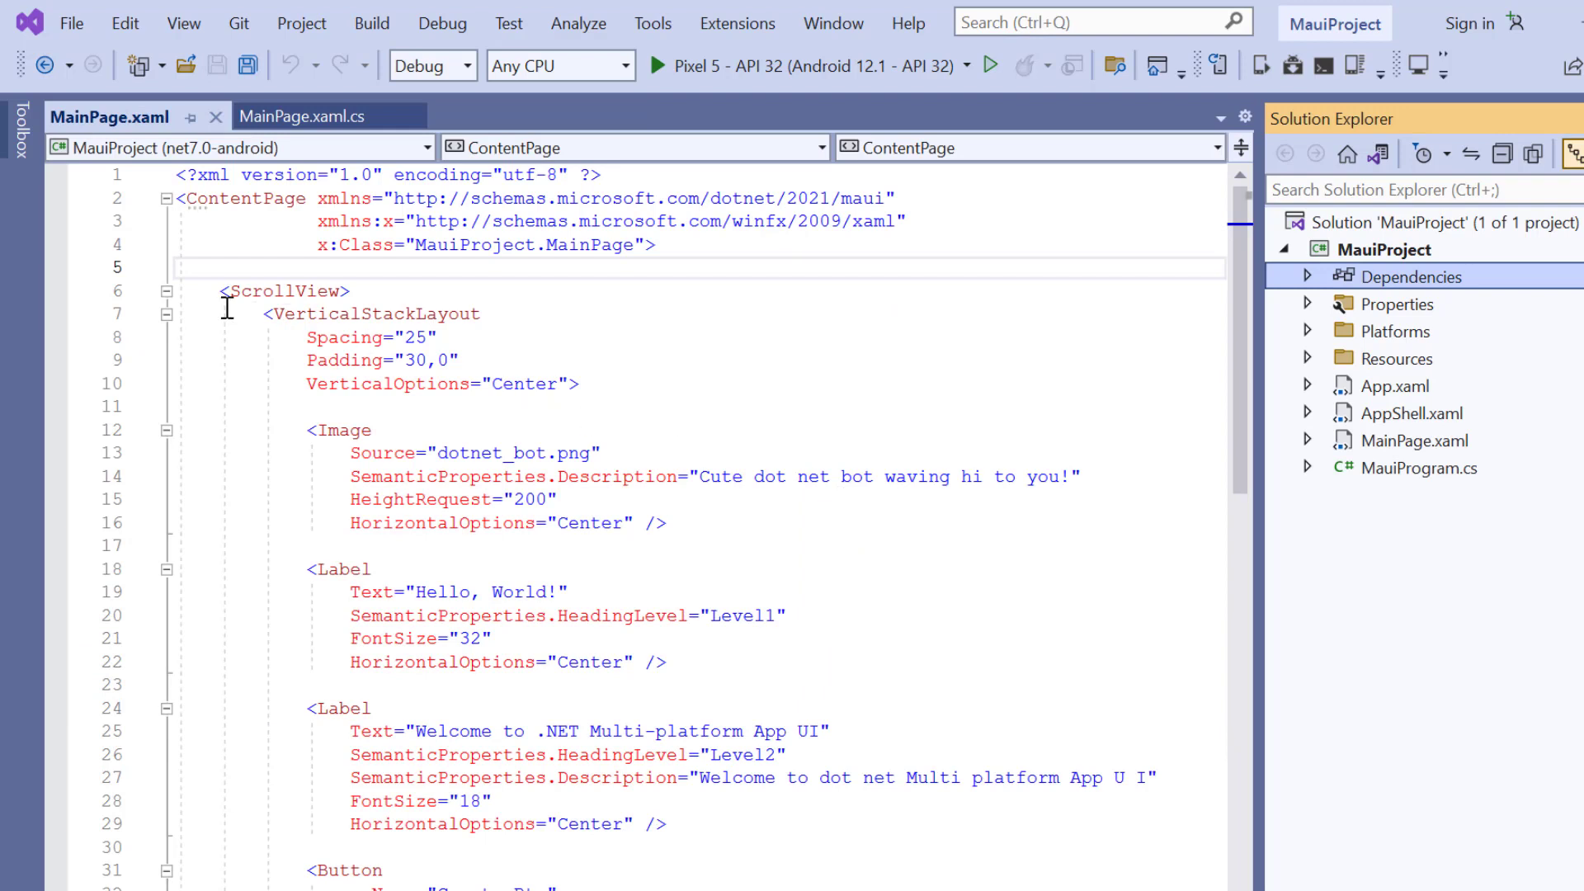
- Delete the default ScrollView and declare the sf namespace for Syncfusion.Maui.Sliders
left_click(167, 292)
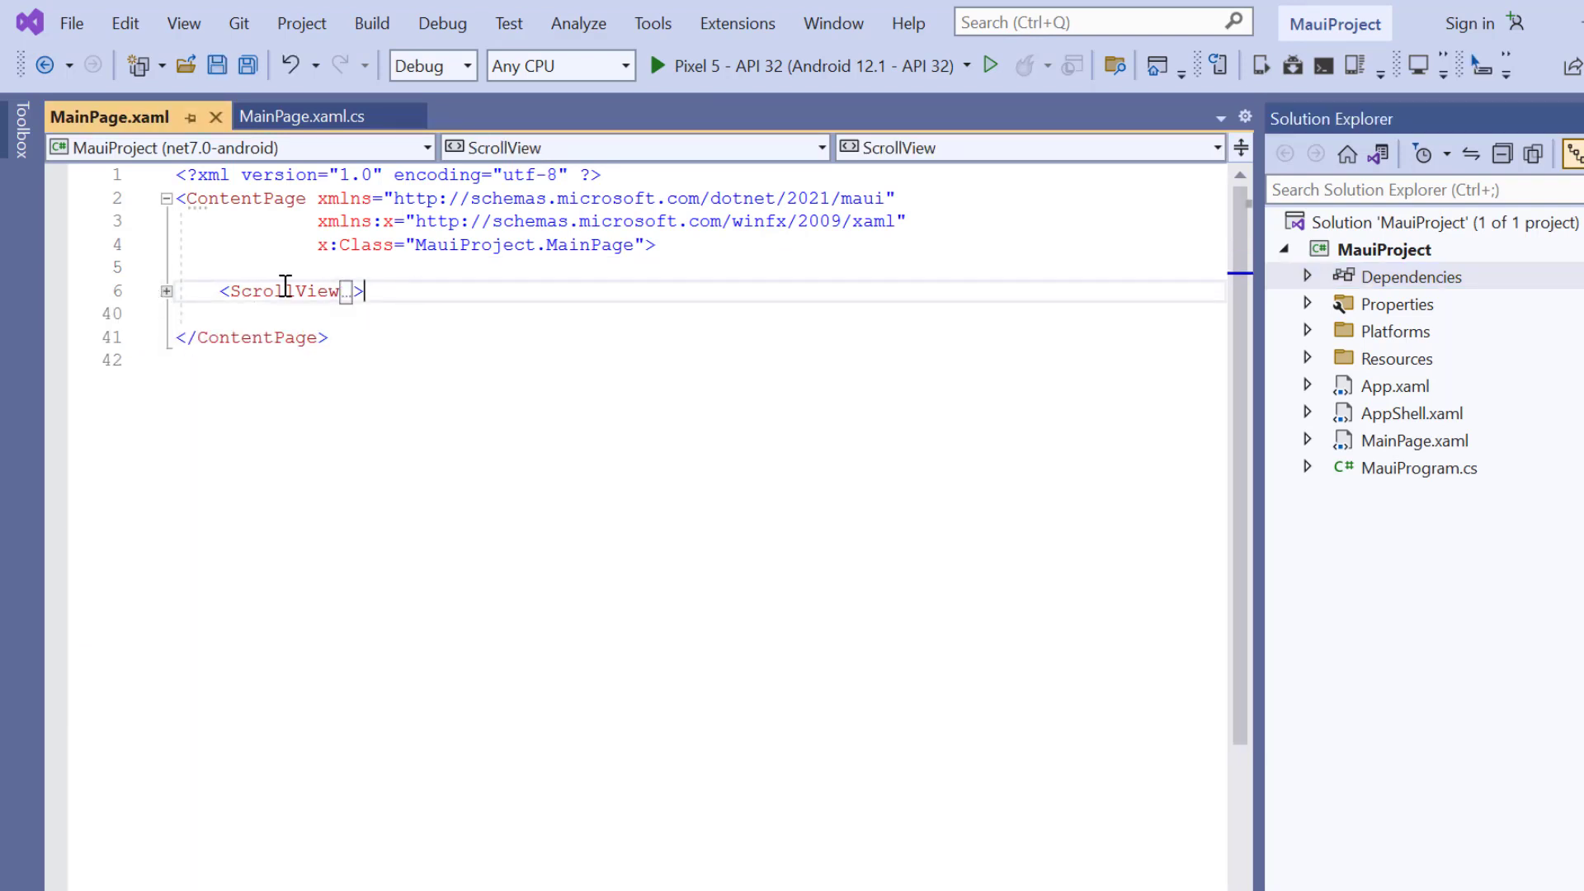
key("Delete")
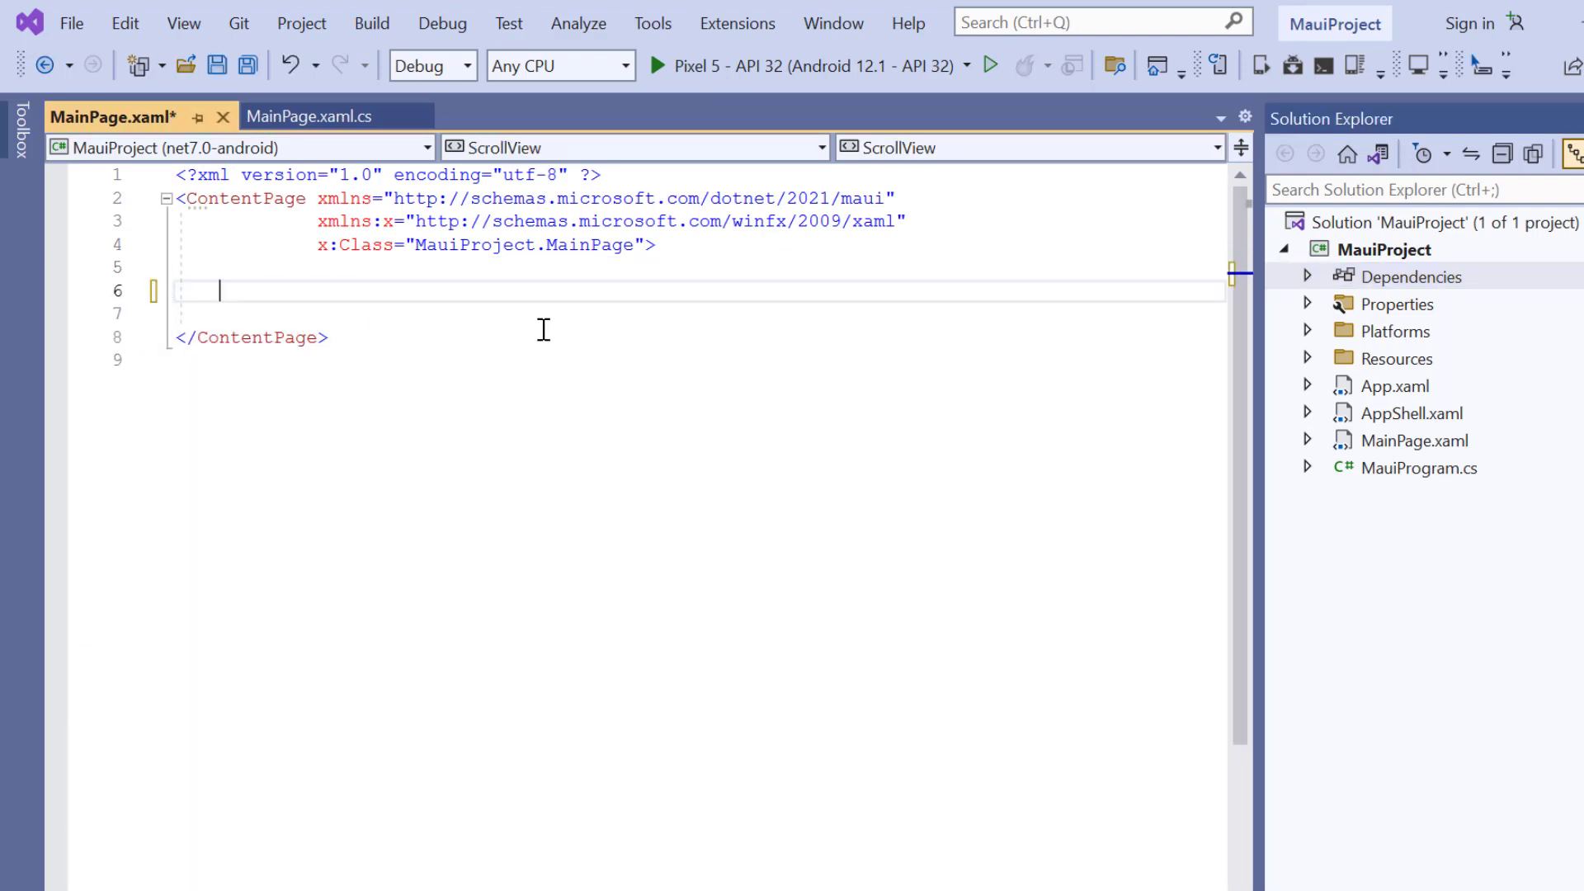
type("xm")
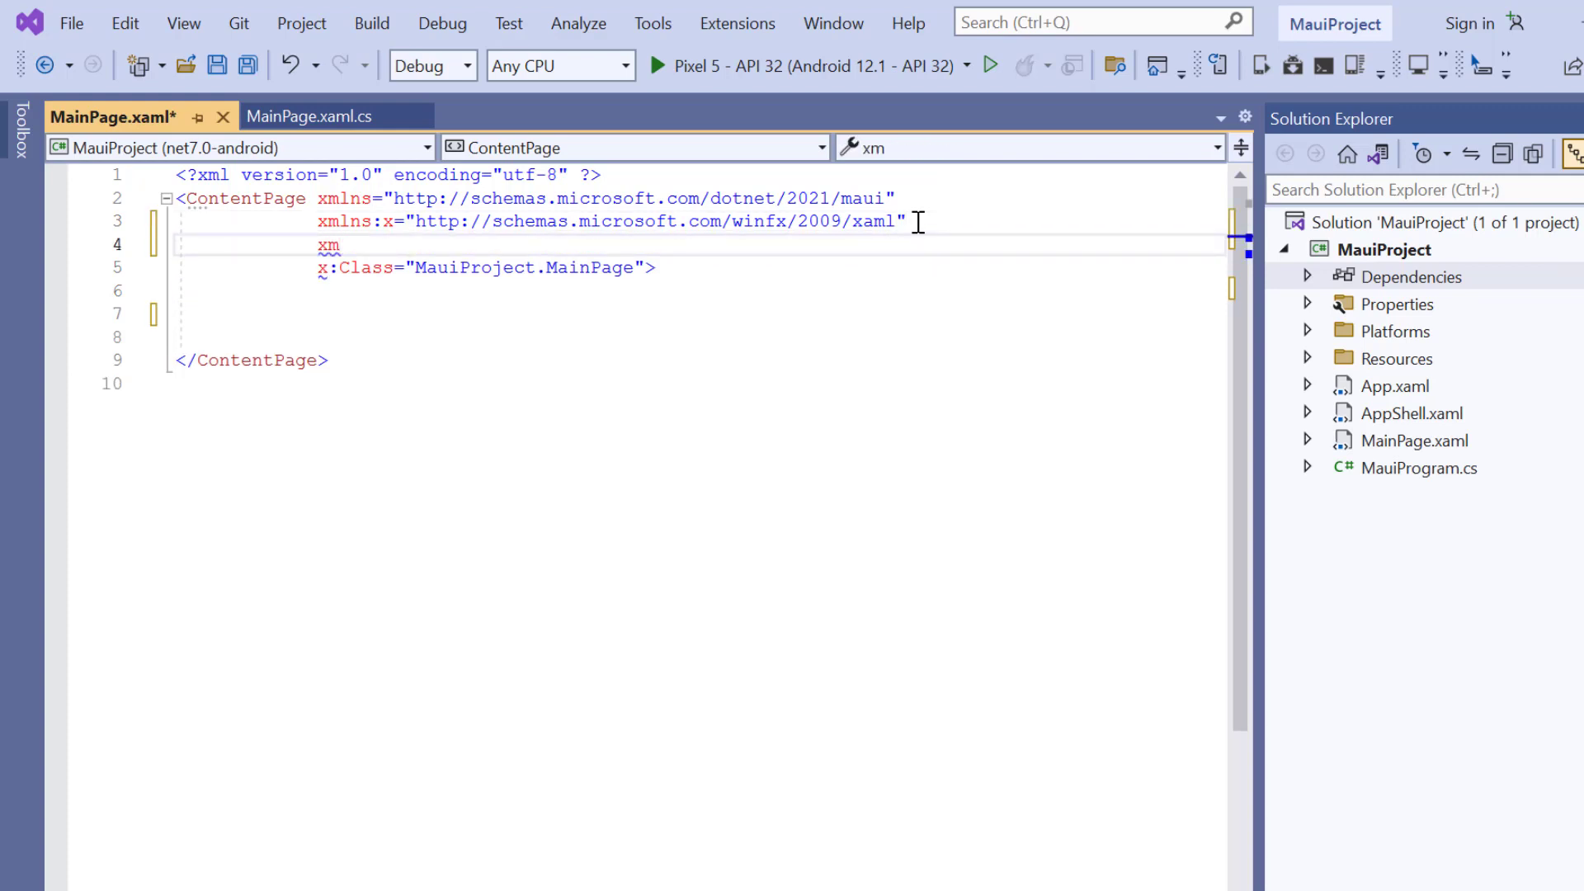
type("lns:")
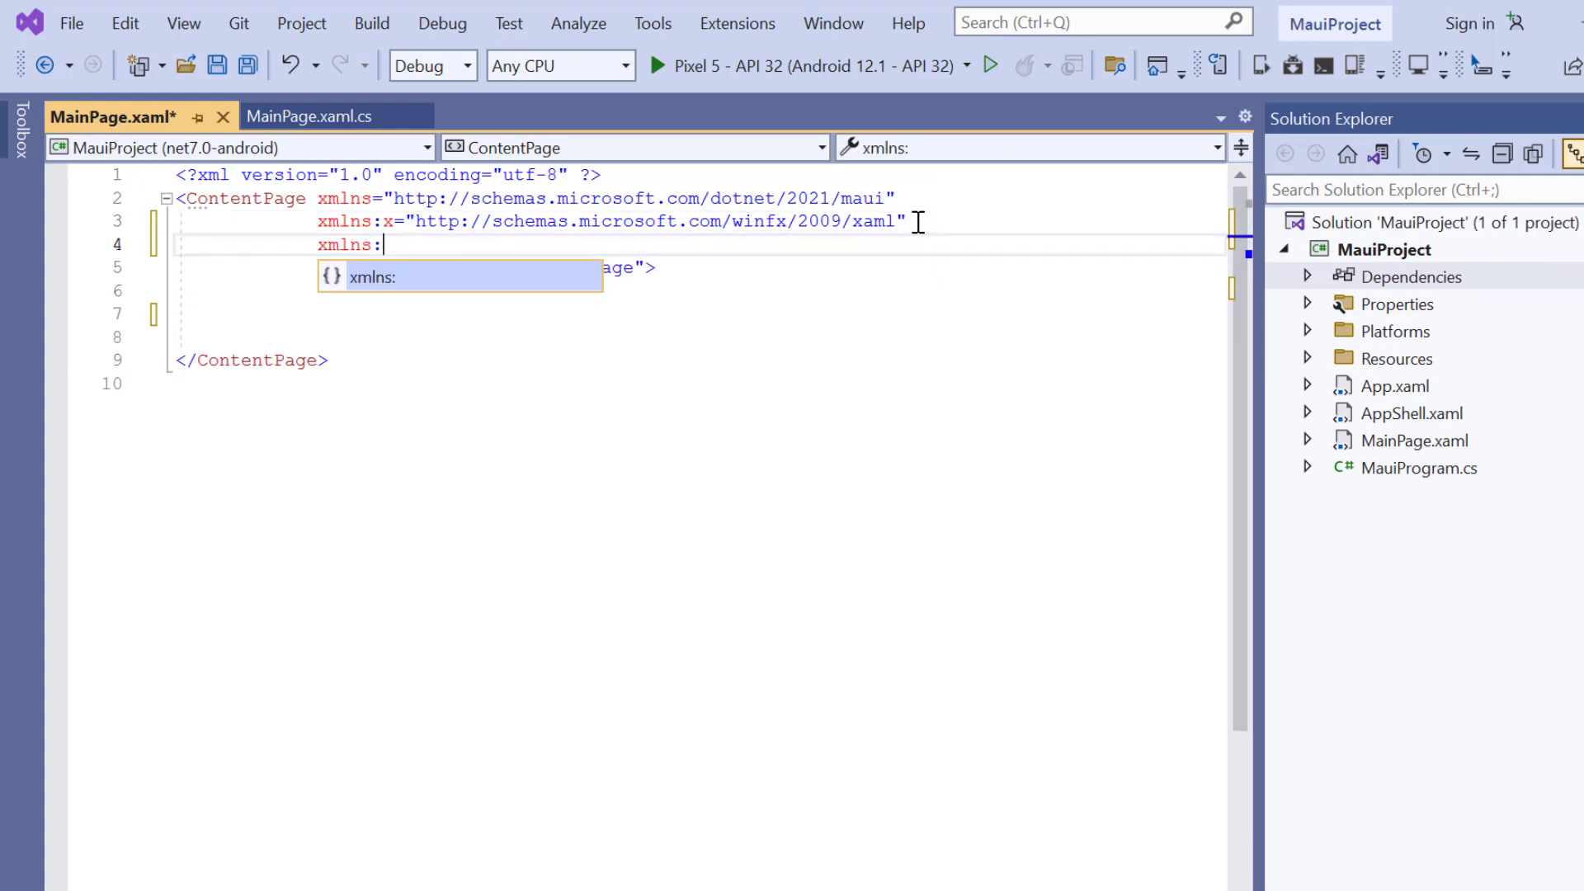
type("sf=\"")
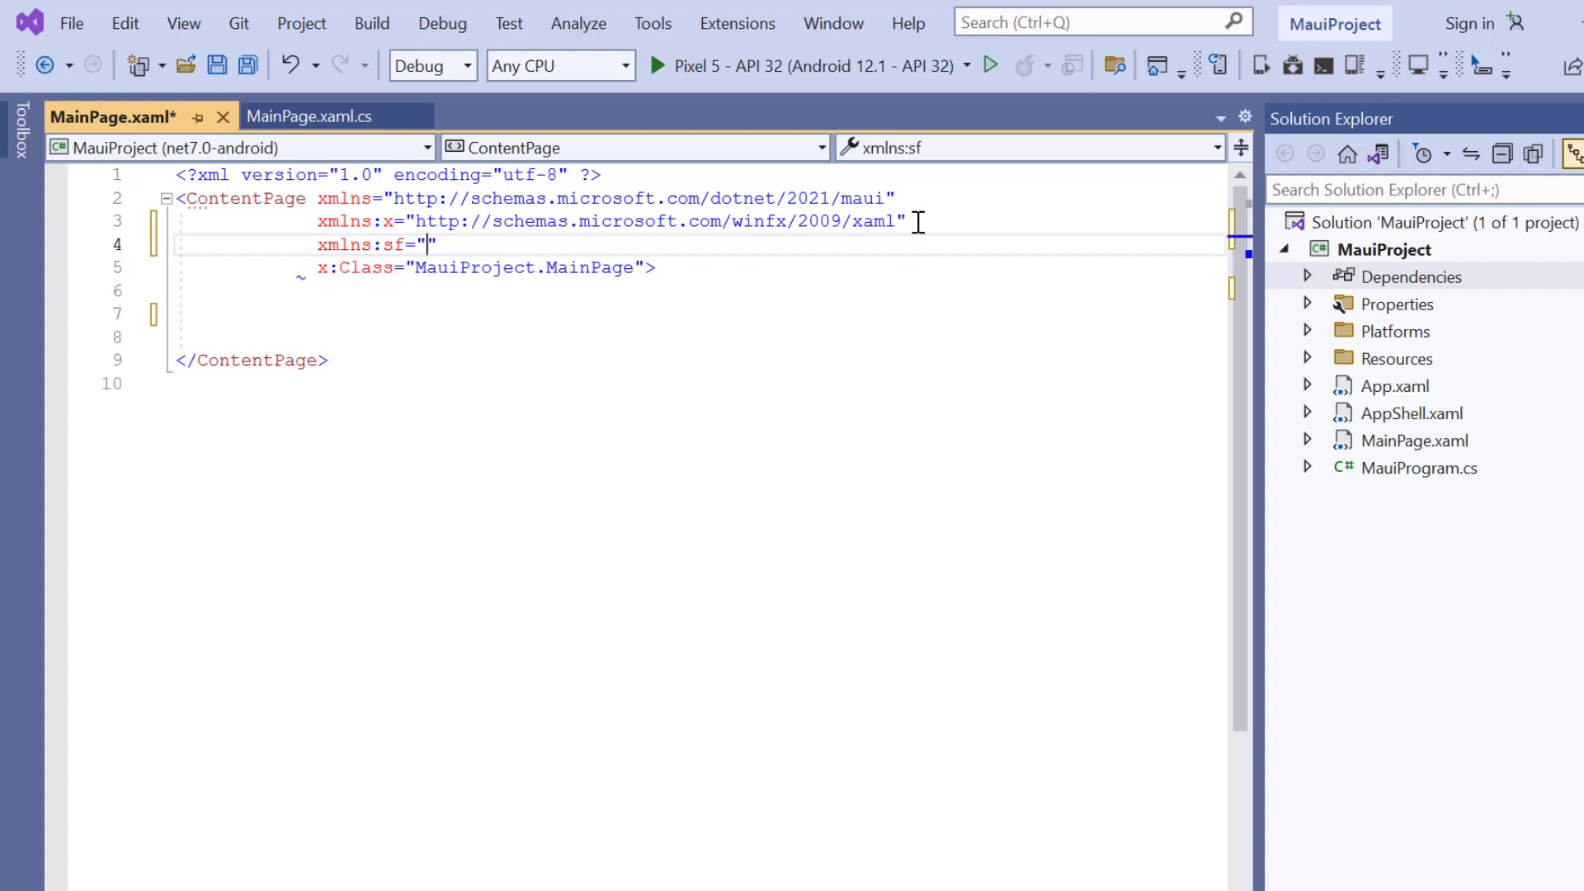
type("clr-namespace:Syncfusion.Maui.Sliders;assembly=Syncfusion.Maui.Sliders")
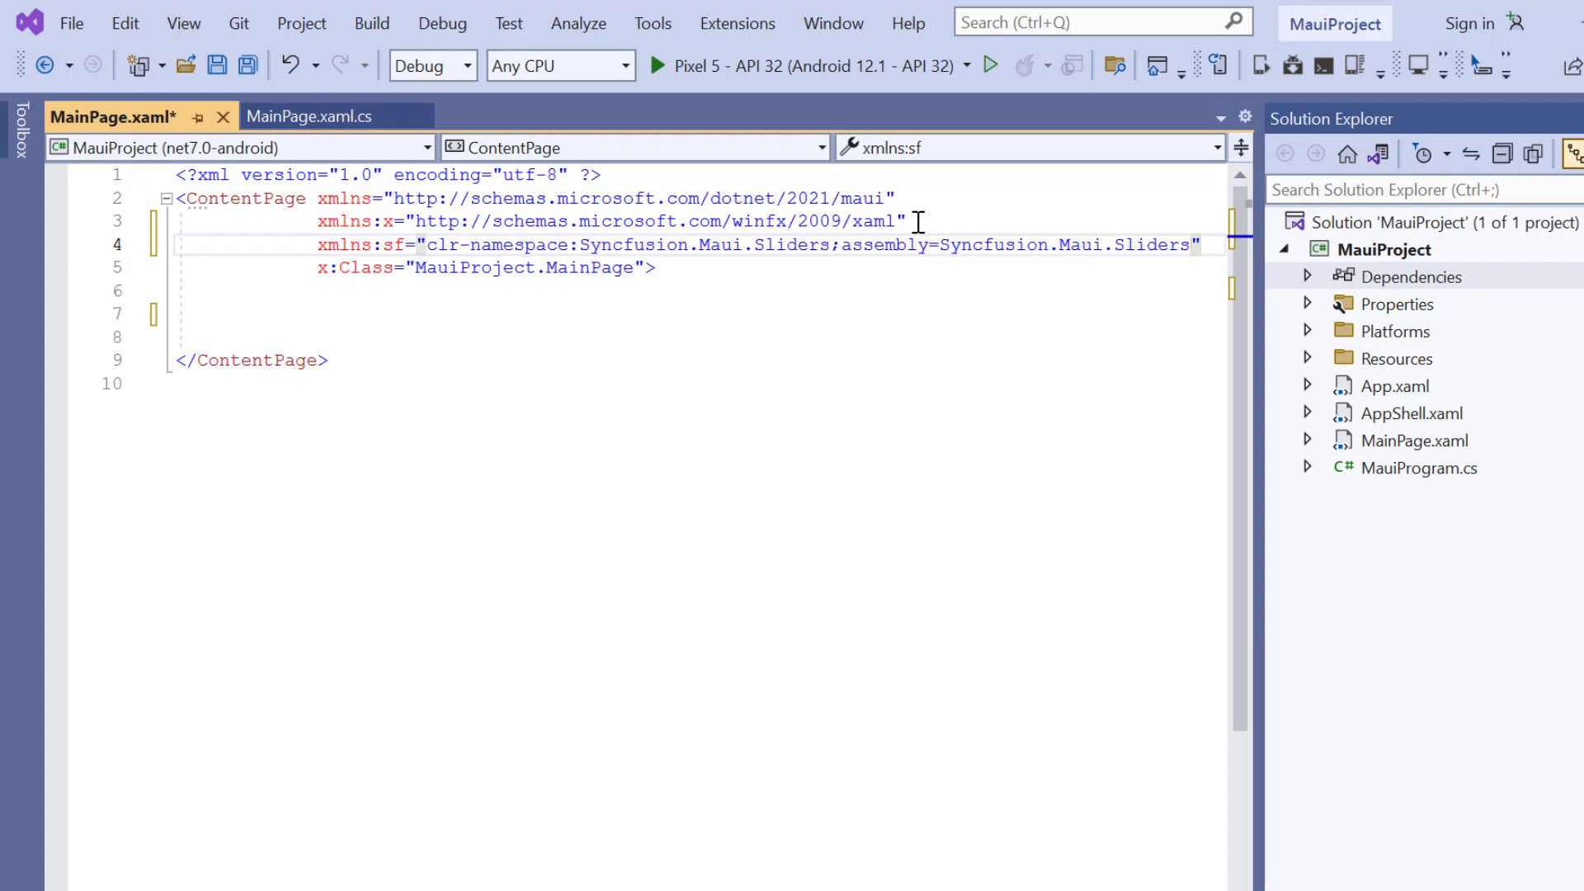
- Begin an <sf:SfSlider element in the empty page body
left_click(293, 308)
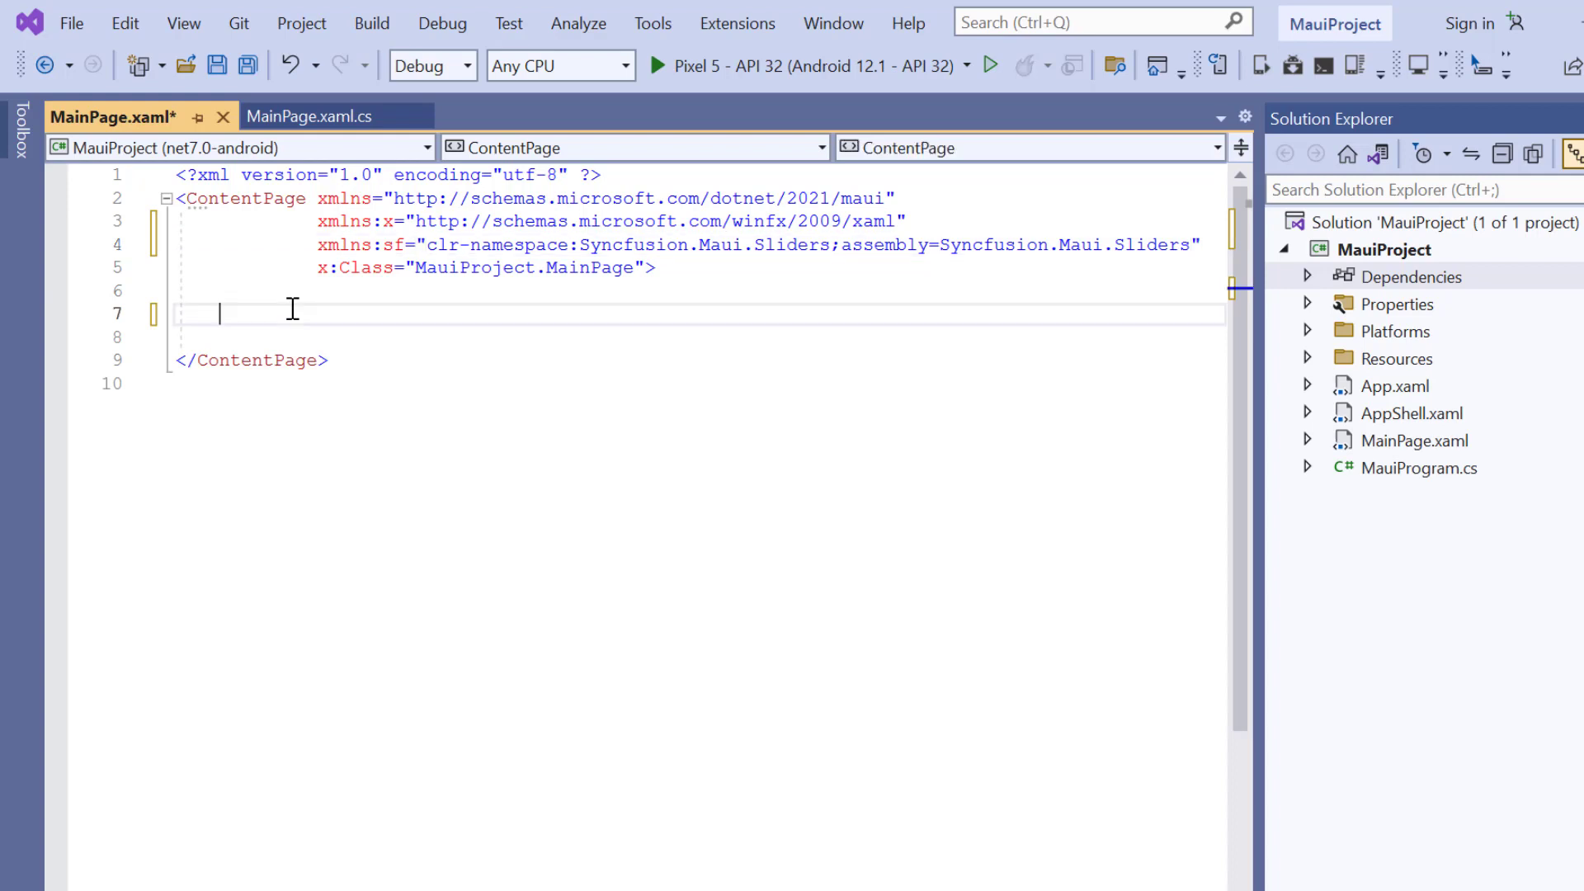
type("<sf")
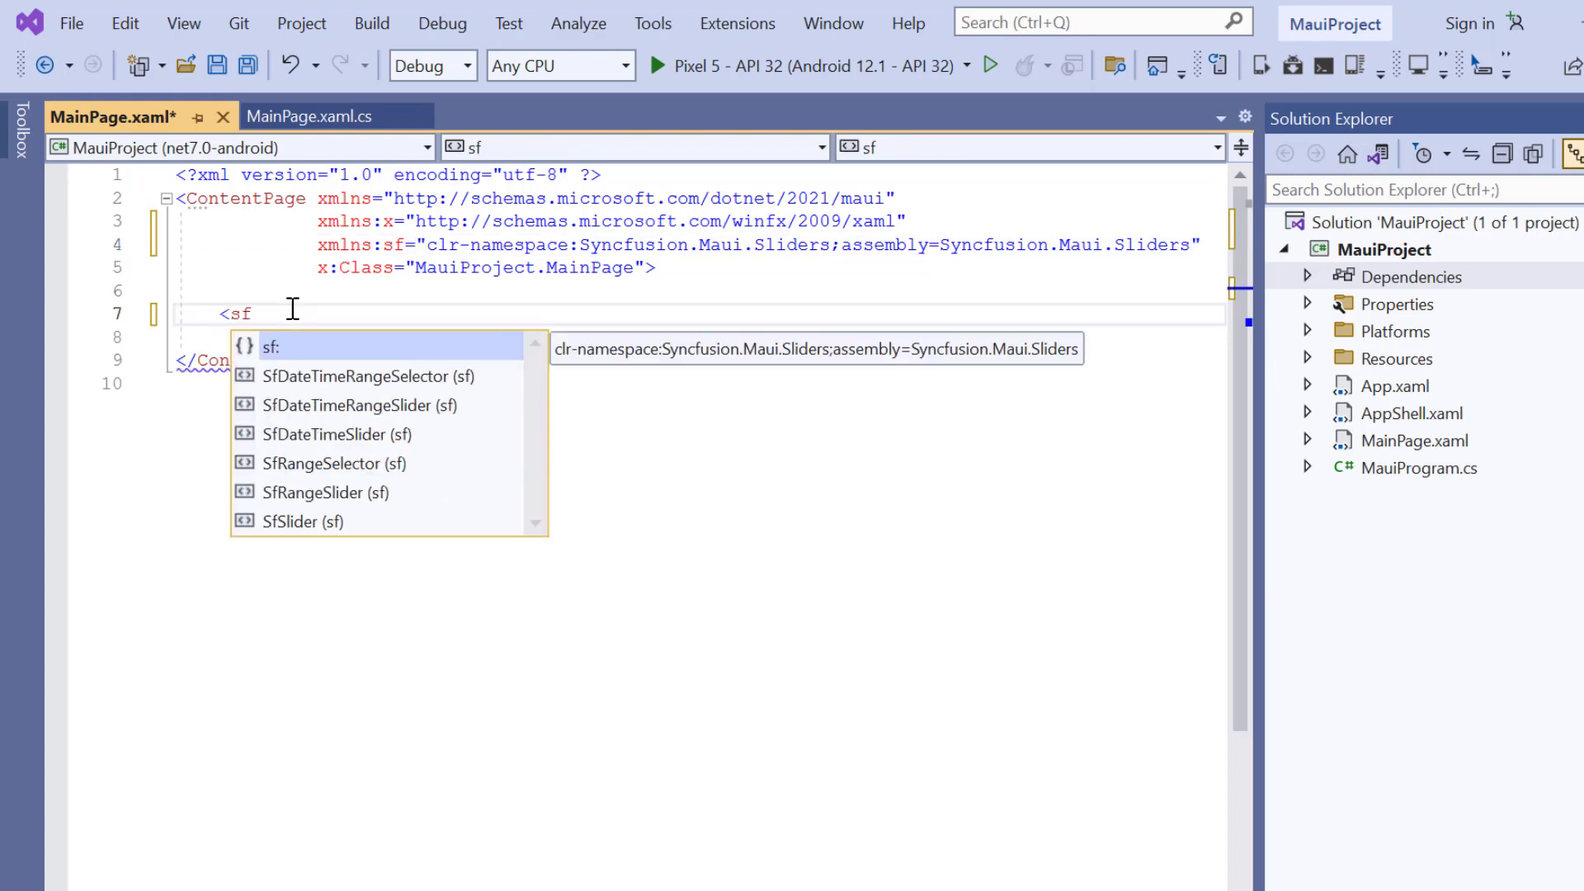
type(":SfSli")
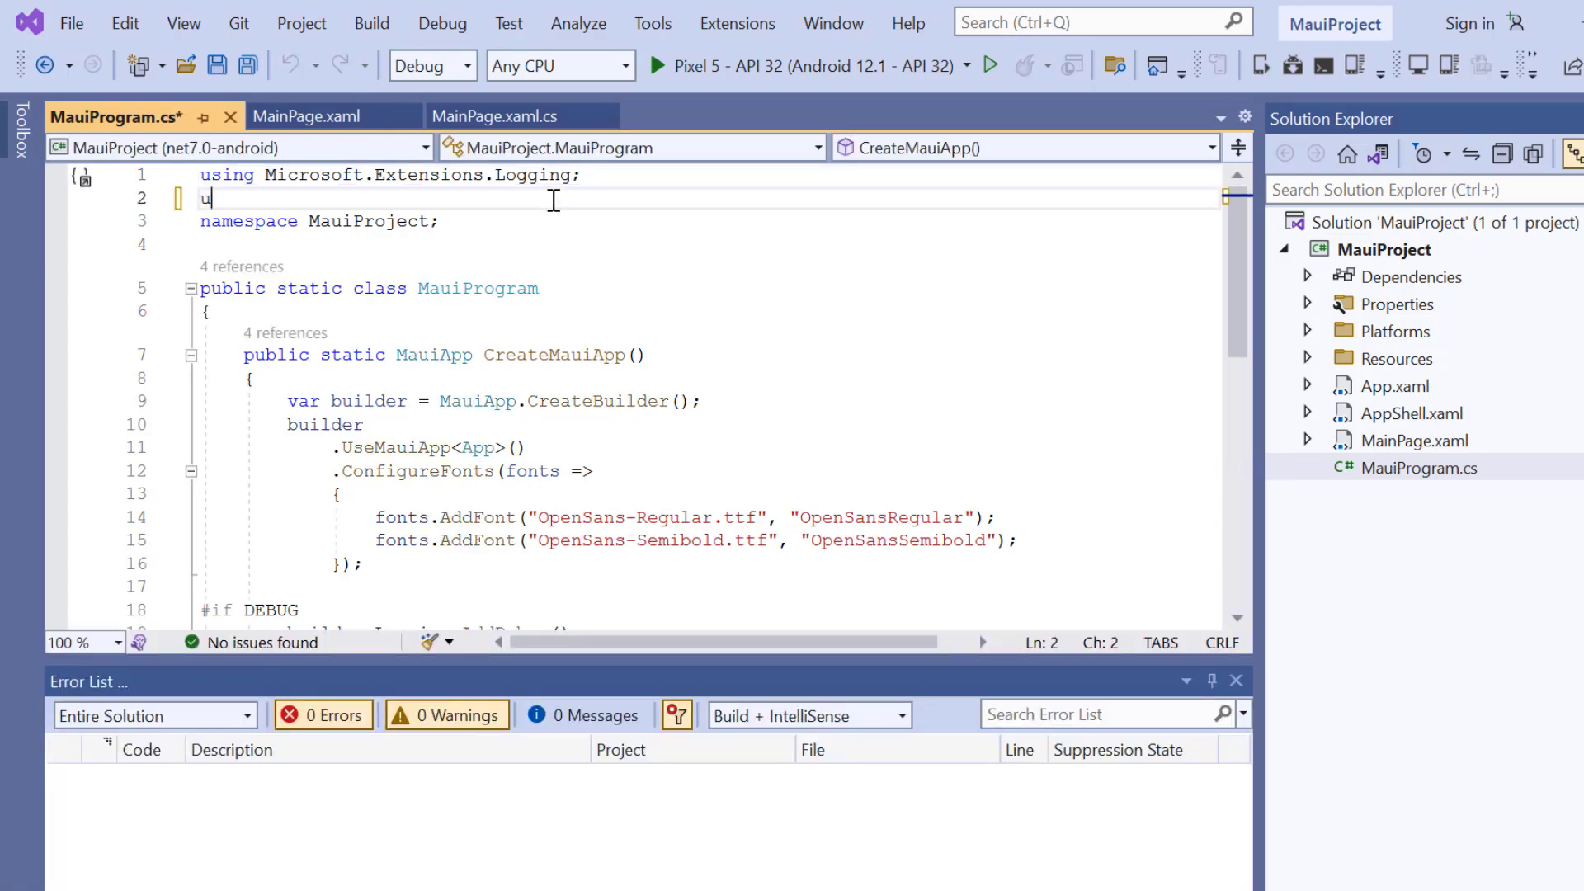
- Add 'using Syncfusion.Maui.Core.Hosting;' and the ConfigureSyncfusionCore() call in MauiProgram.cs
type("sing")
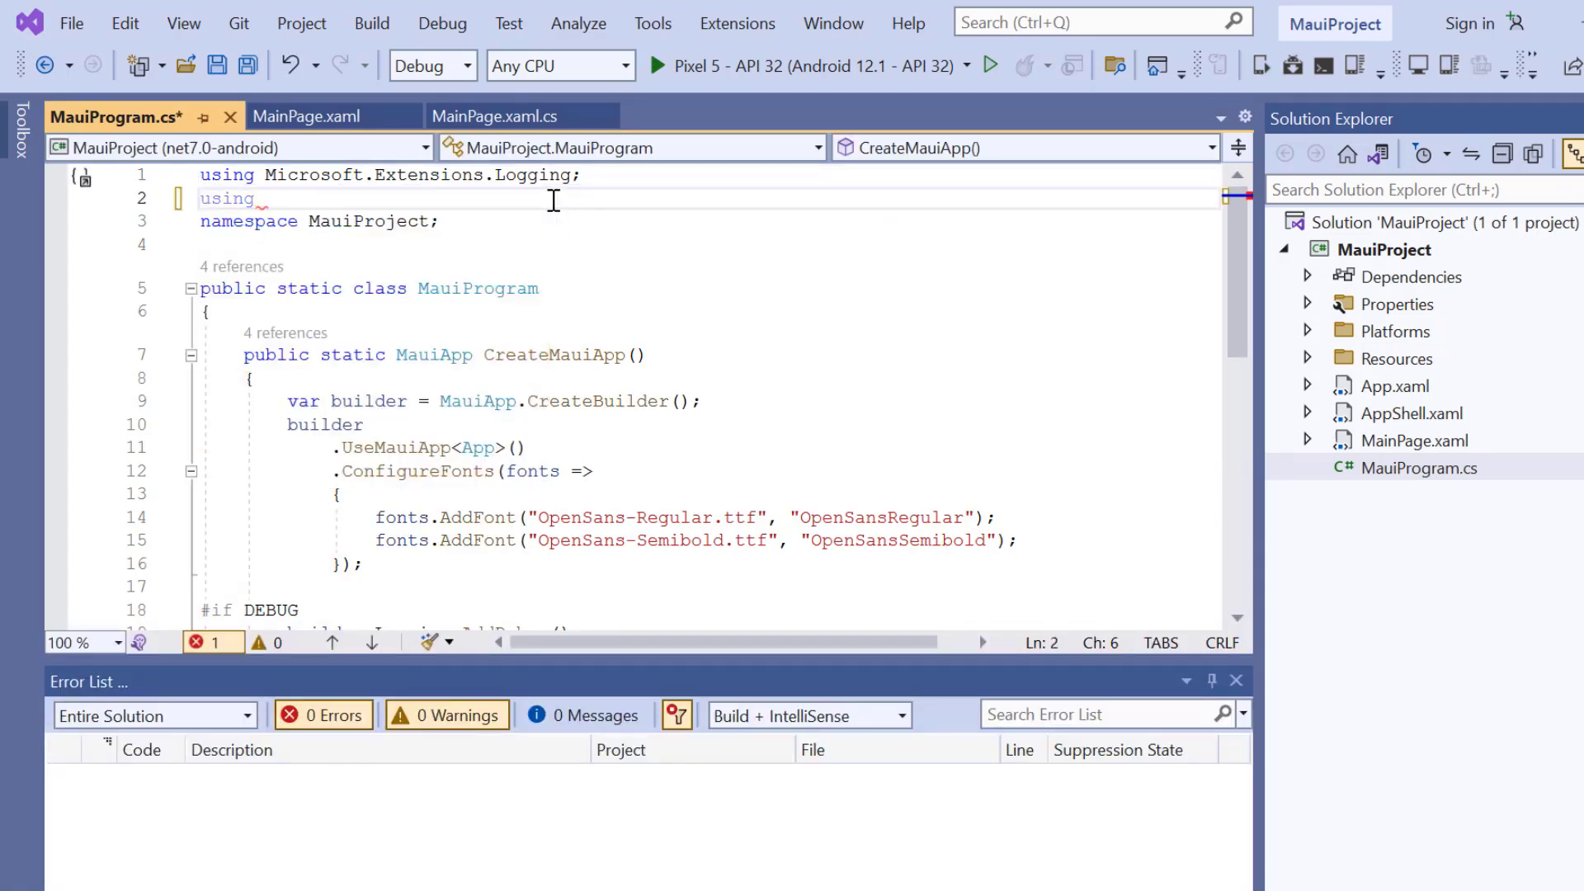
type("Syncfusion")
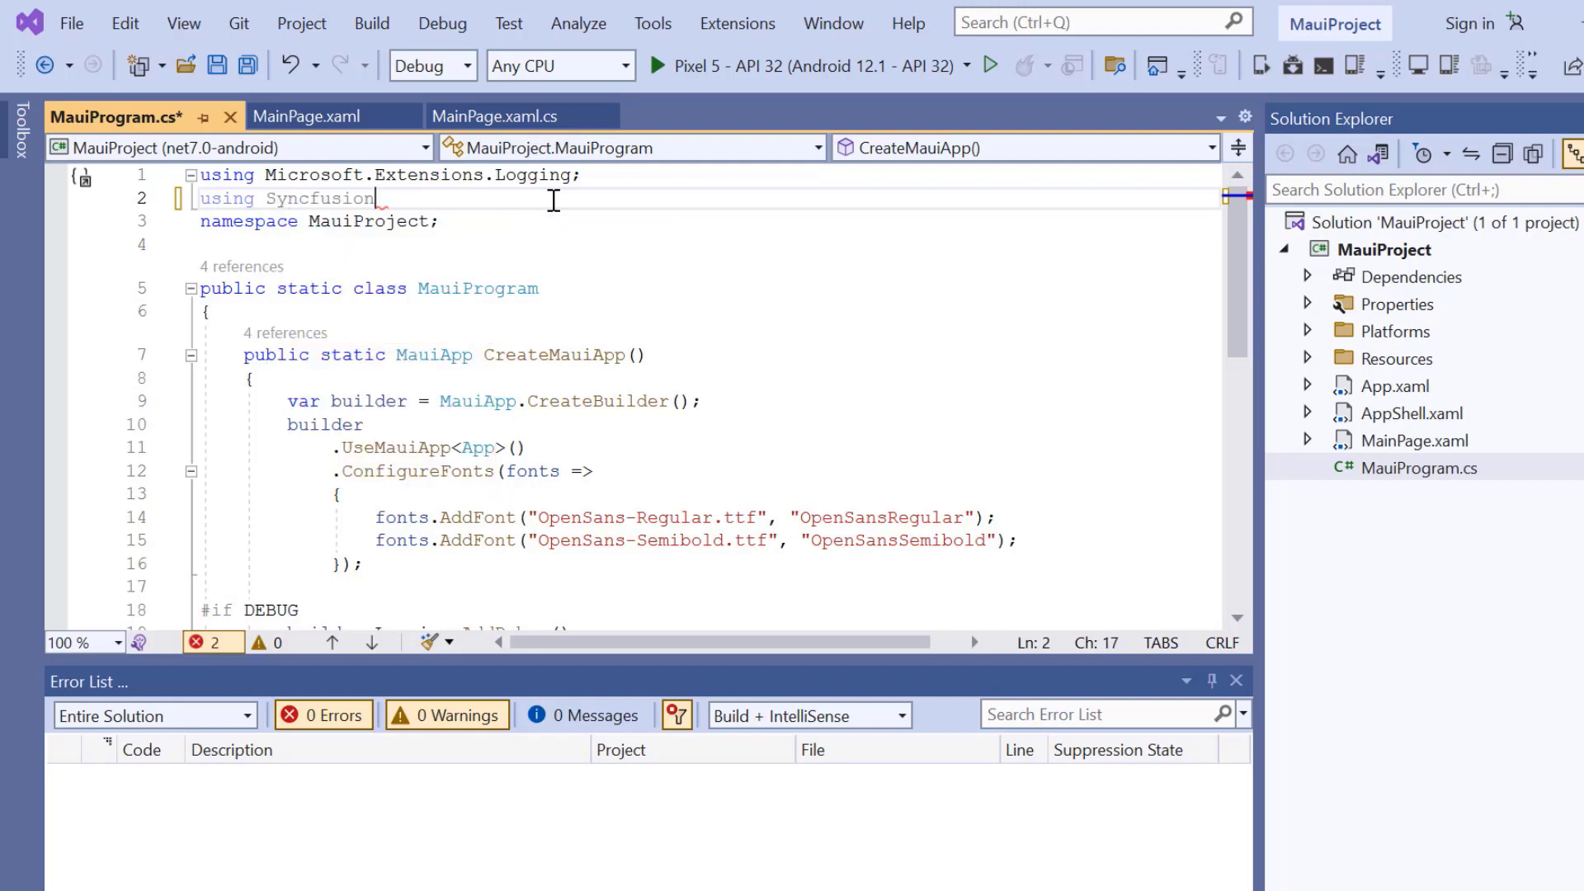
type(".M")
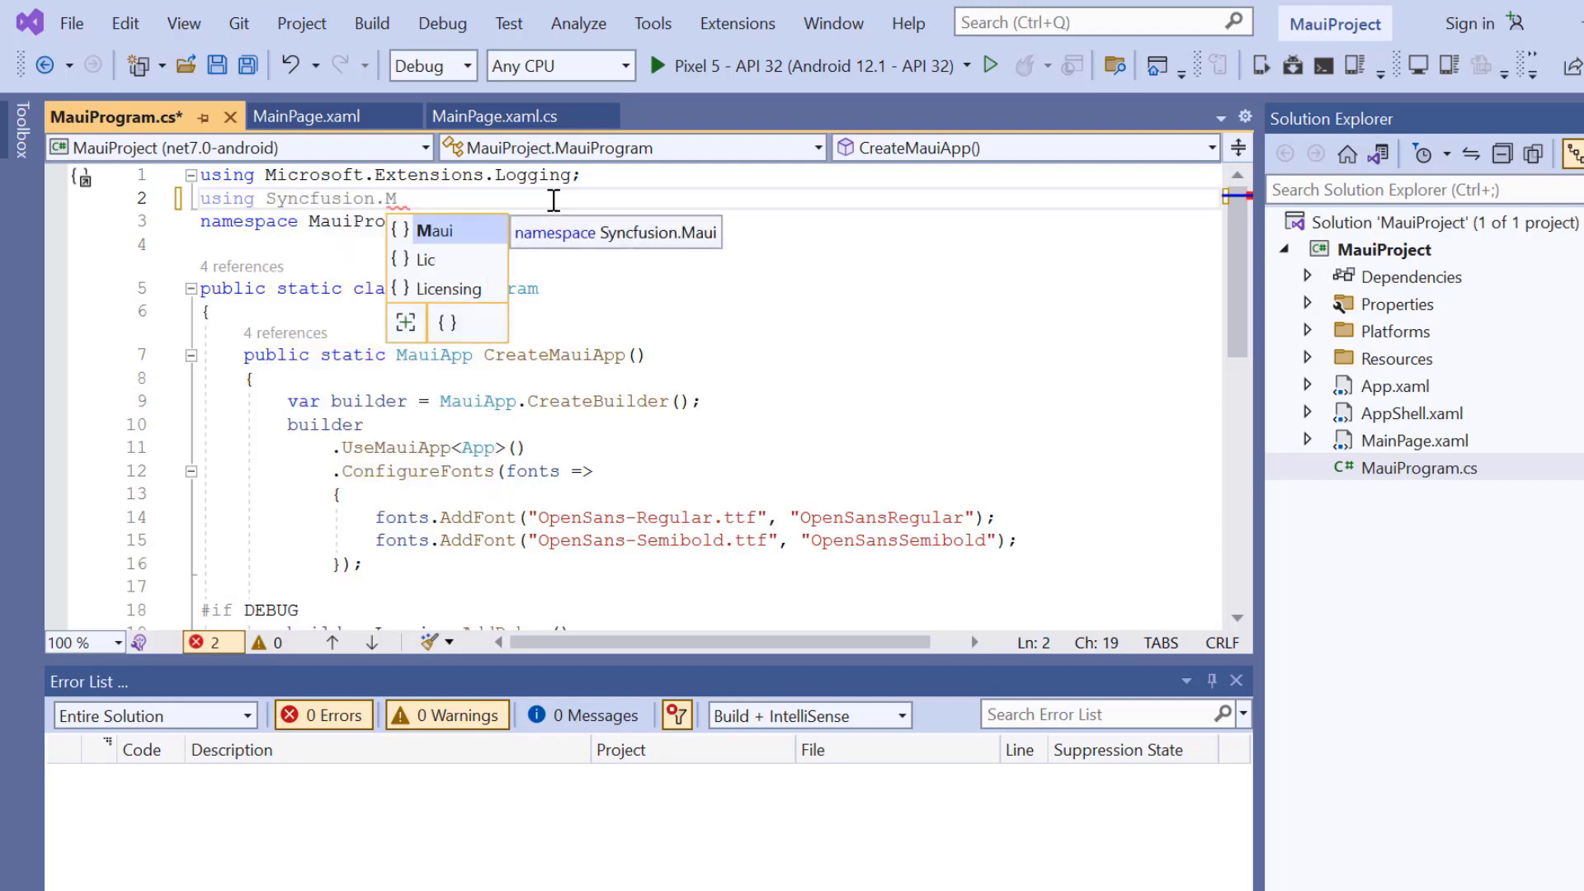
type("aui.Core")
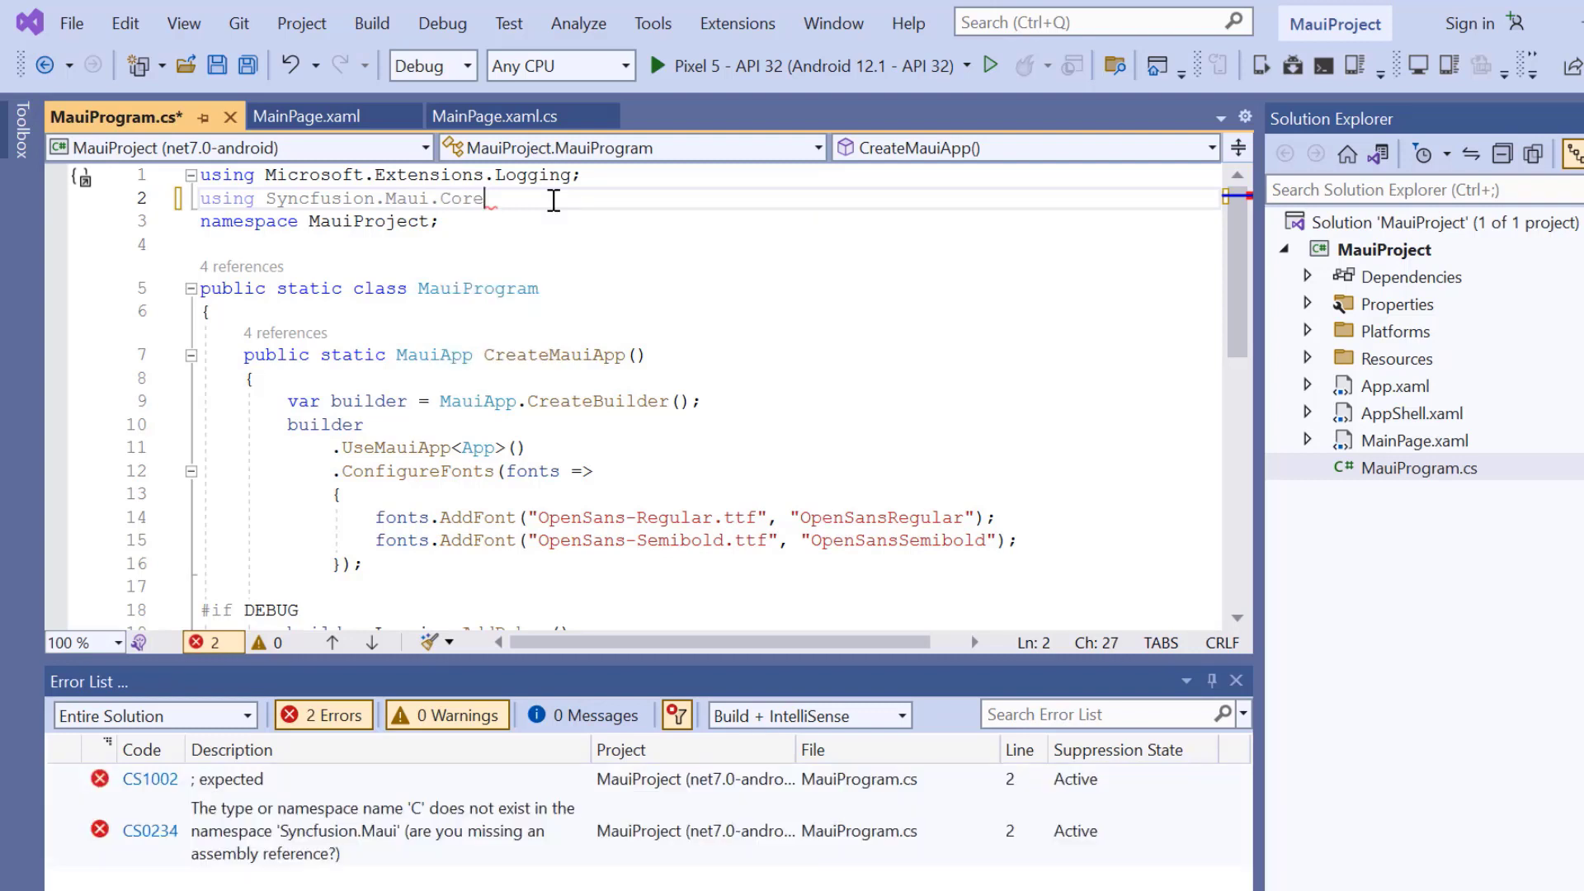
type(".Hosting")
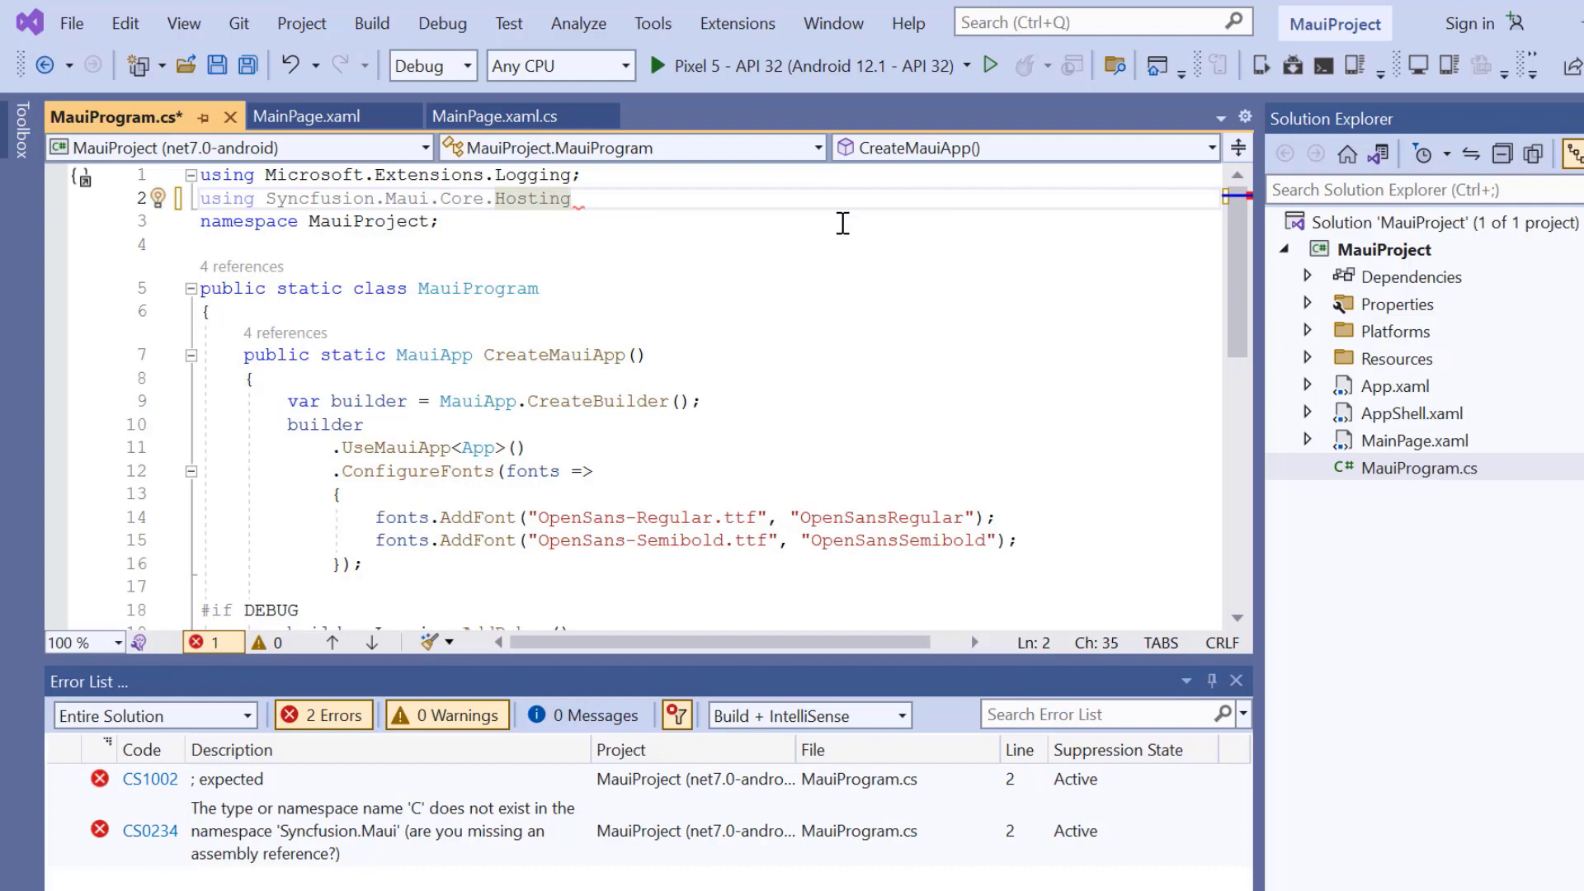
type(";")
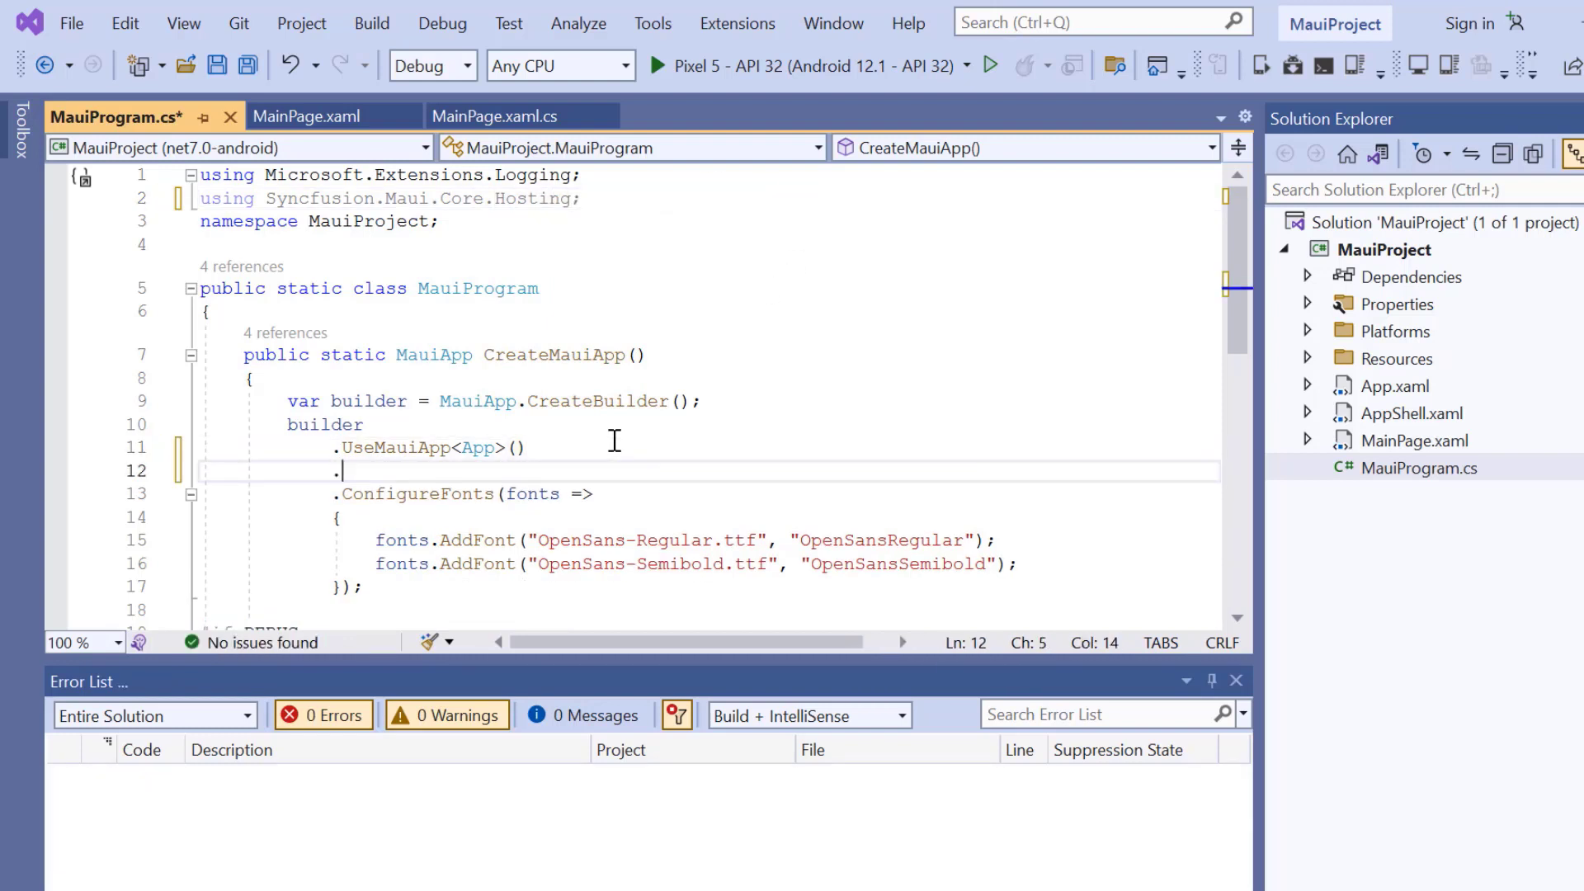
type("ConfigureSyncfusionCore(")
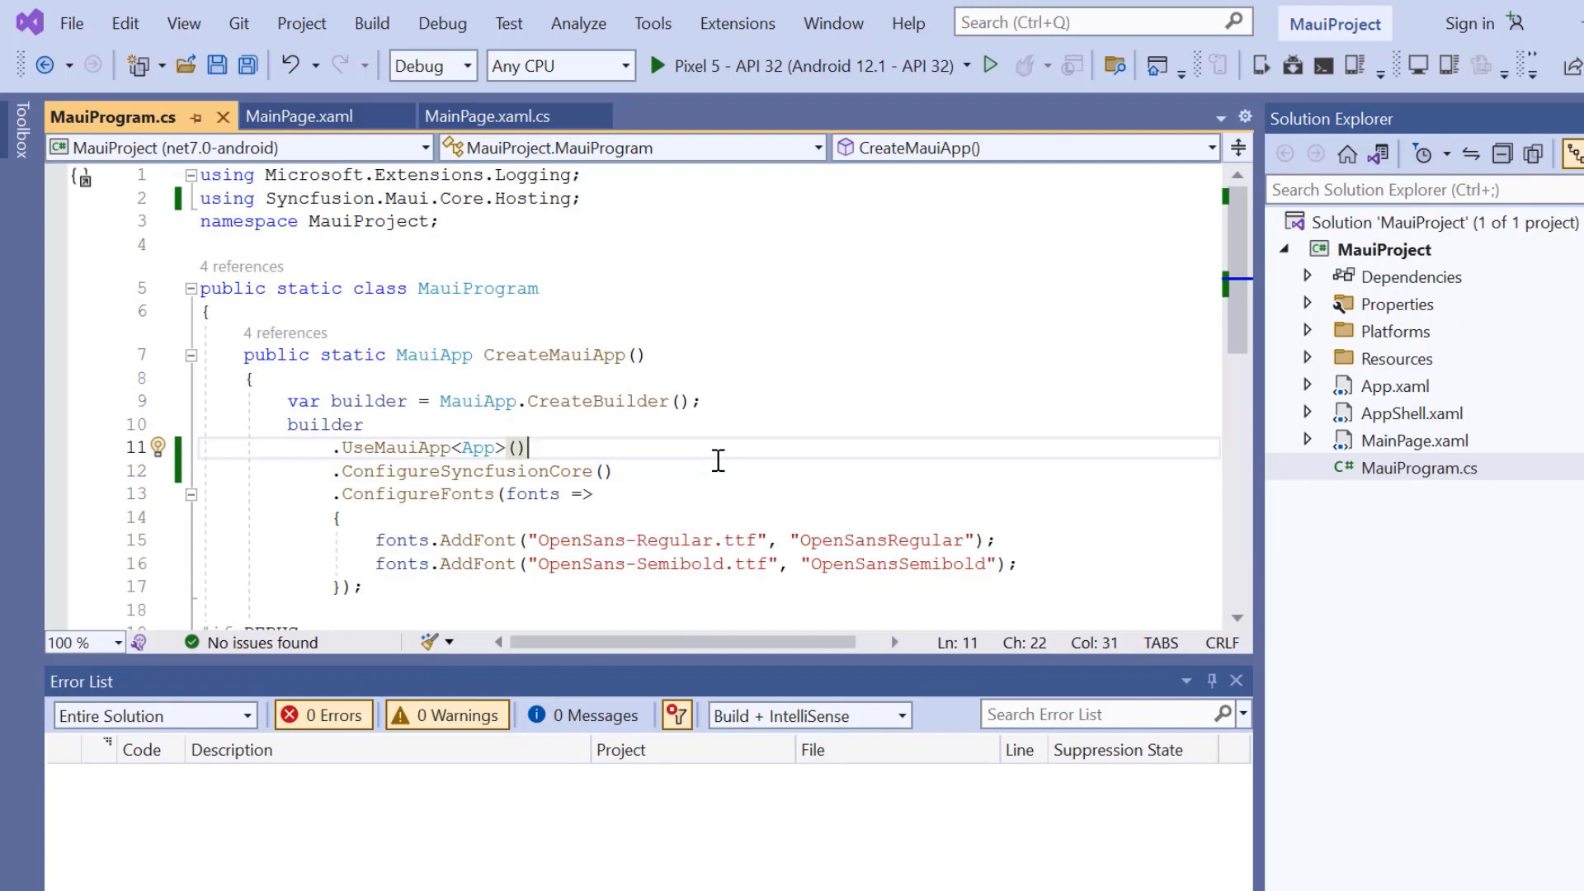
mouse_move(298, 116)
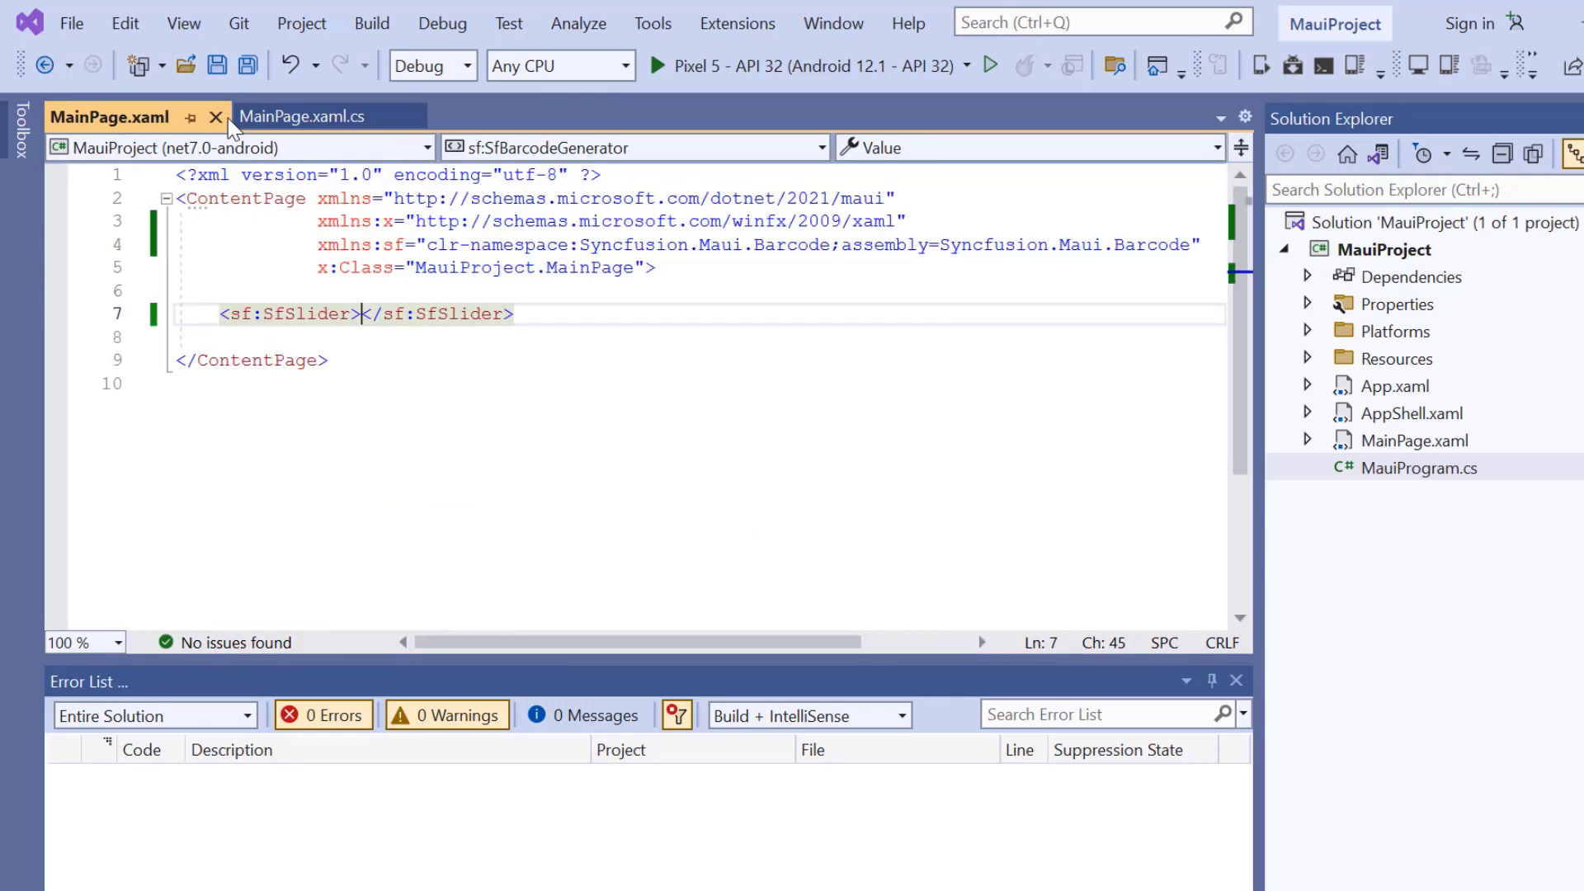
- Open App.xaml.cs and add SyncfusionLicenseProvider.RegisterLicense after InitializeComponent()
left_click(1306, 386)
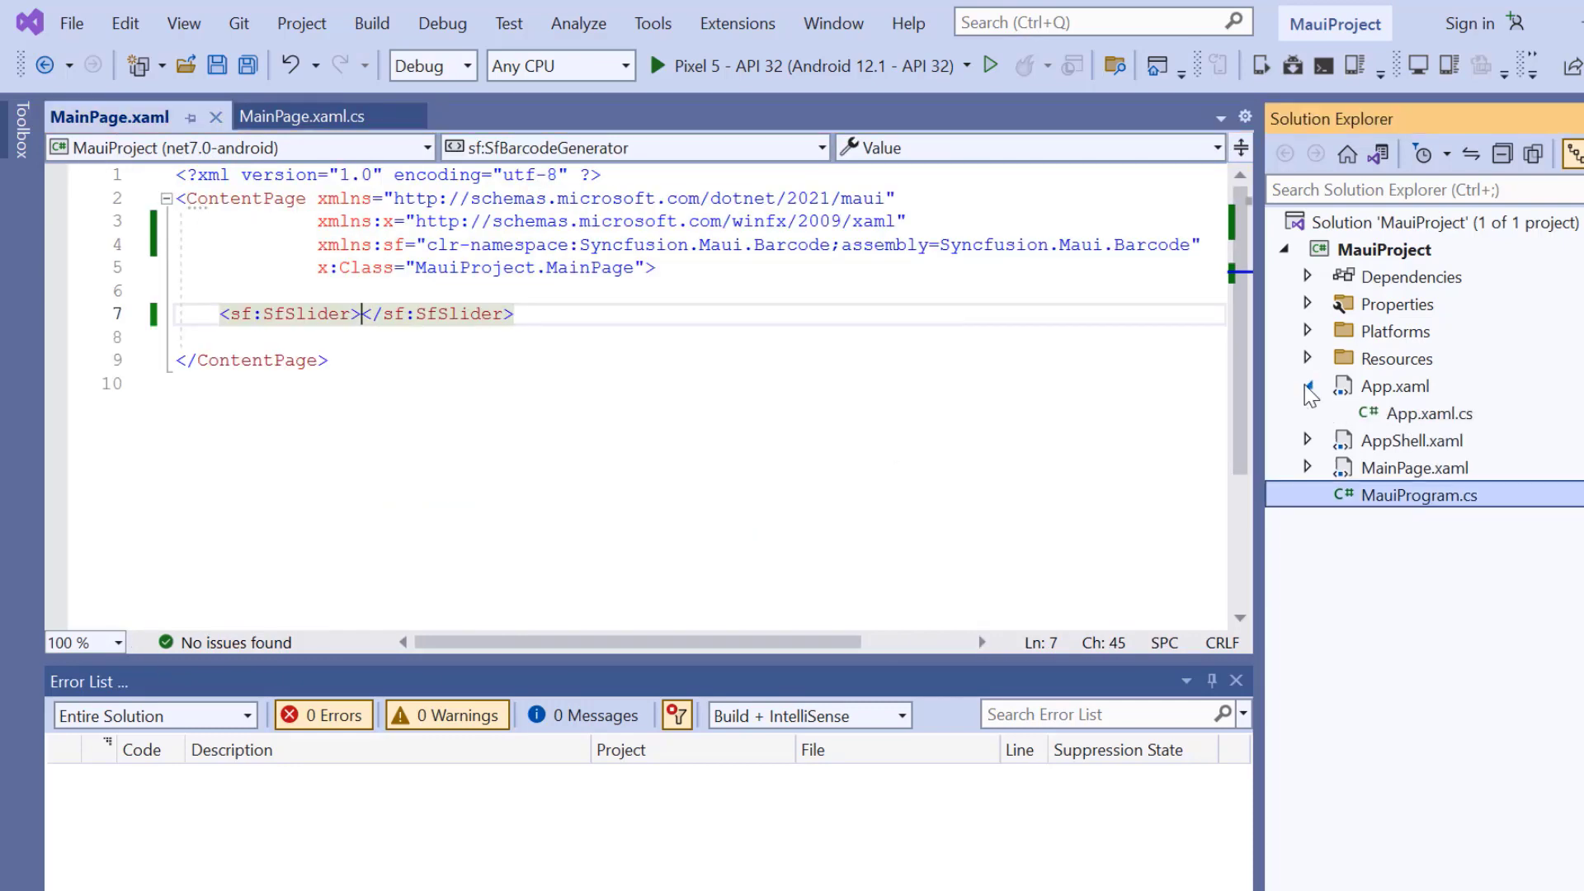
left_click(1307, 386)
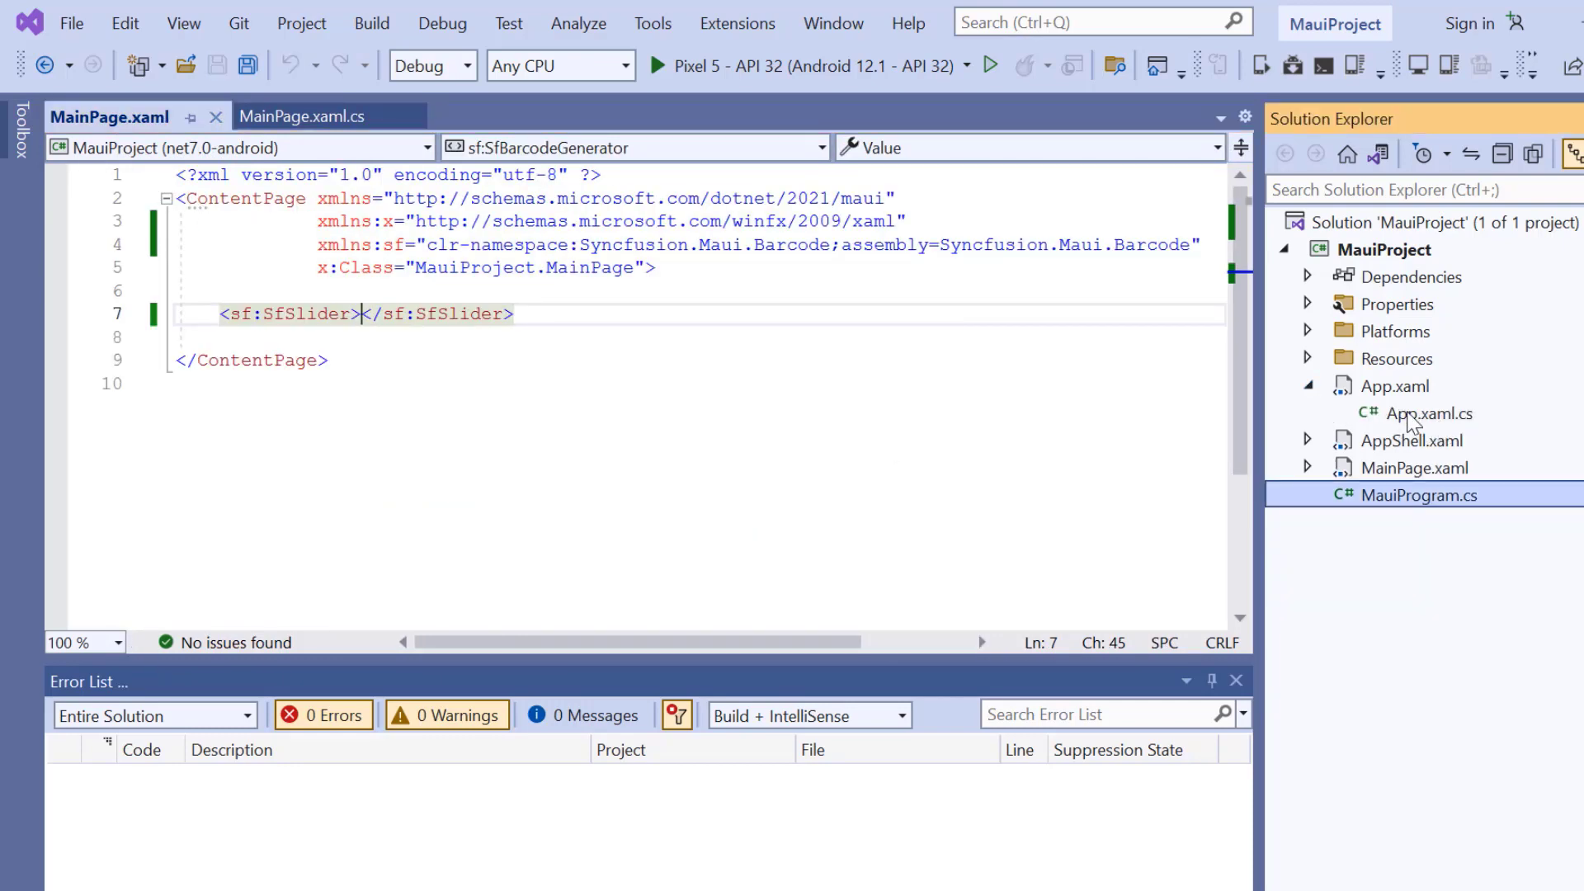
double_click(1429, 412)
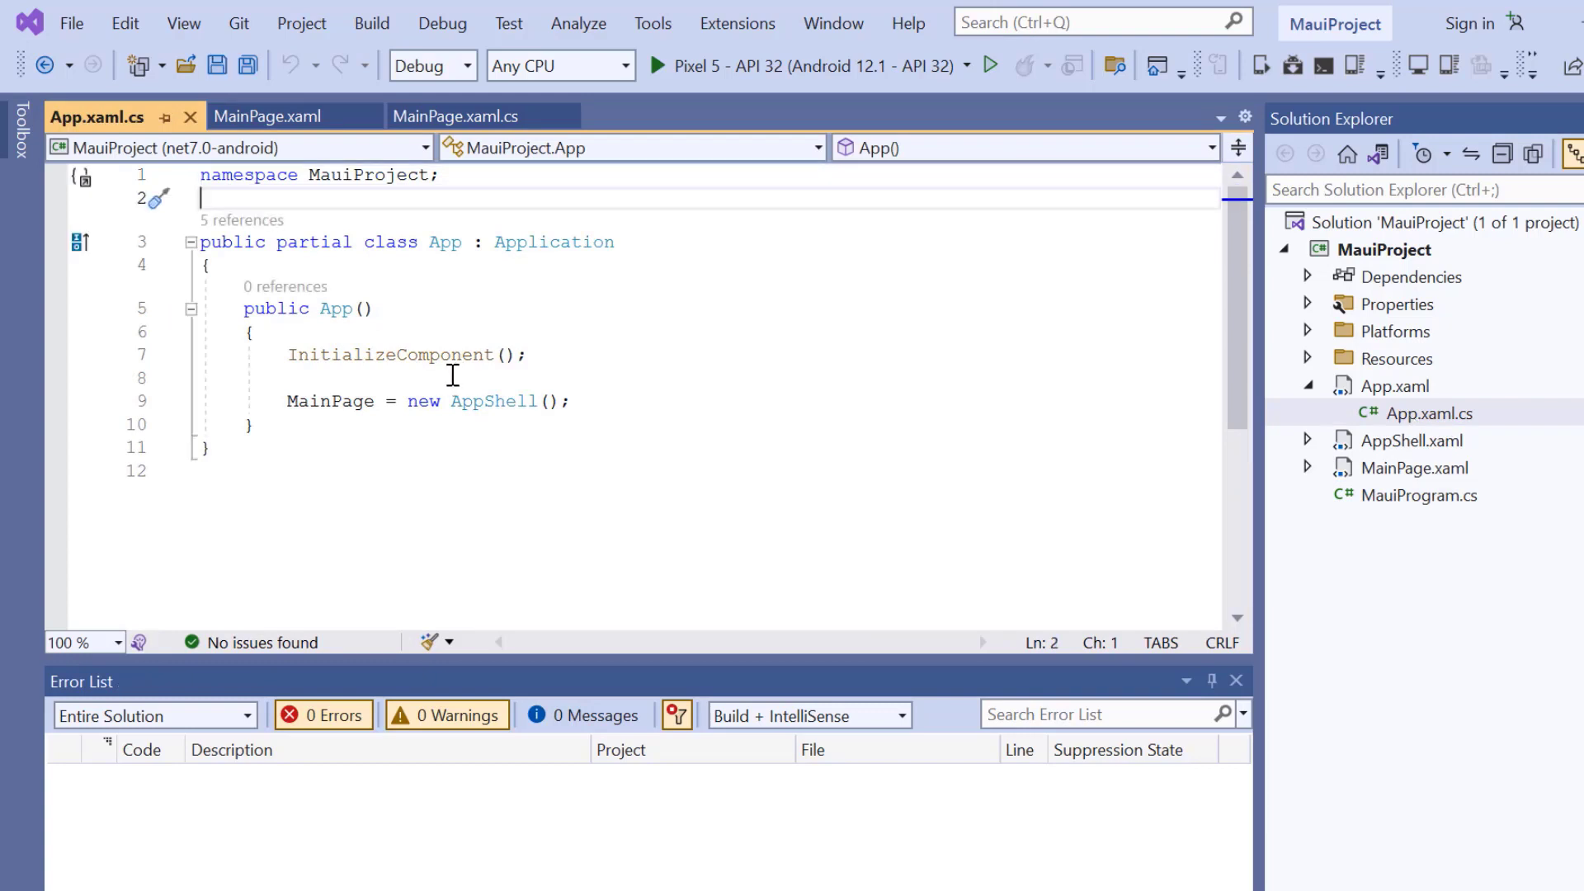
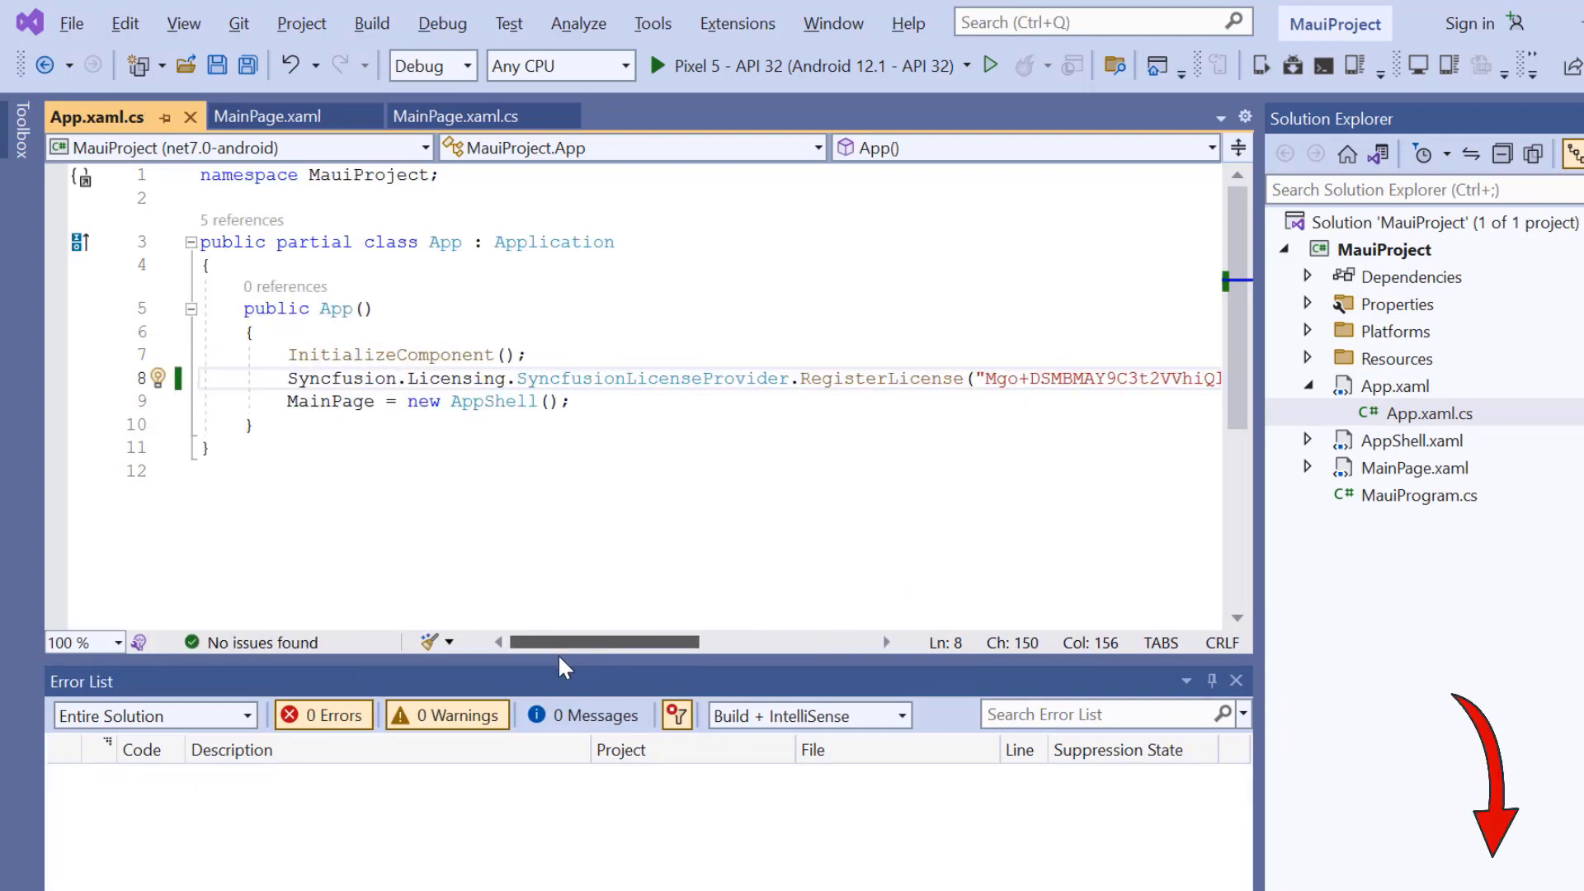
- Close App.xaml.cs and deploy the app to the Pixel 5 emulator
left_click(1233, 680)
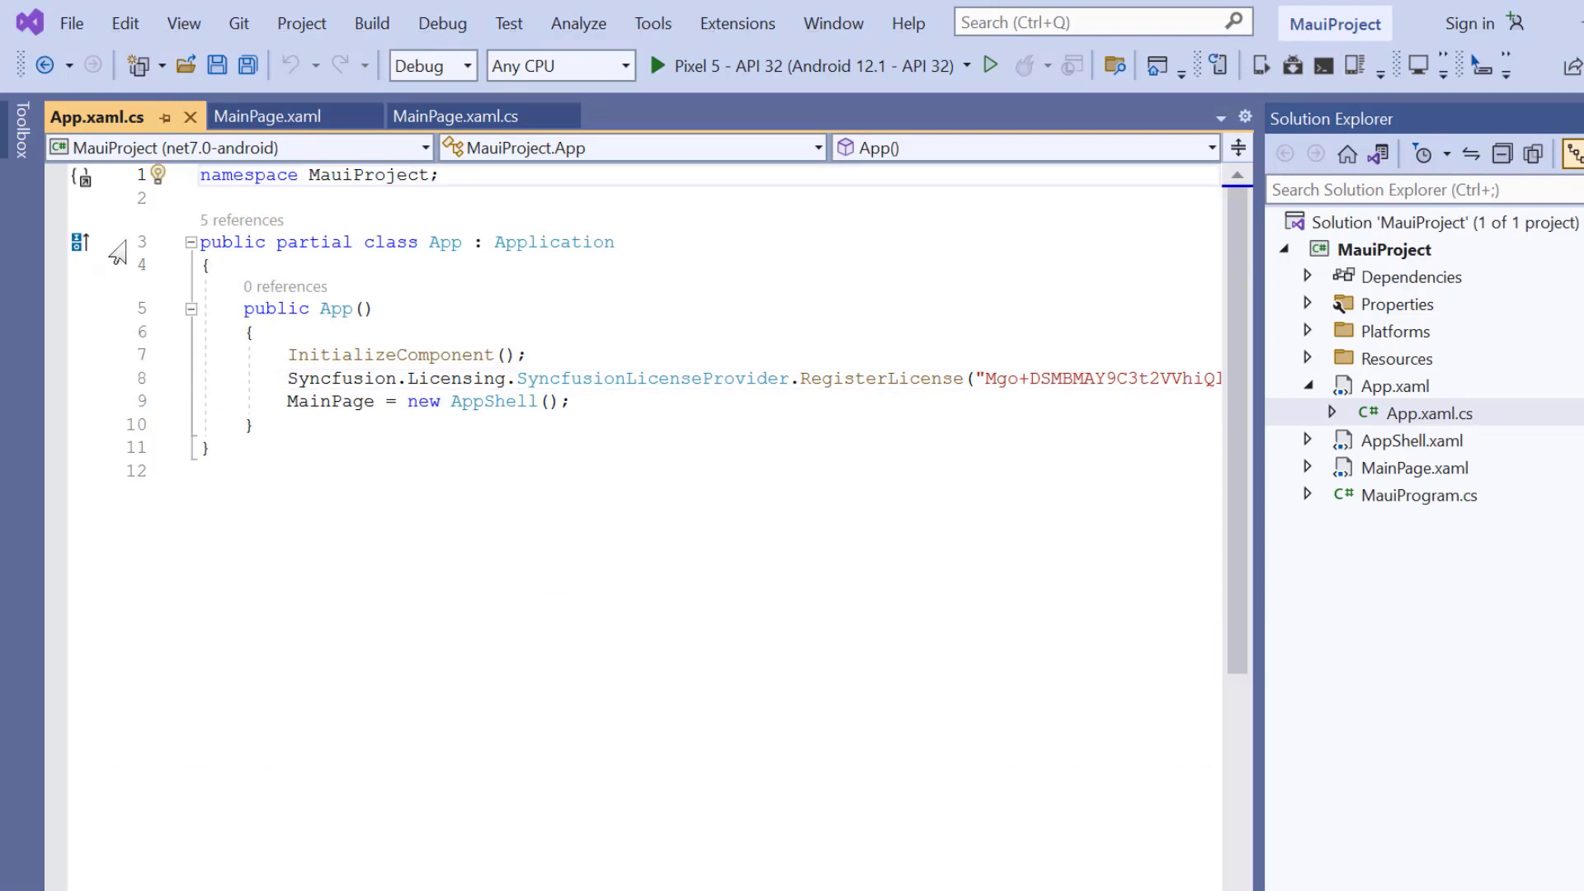
mouse_move(190, 118)
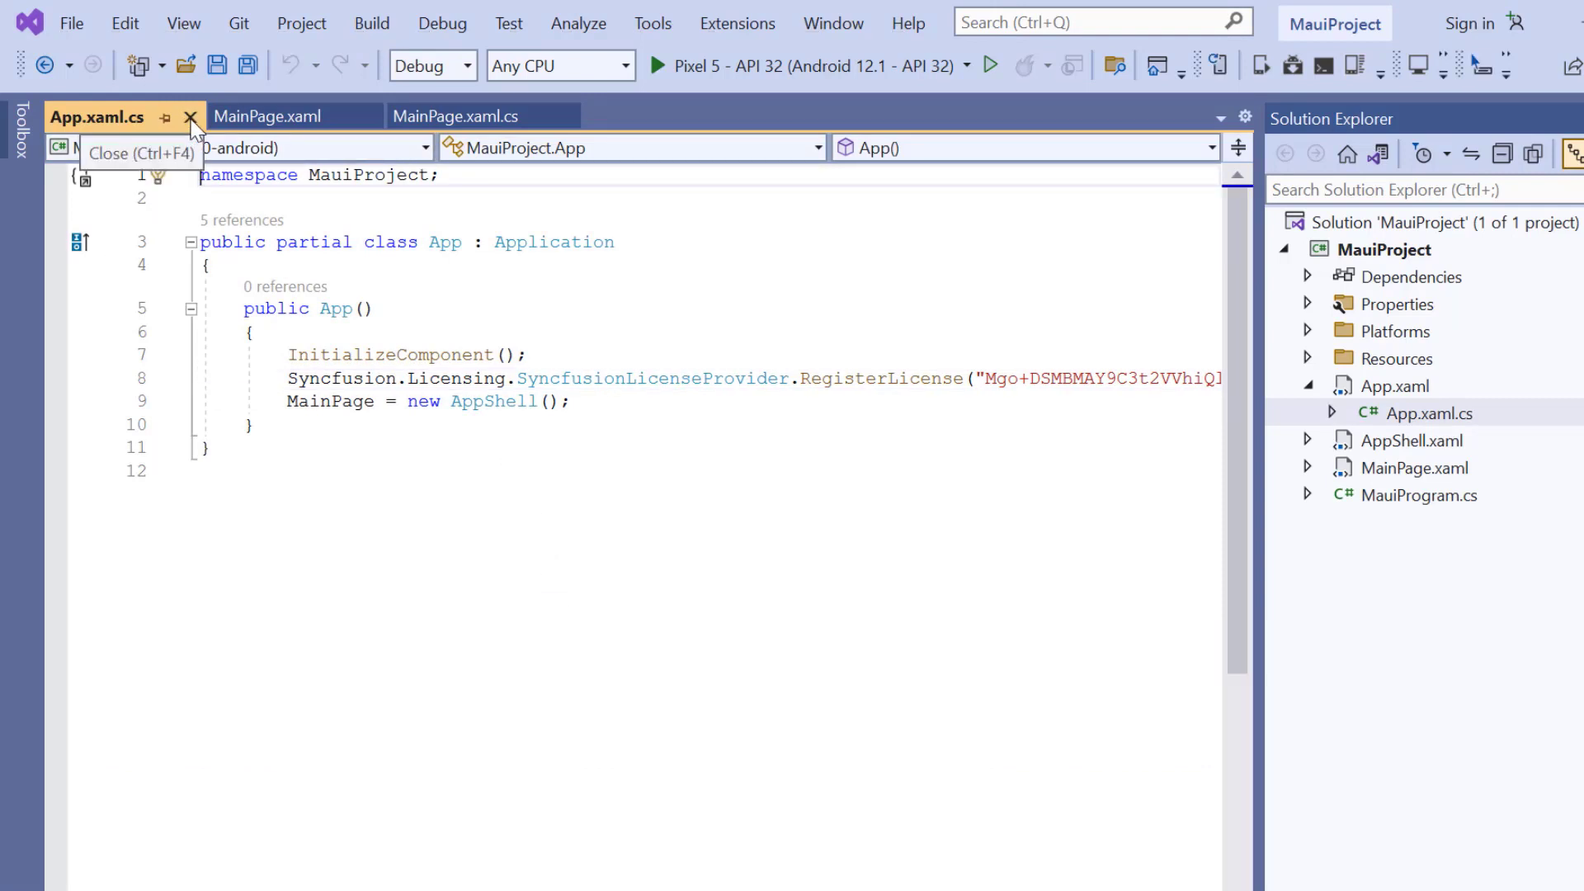
left_click(191, 117)
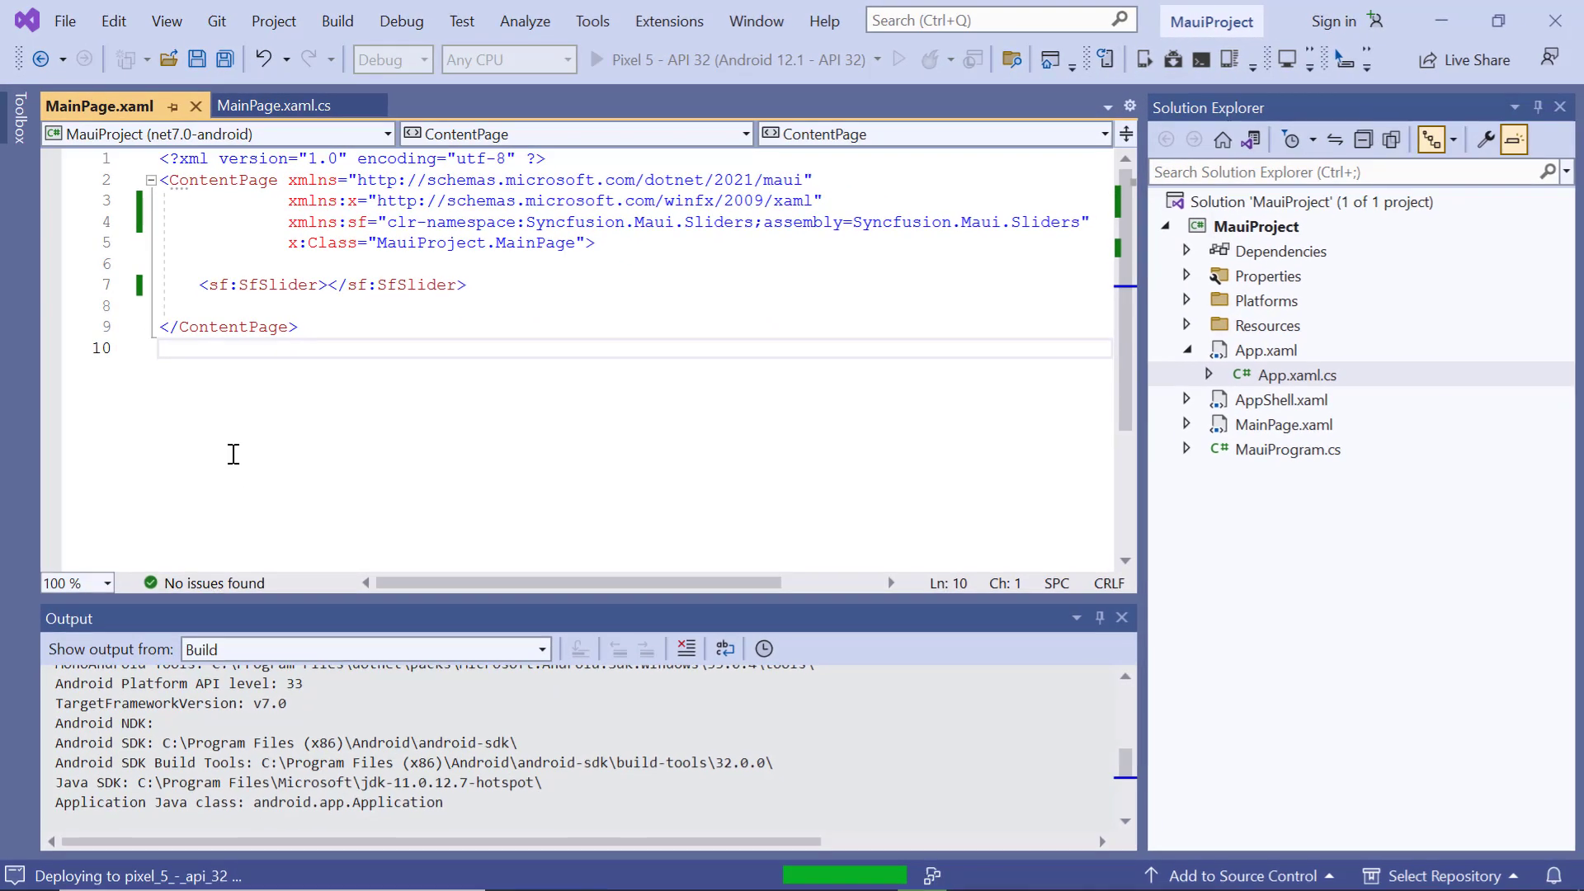
left_click(596, 59)
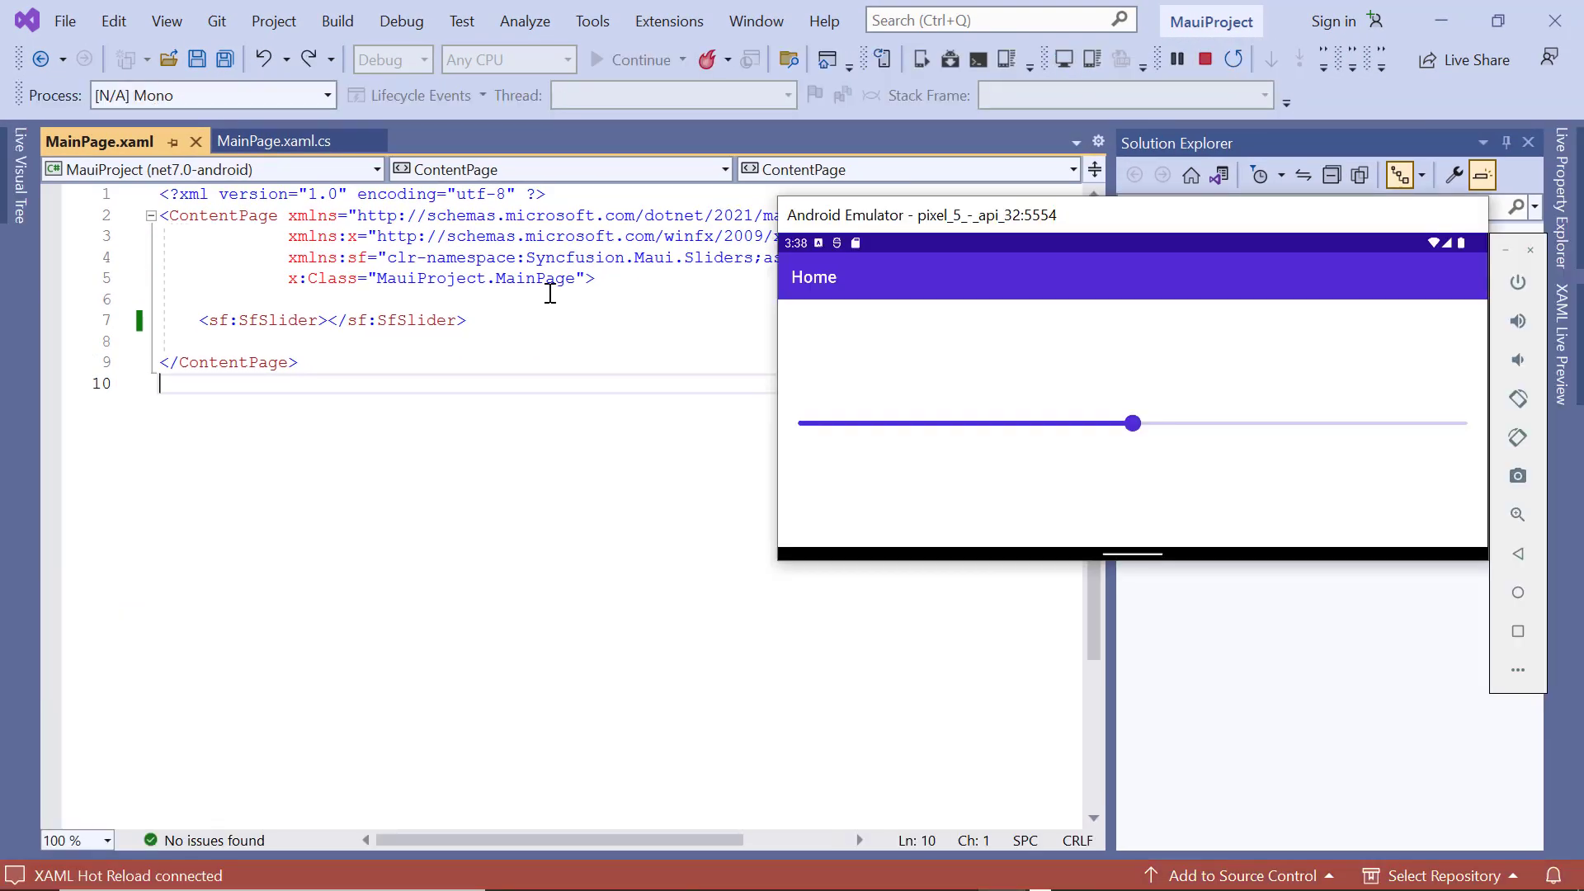
mouse_move(647, 600)
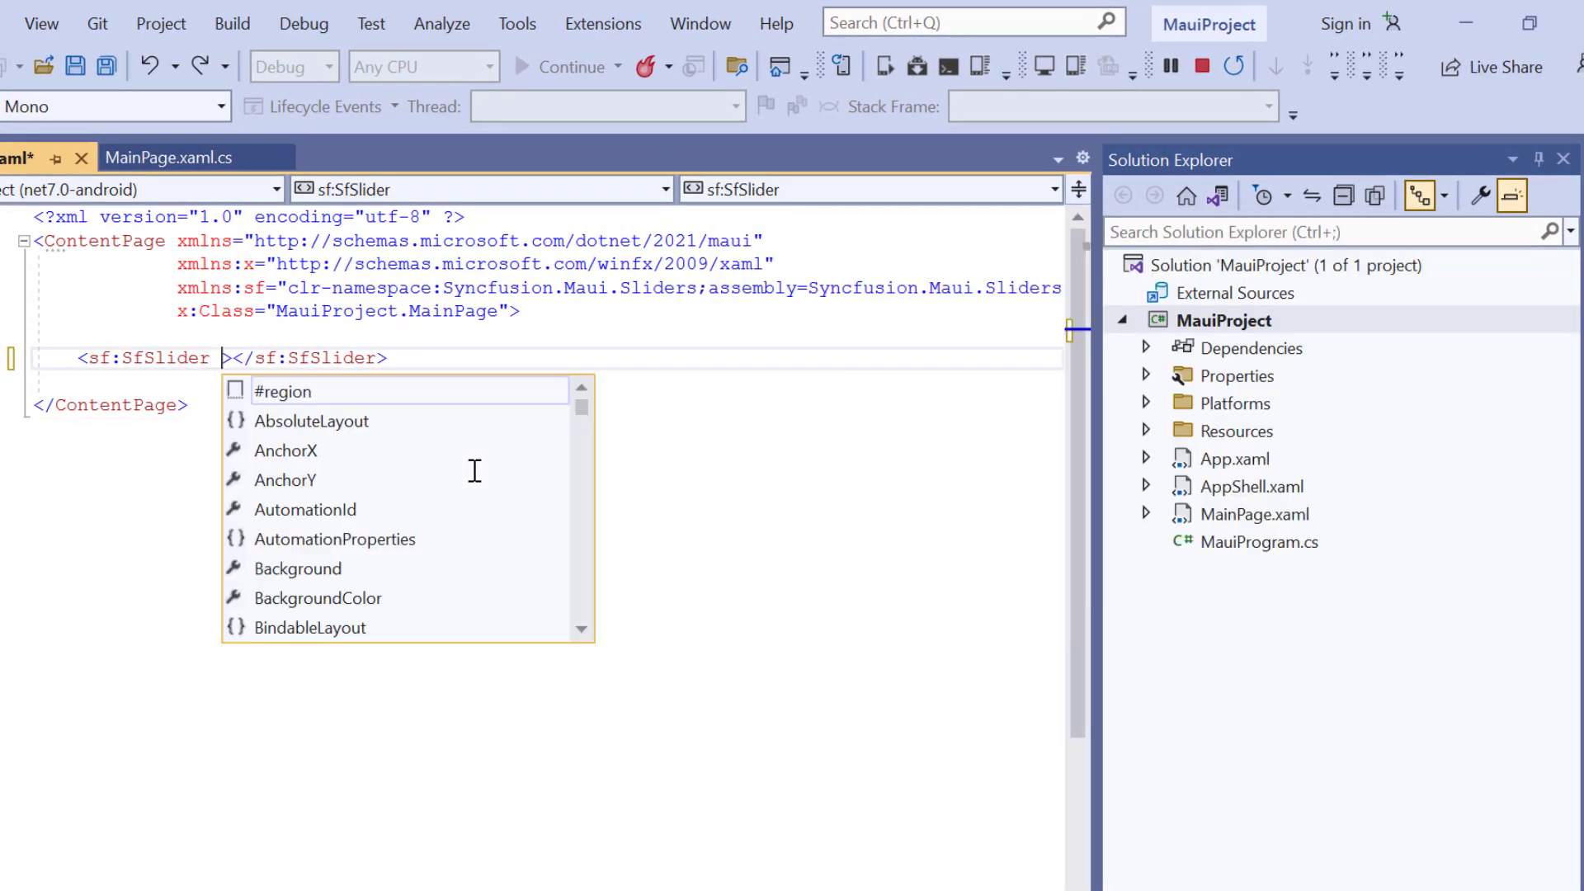
- Set ShowLabels="True" on the SfSlider while the app is running
type("ShowLabels=\"True")
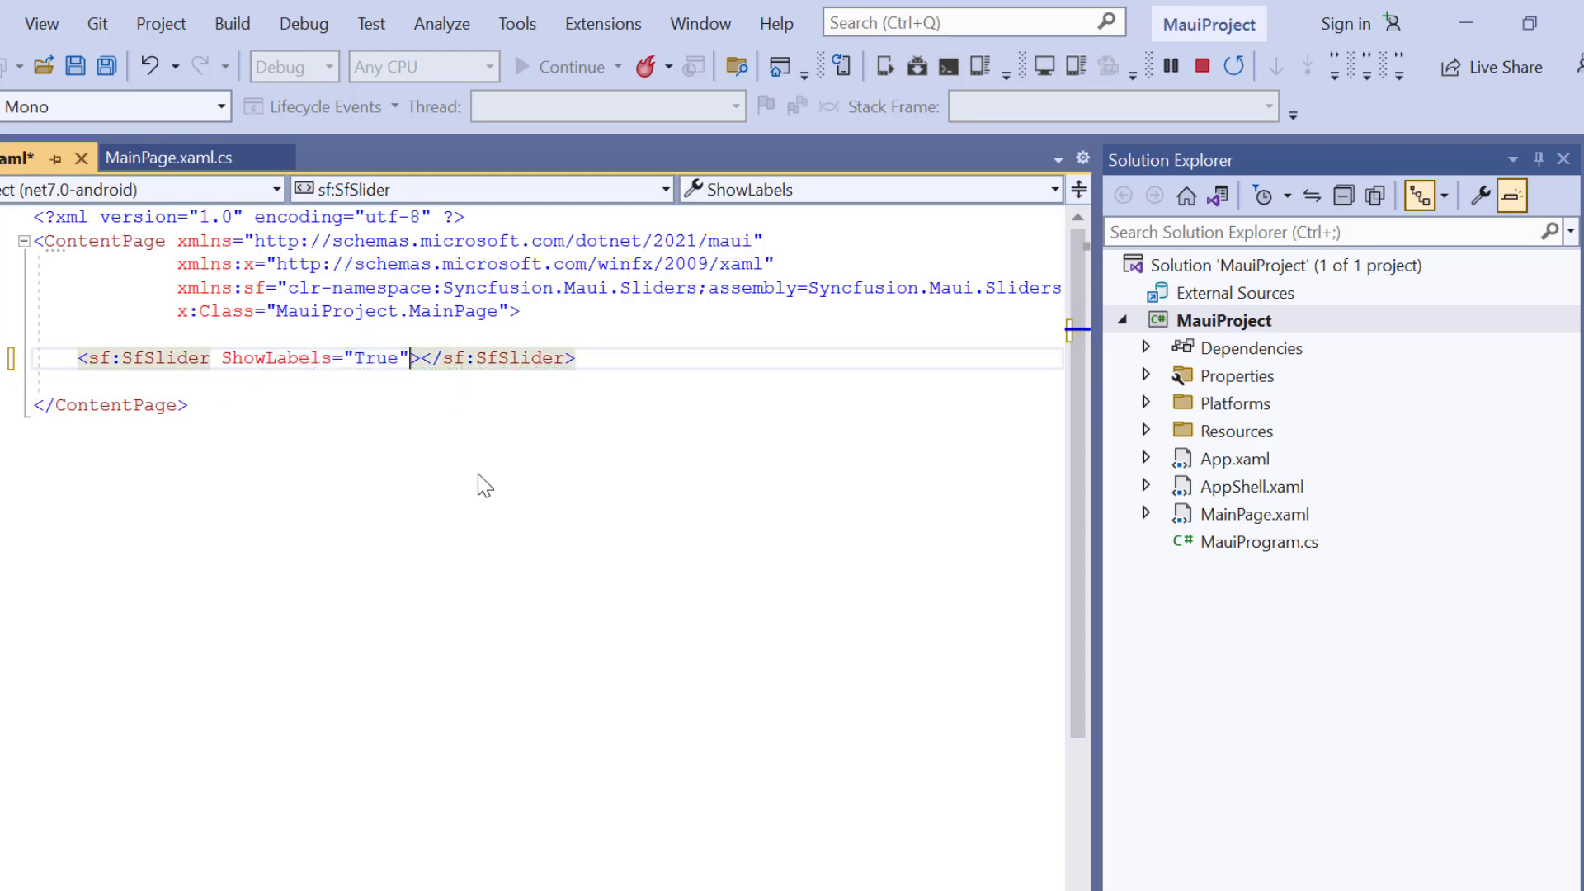
left_click(567, 67)
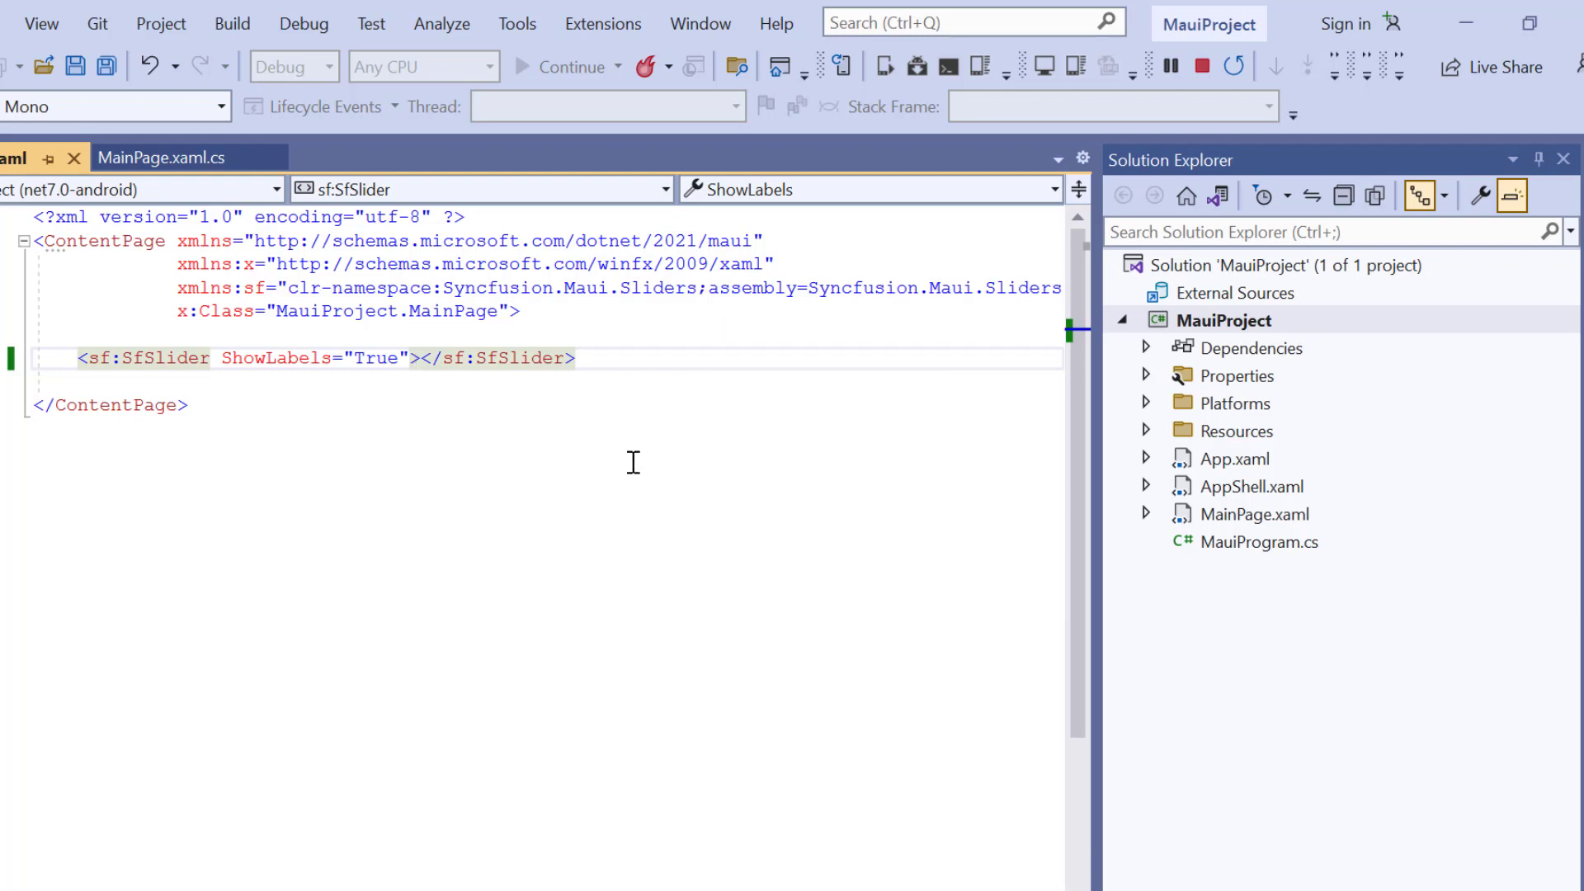
- Give the SfSlider Minimum 1, Maximum 10, Interval 1 and Value 5, and save
key("enter")
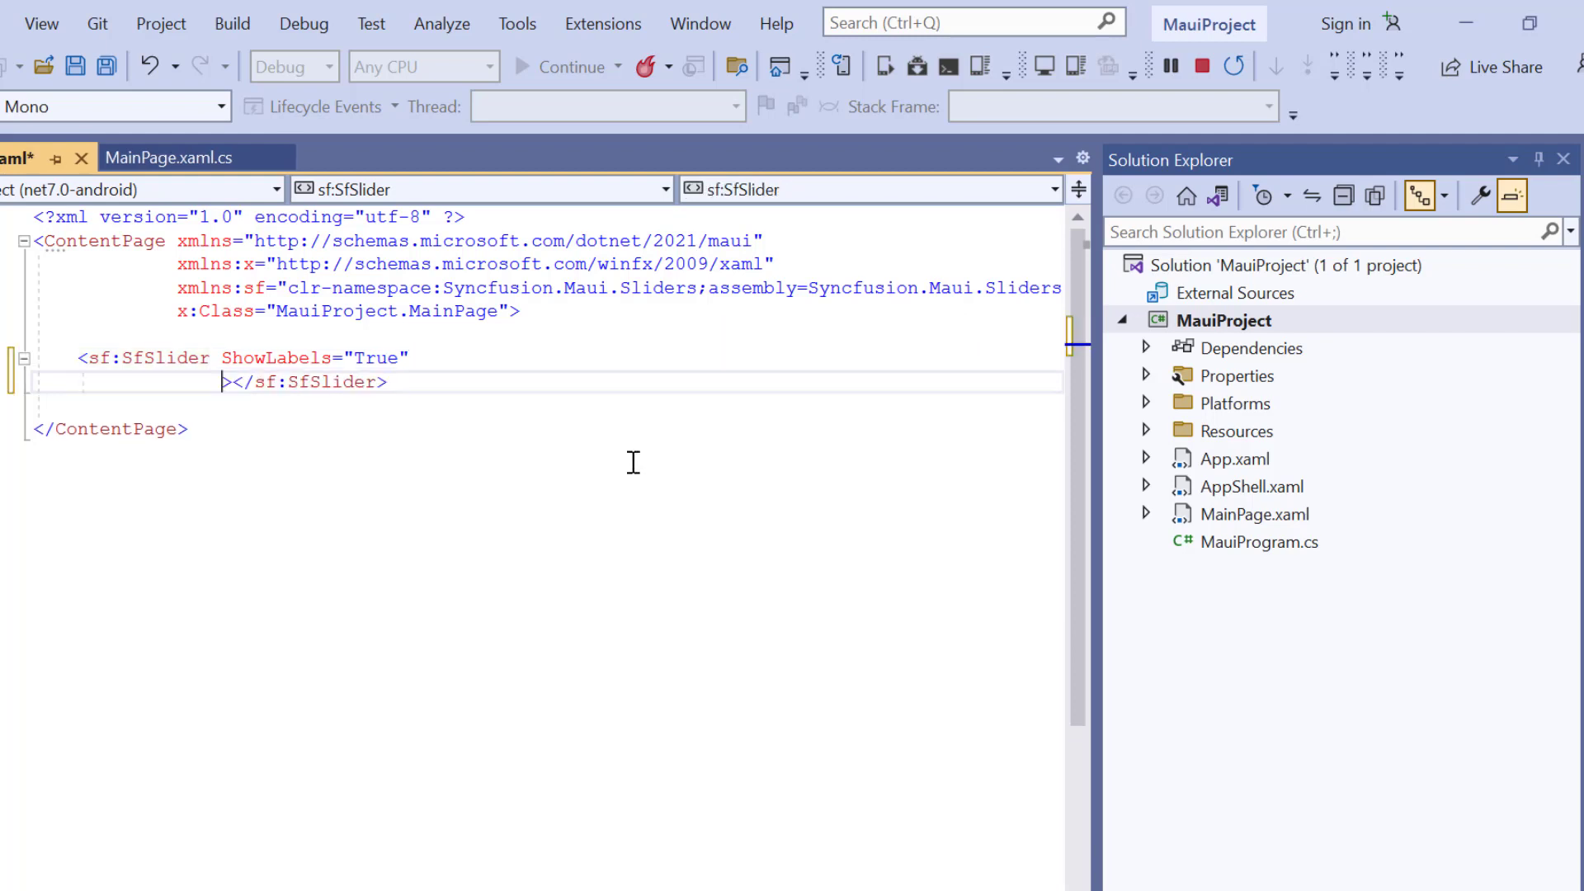
type("Minimum=\"1")
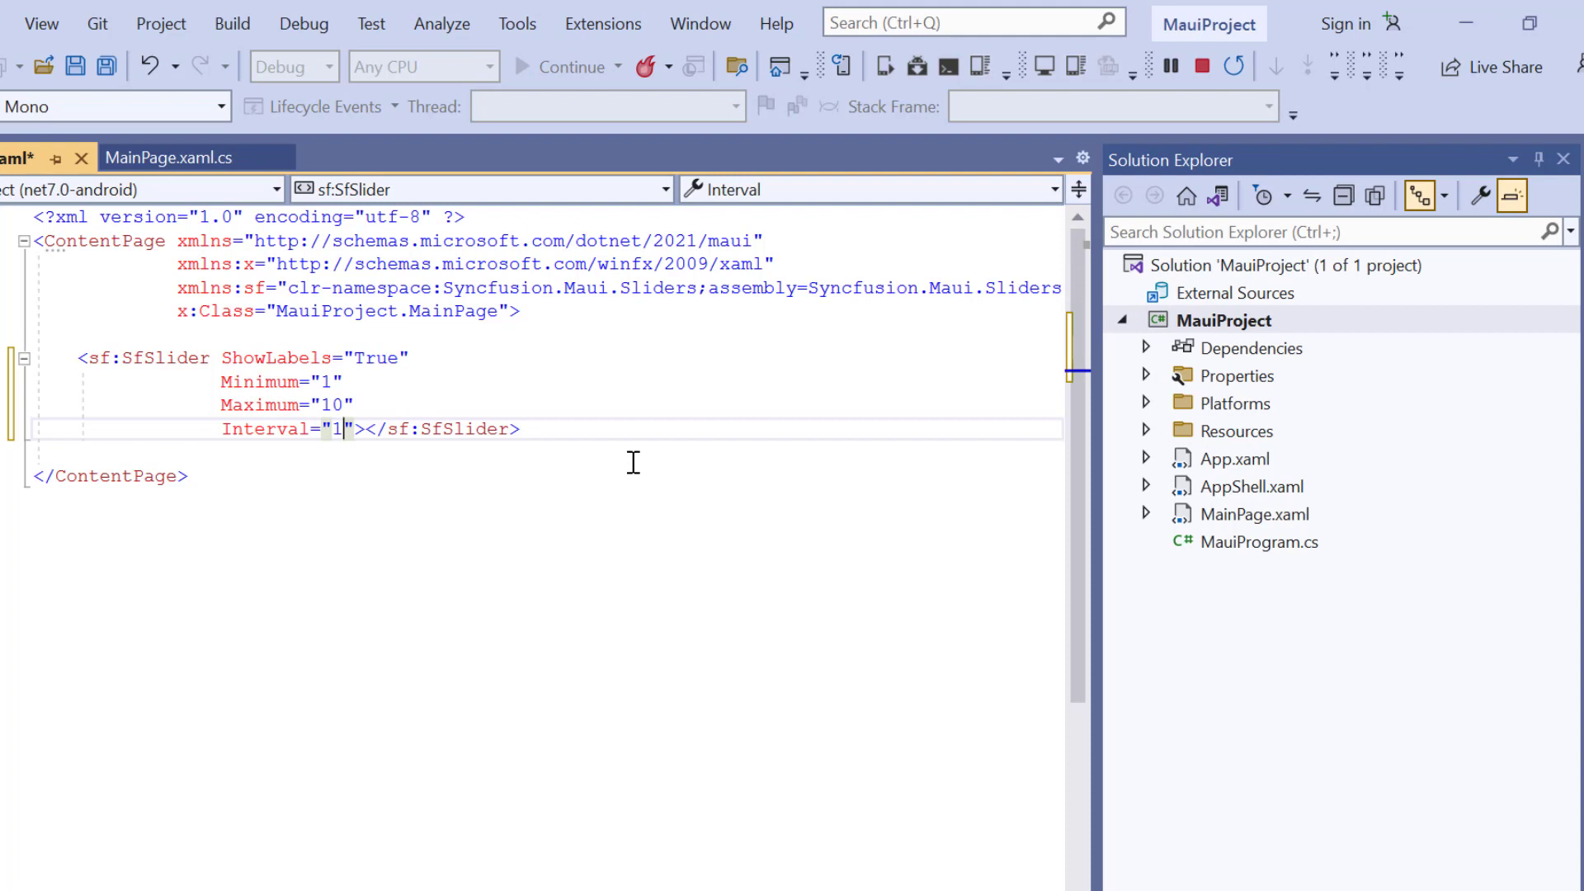
type("Value")
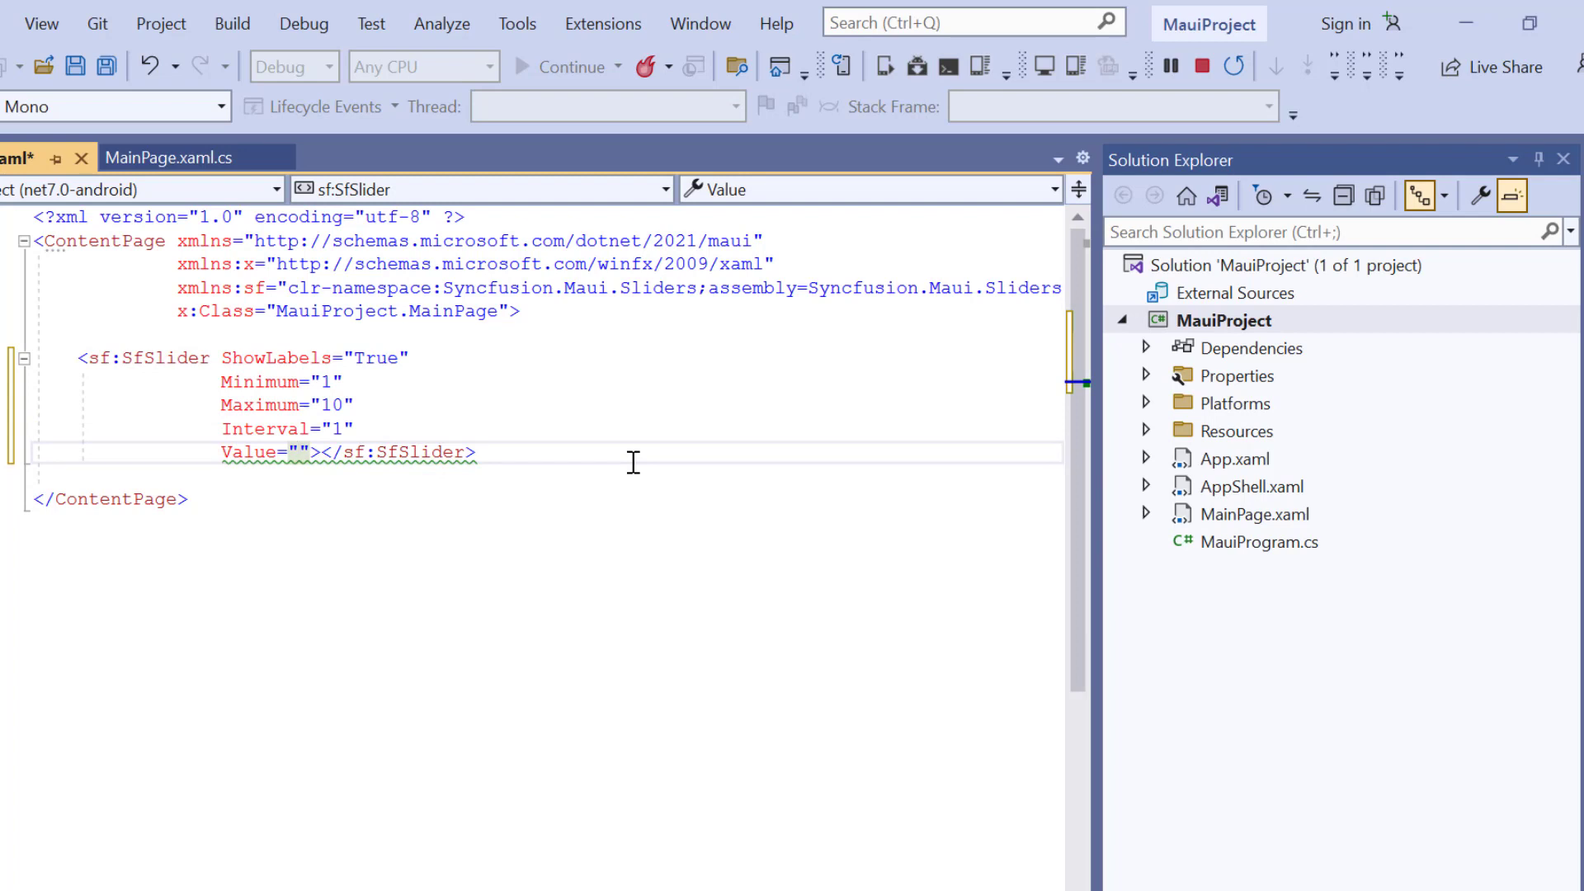
type("5")
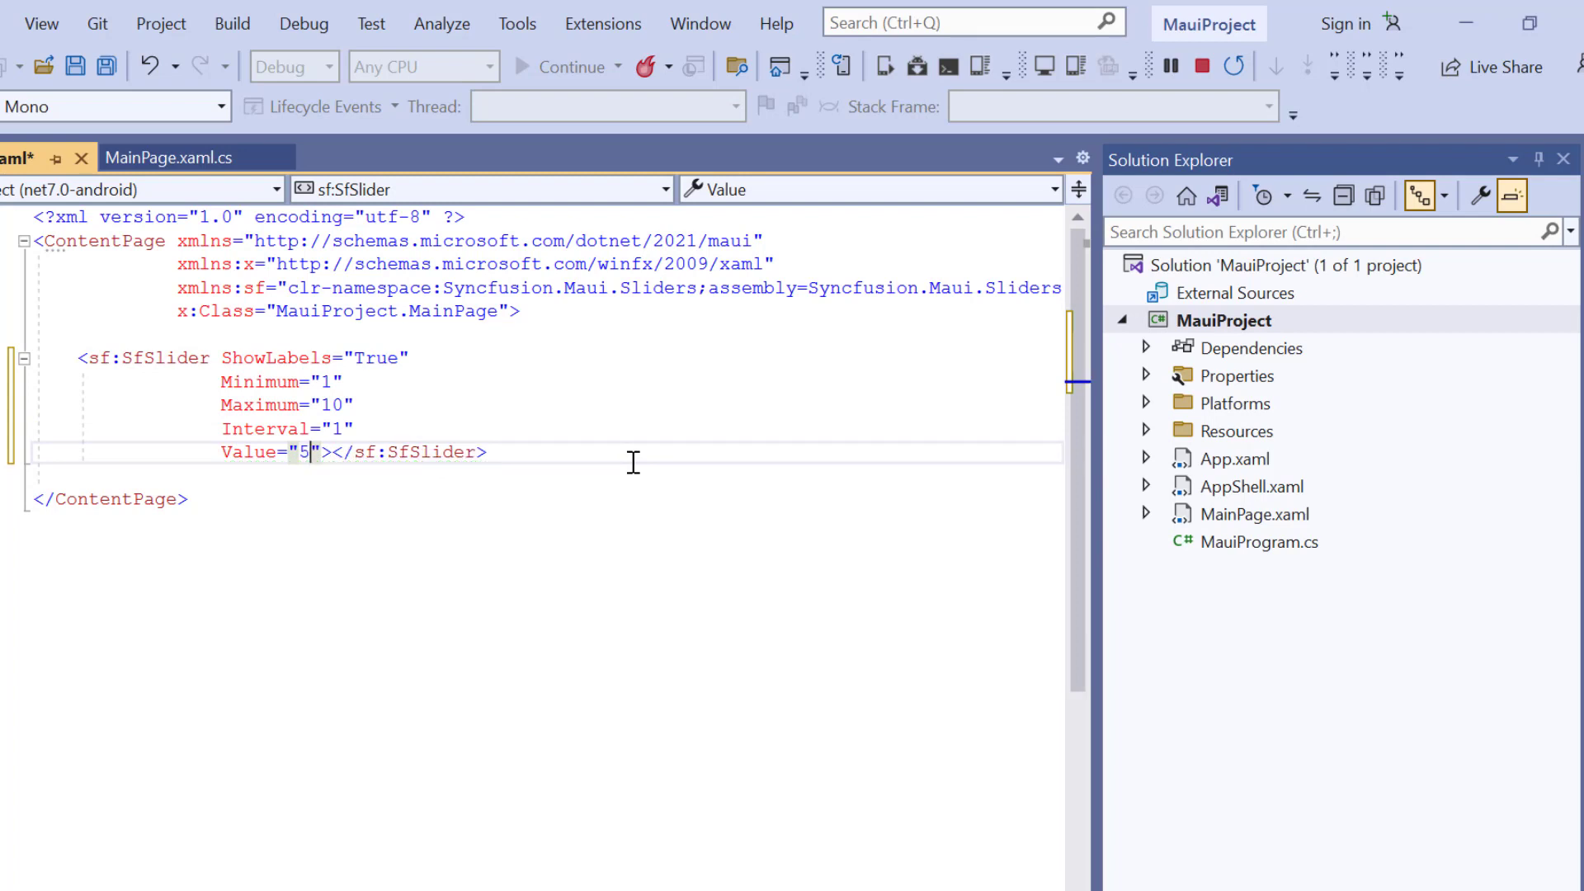
key("ctrl+s")
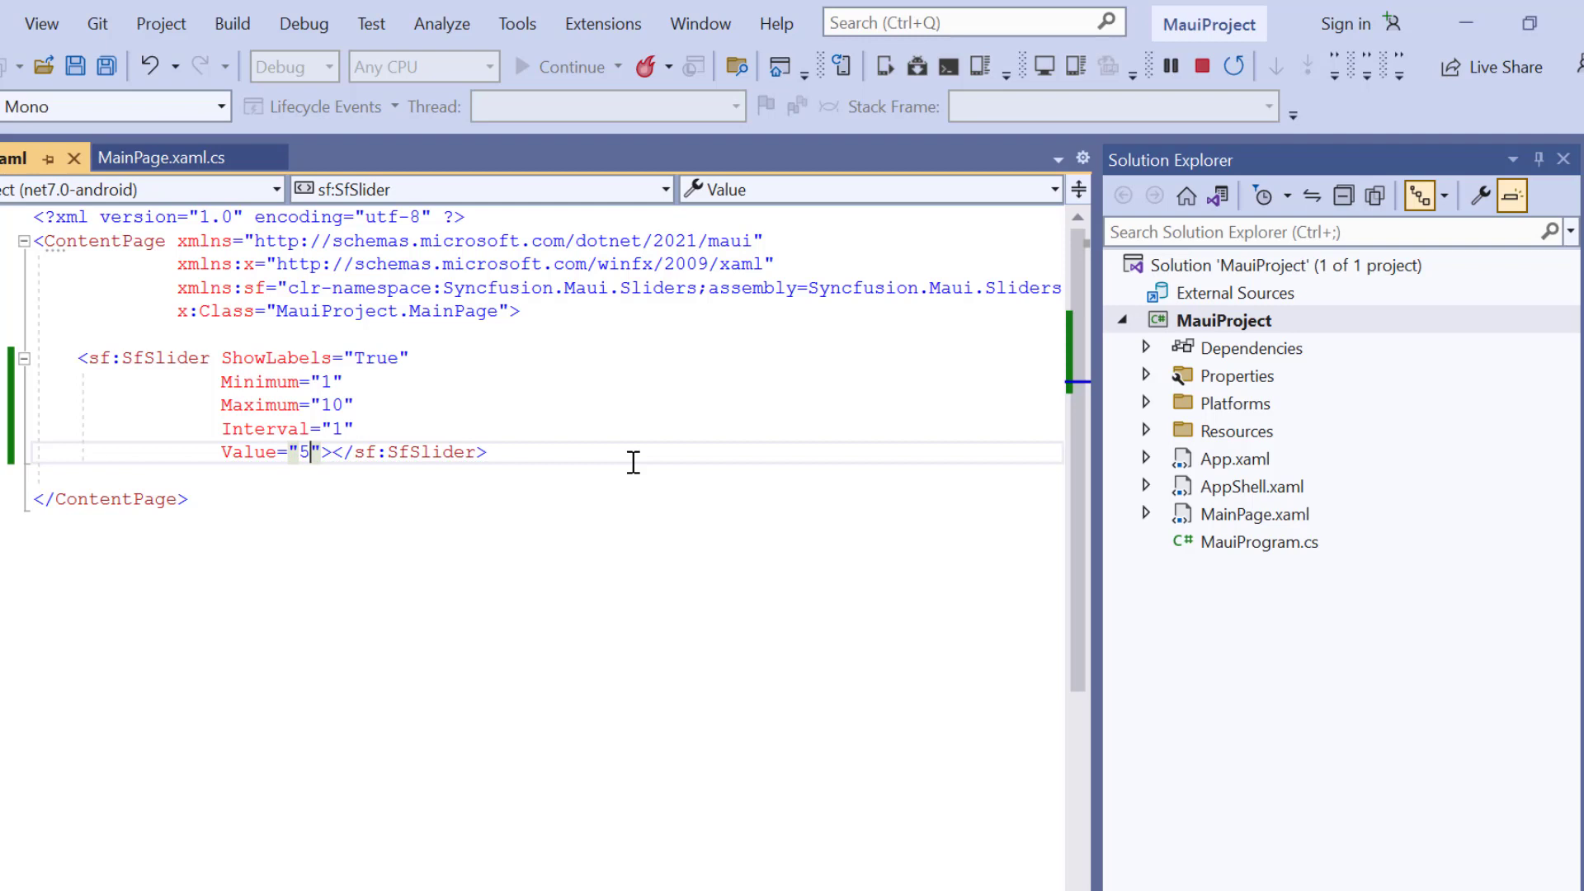
left_click(569, 66)
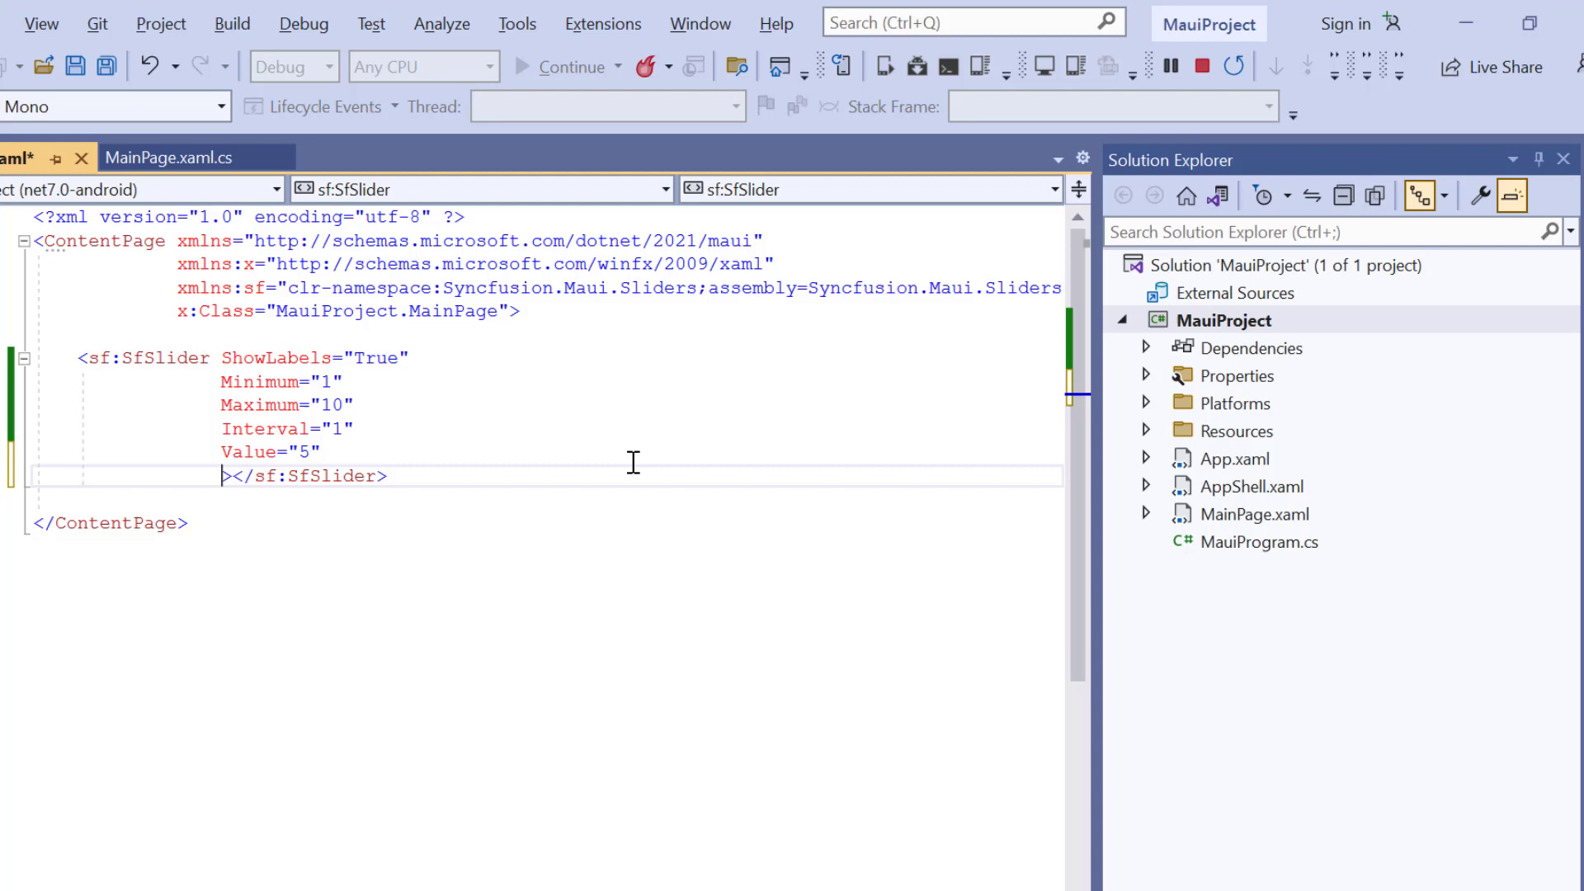
- Add NumberFormat="$##" to the SfSlider tag
type("NumberFormat=\"\"")
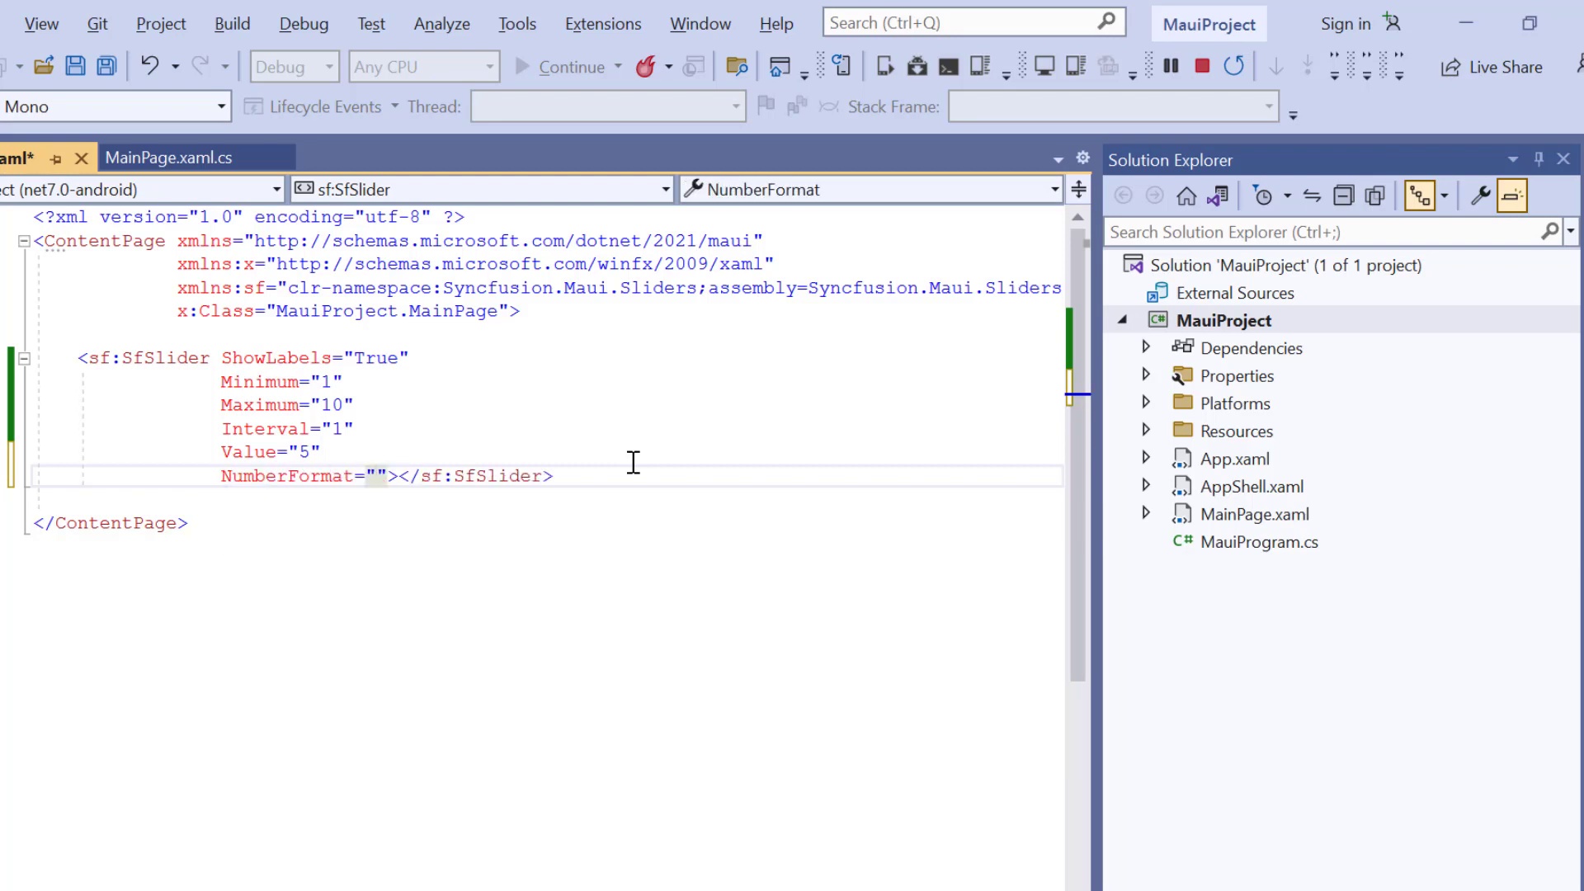
type("$##")
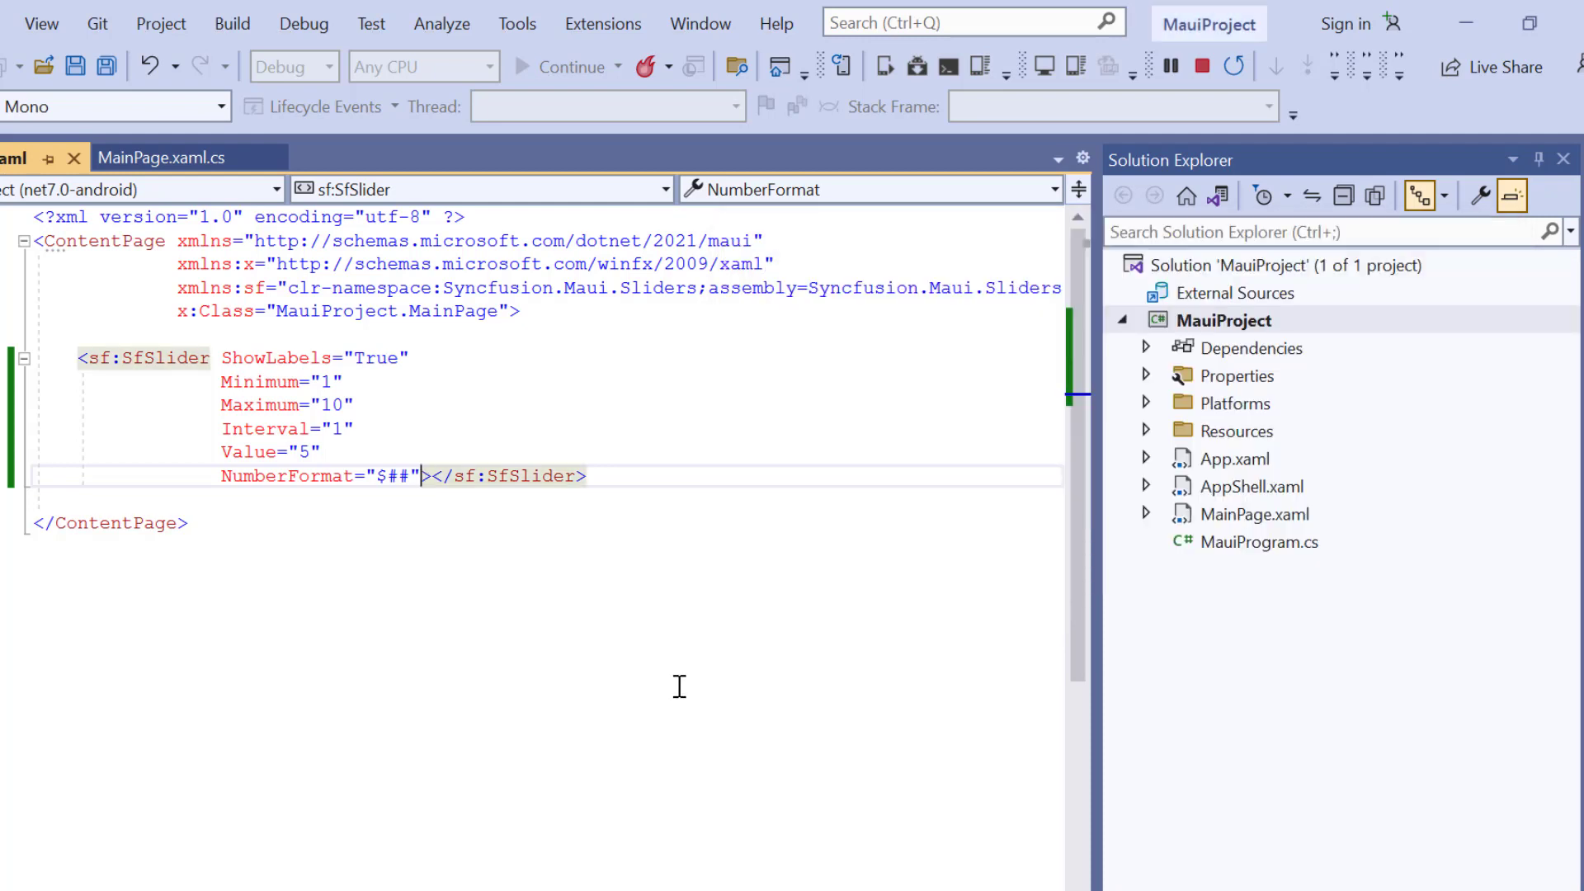
- Add ShowTicks="True" and MinorTicksPerInterval="1" to the SfSlider tag
type("ShowTicks=\"True")
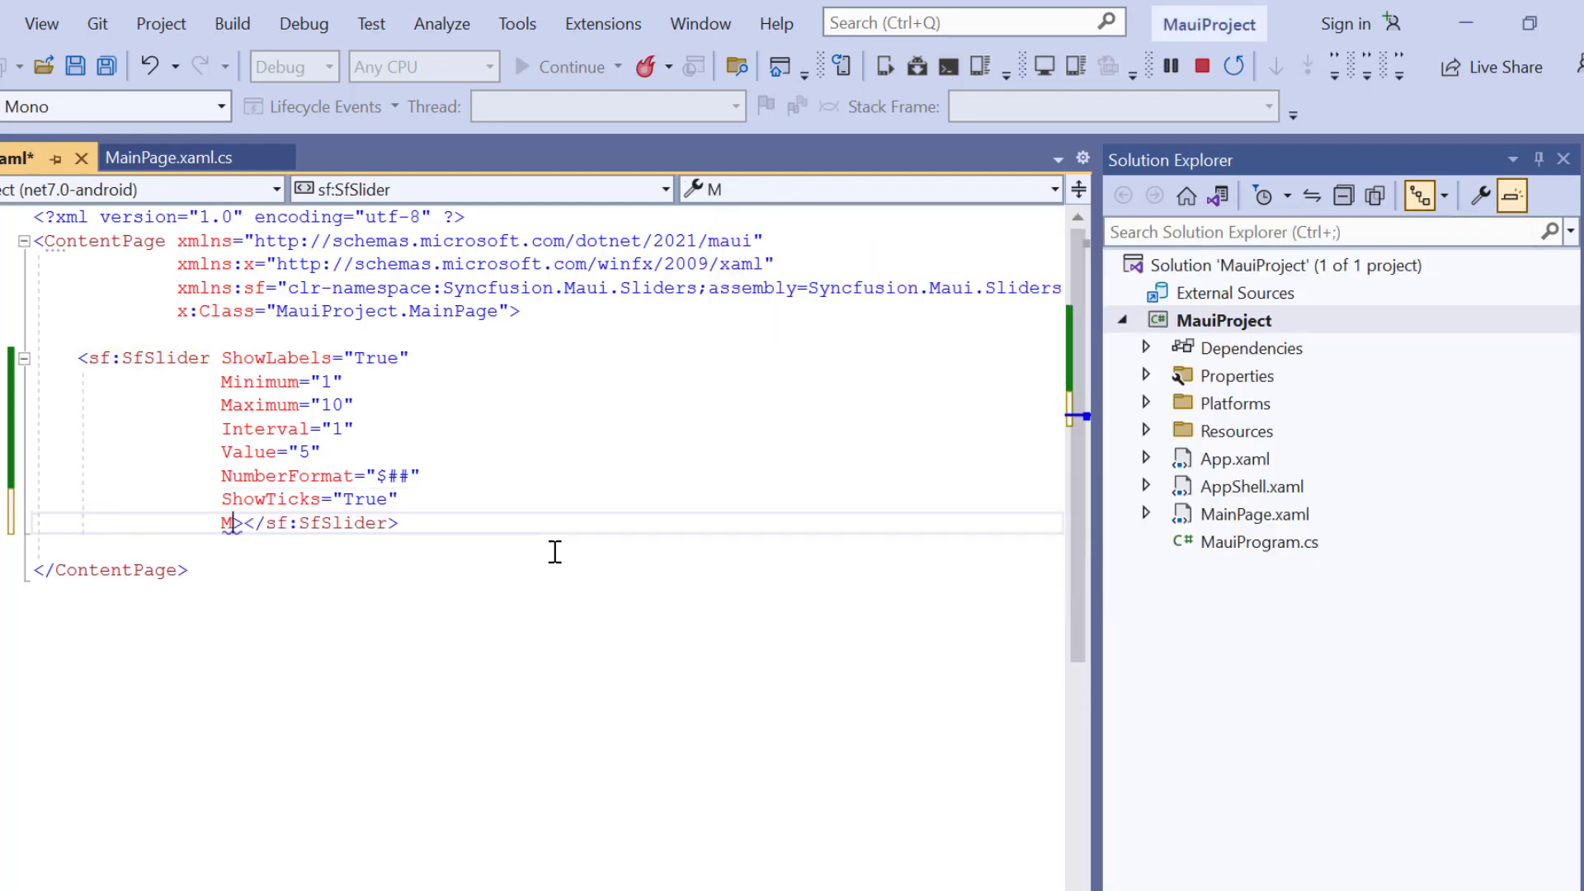
type("inorTicksPerInterval=\"1")
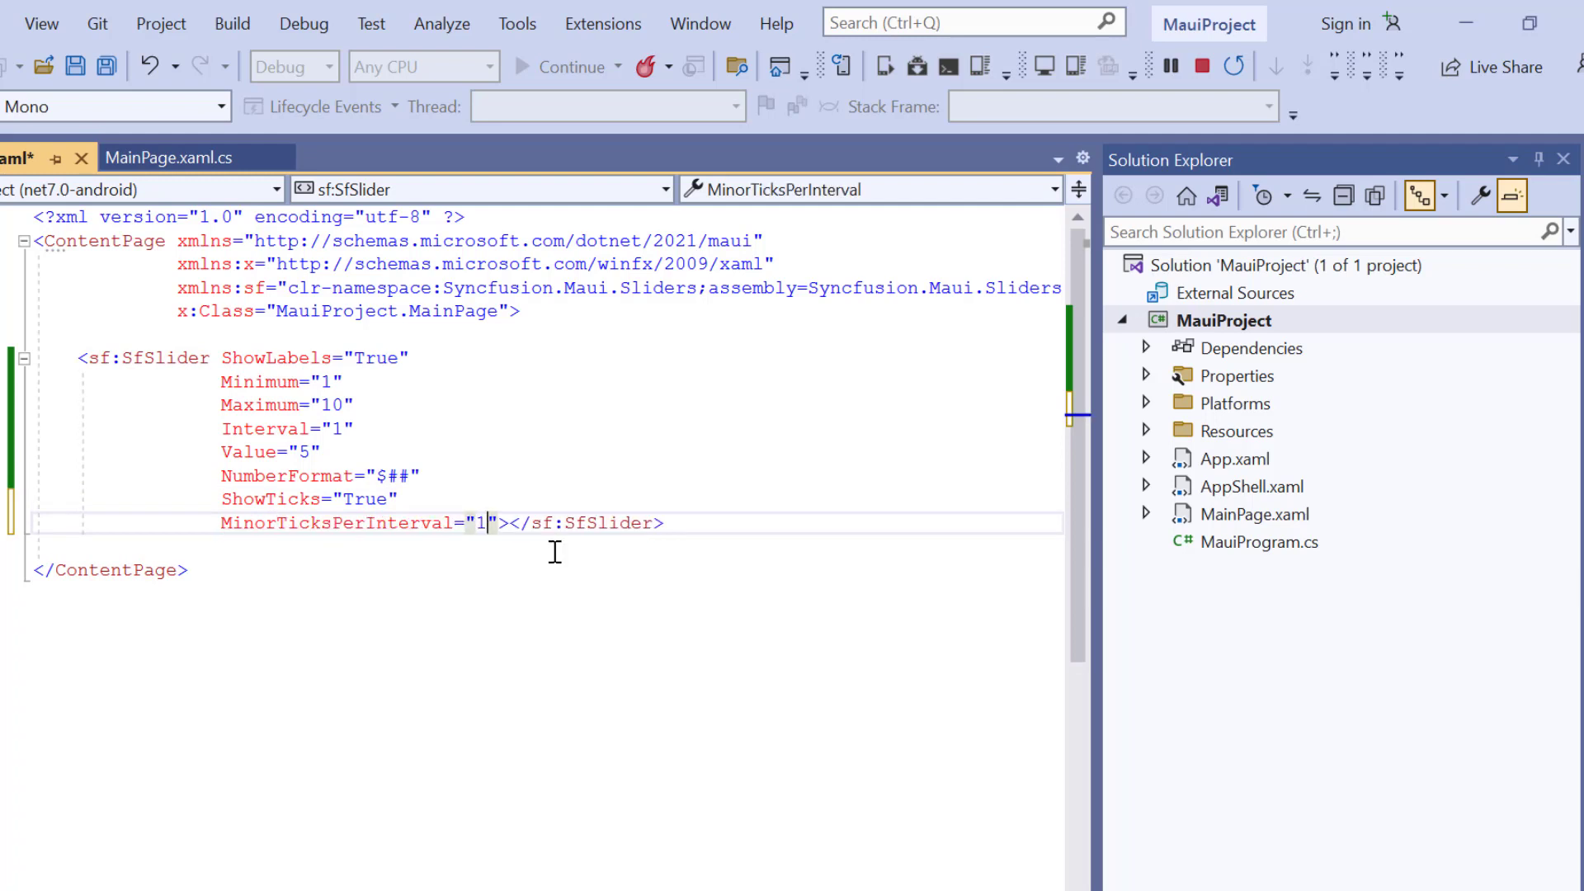
left_click(565, 67)
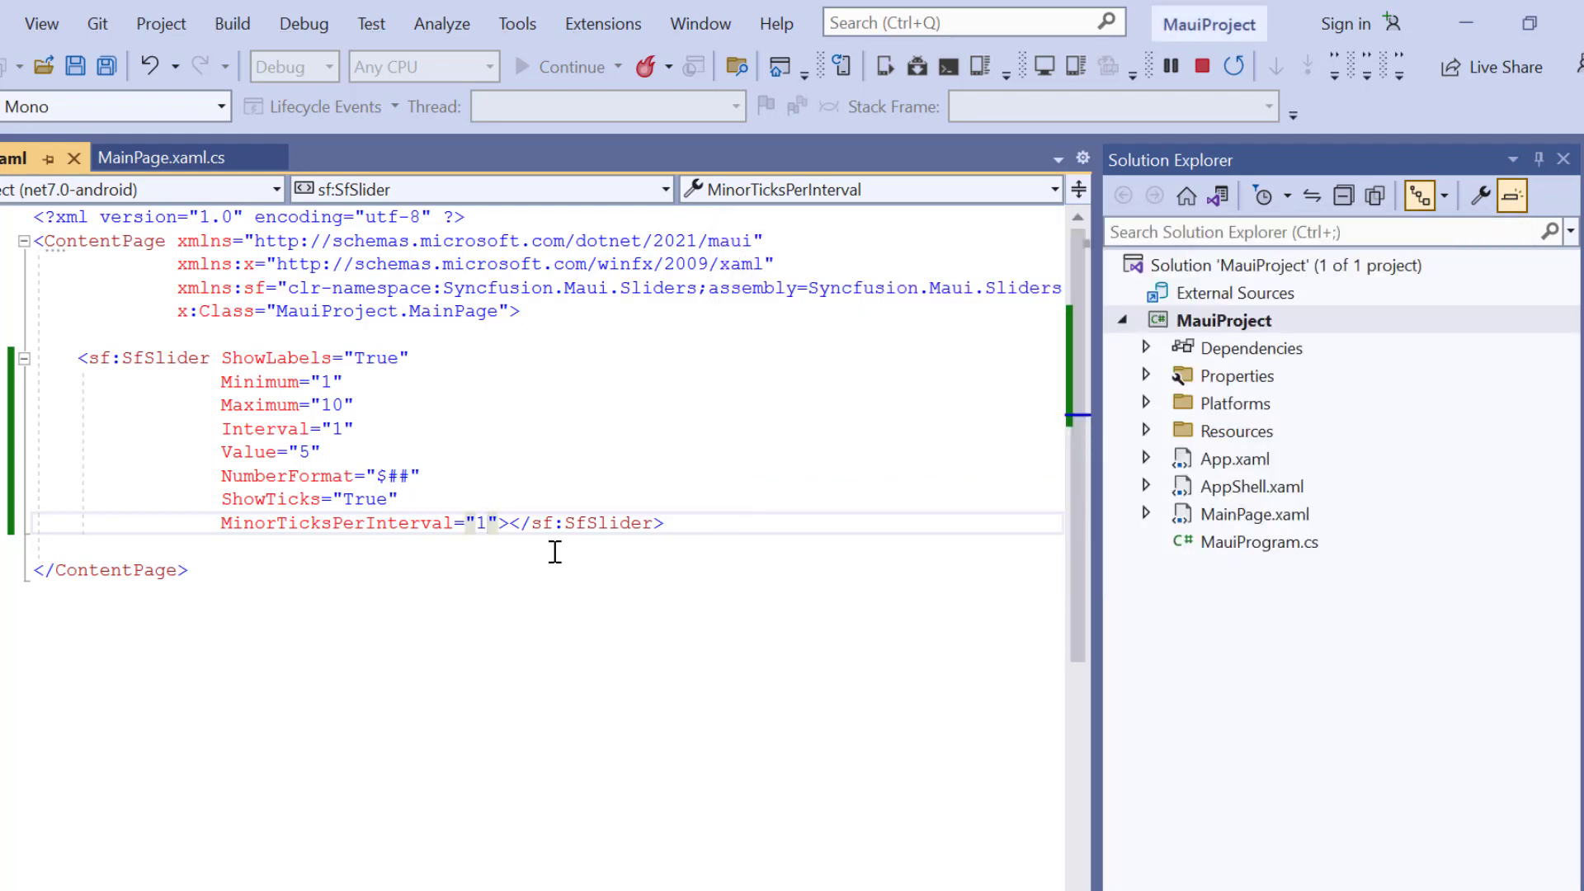
- Add ShowDividers="True" on a new line of the SfSlider tag
key("enter")
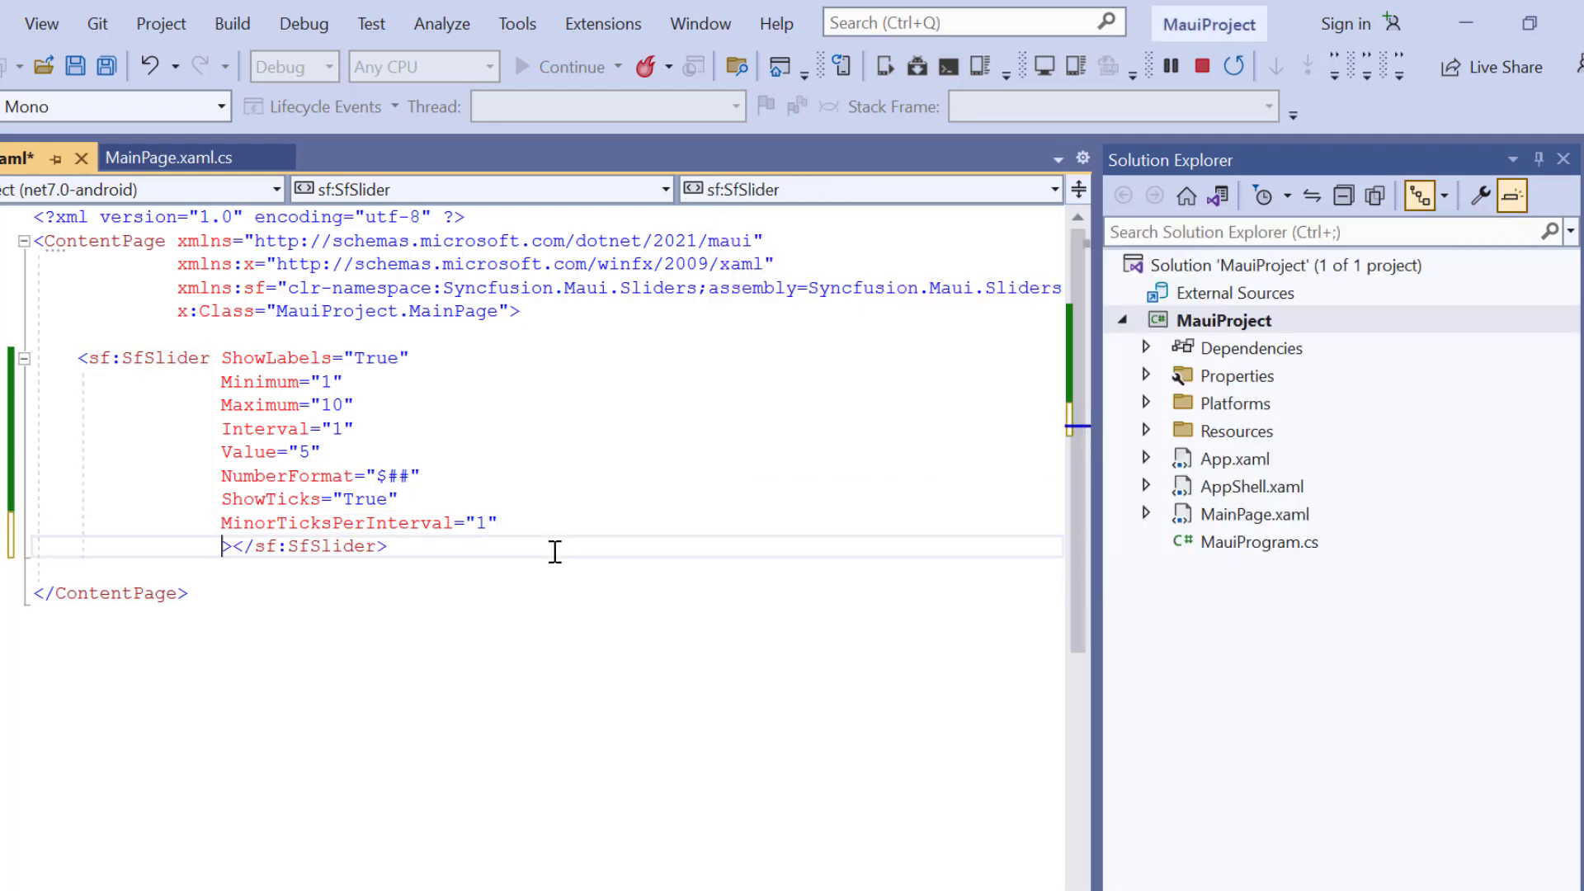
type("ShowDividers=\"True")
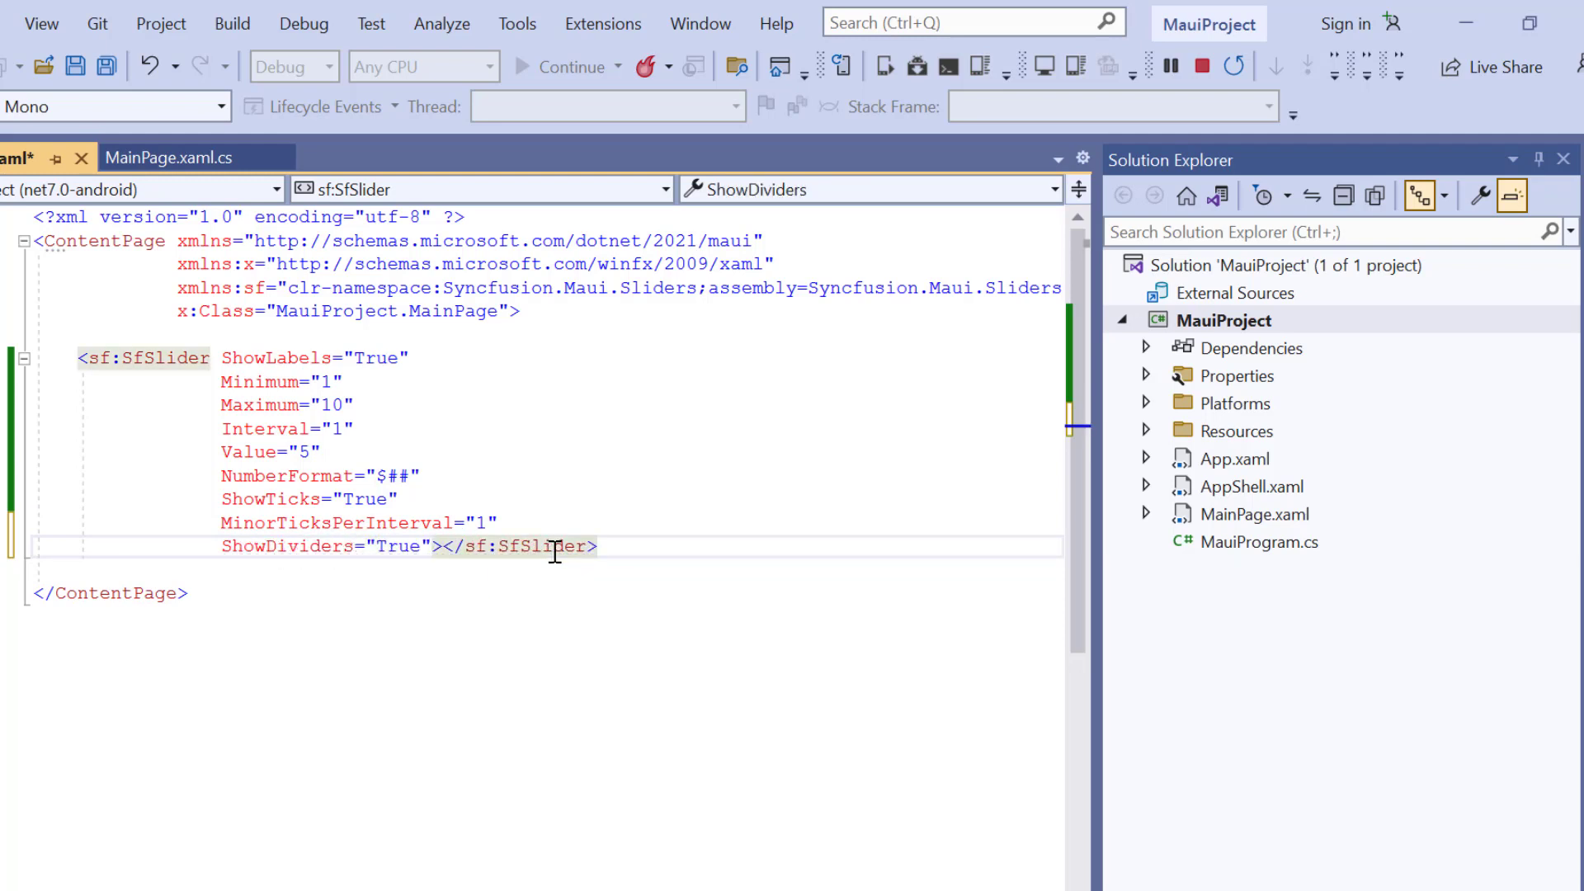
left_click(565, 67)
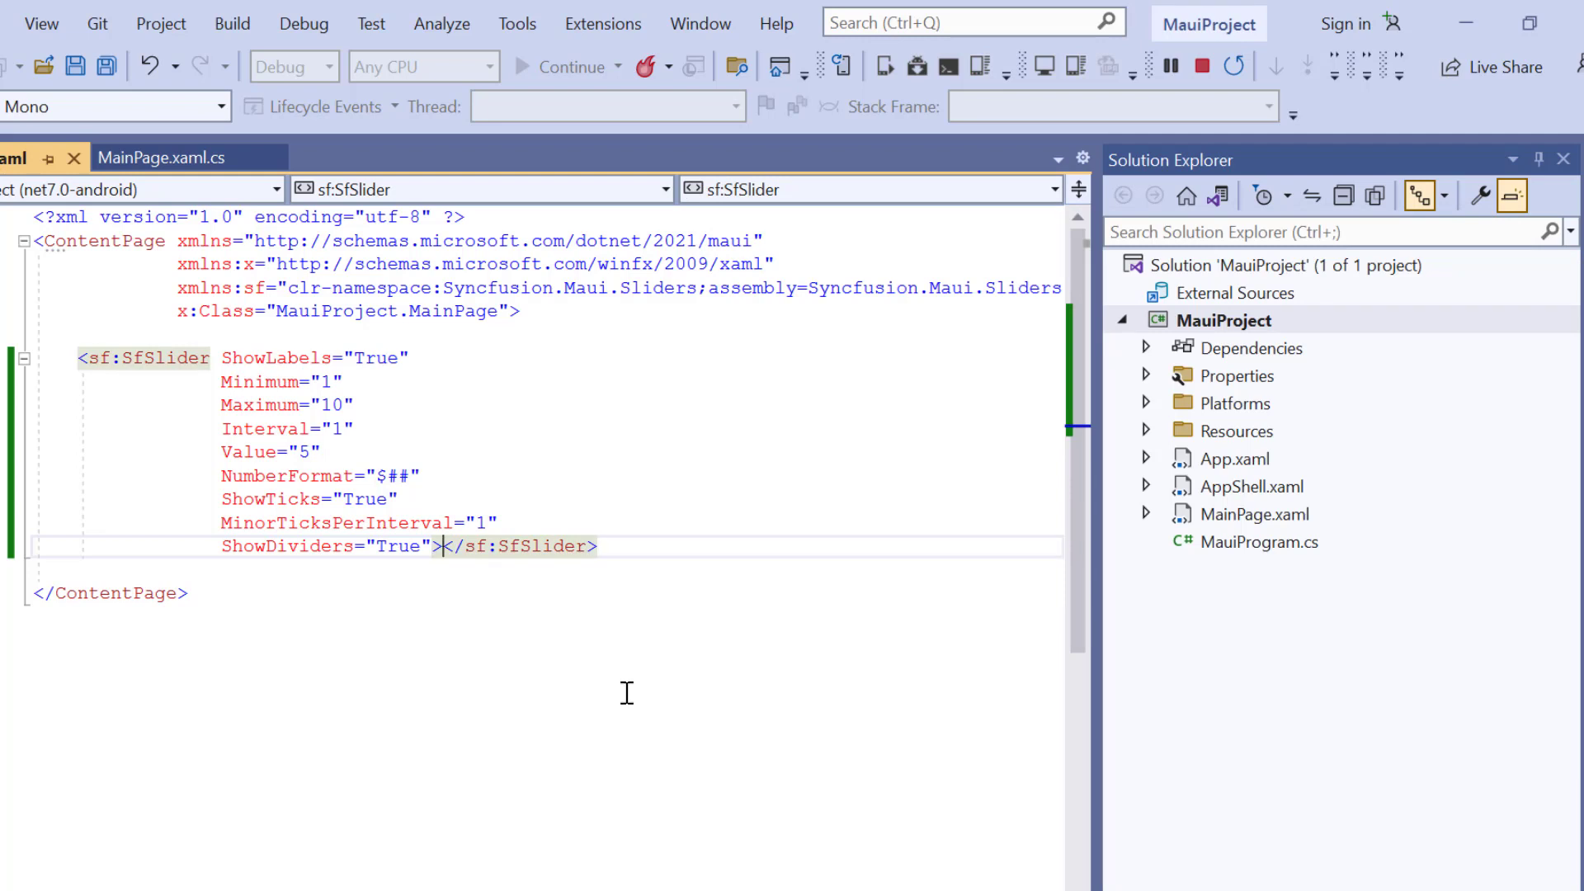
- Insert an sf:SfSlider.DividerStyle element holding SliderDividerStyle with ActiveRadius="3"
type("<sf:S")
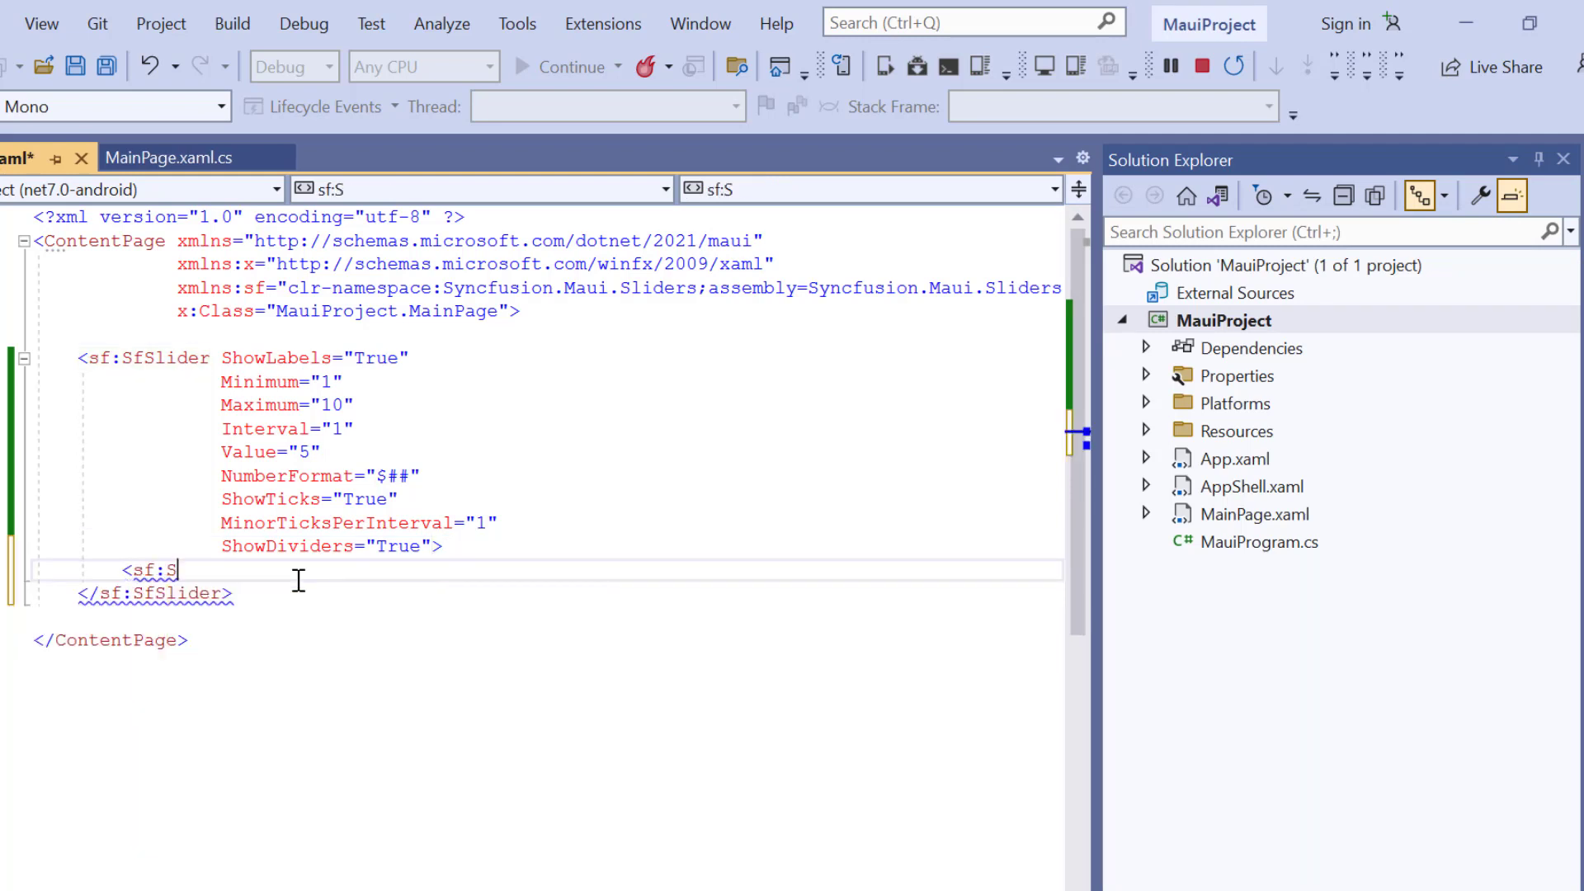
type("fSlider.DividerStyle></sf:SfSlider.DividerStyle>")
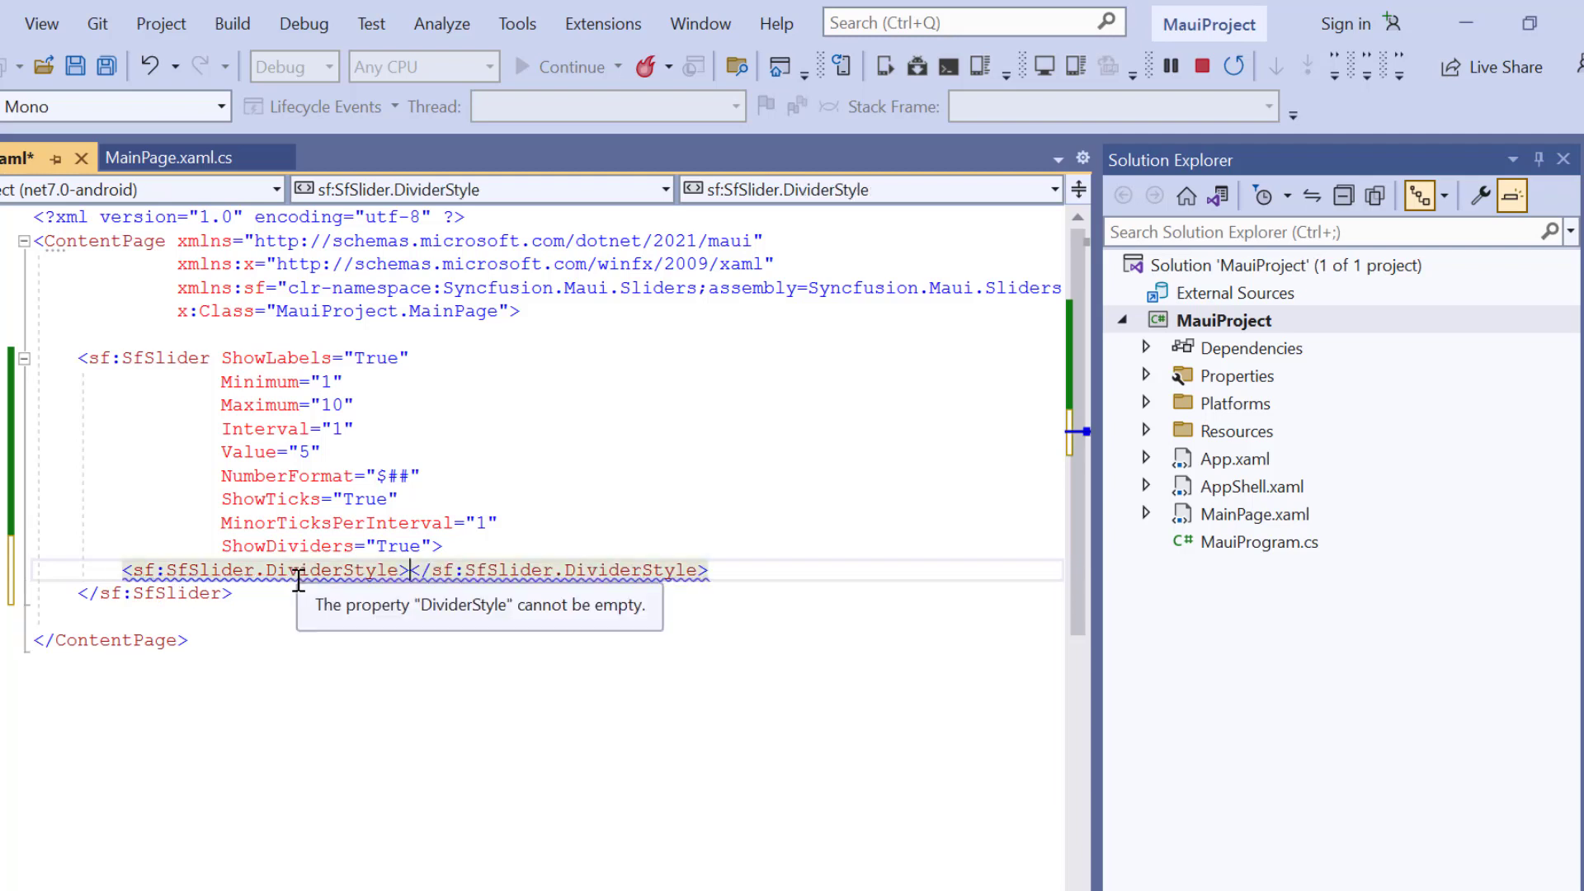
type("<sf")
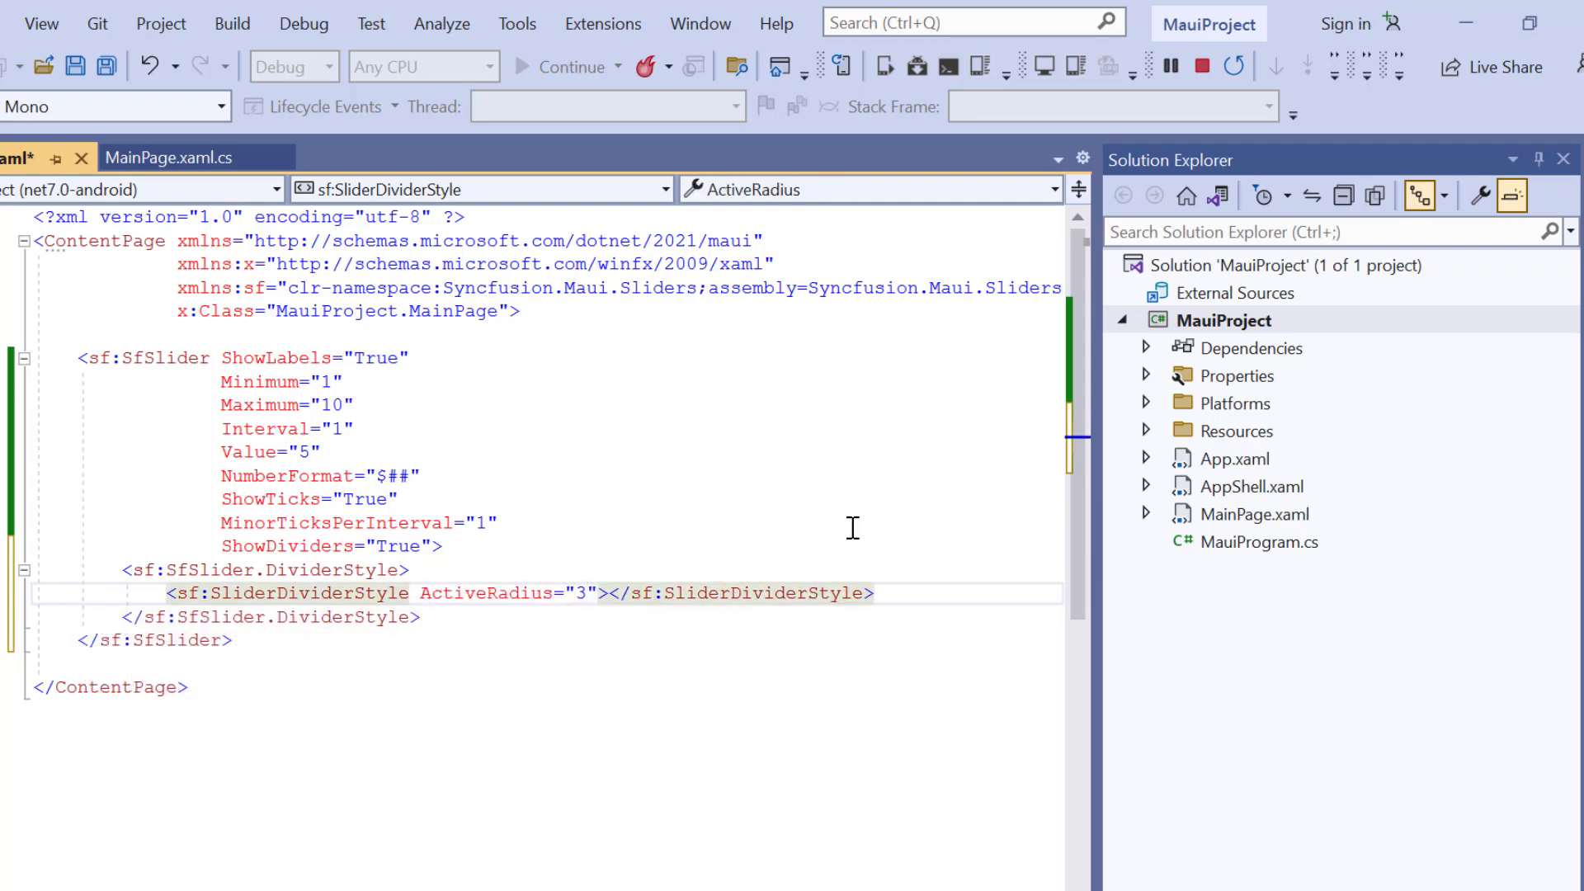
type("Ina")
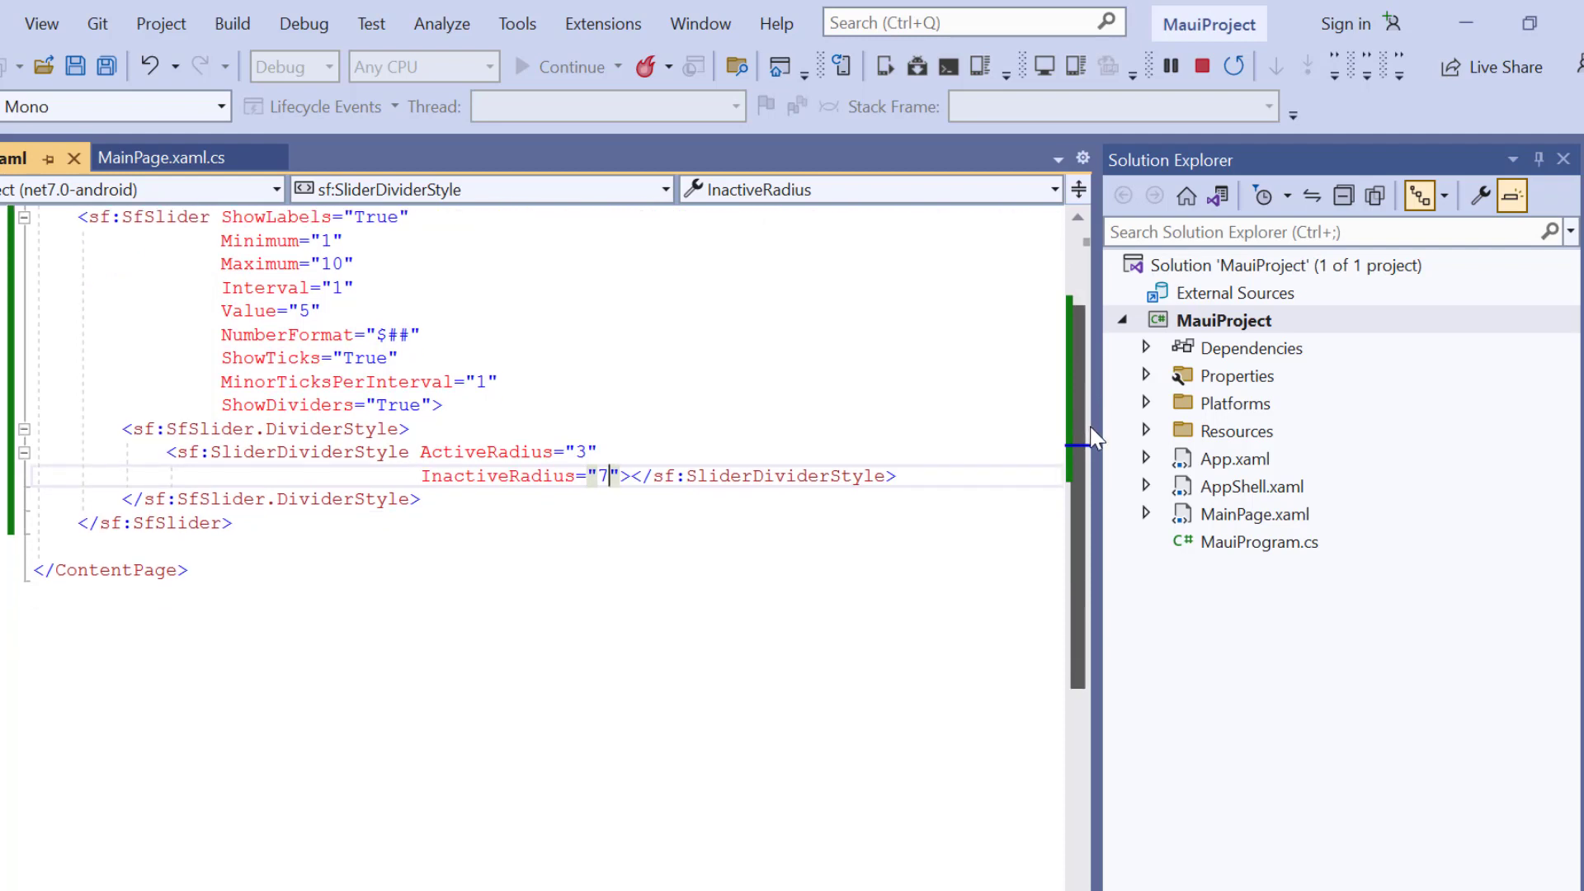
- Add InactiveRadius="7" and IsInversed="True", then save MainPage.xaml
type("IsInversed=\"True\">")
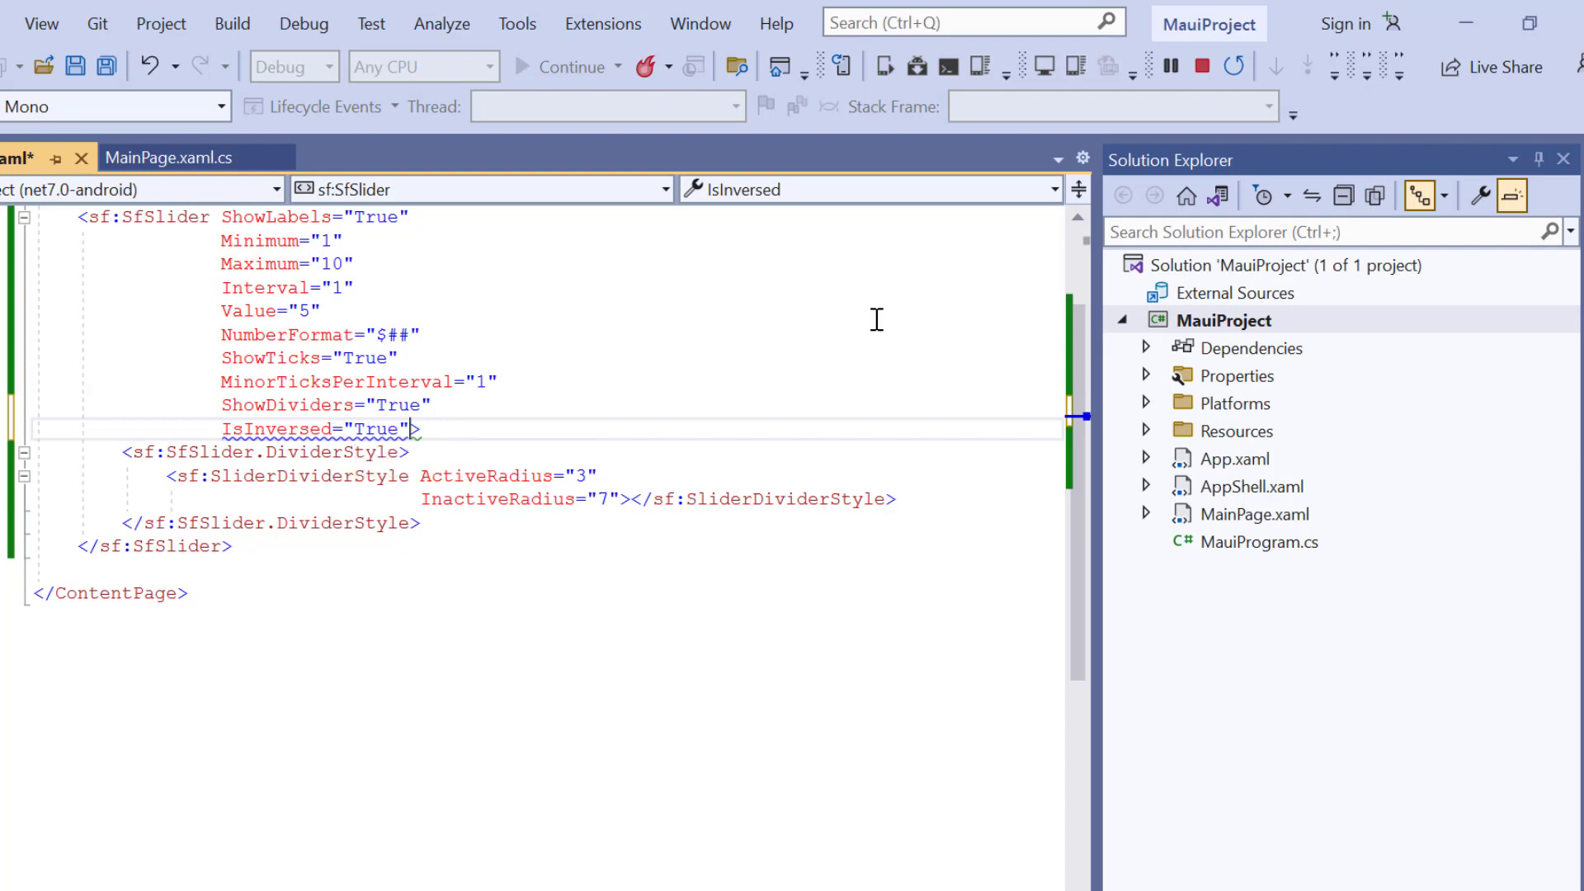
key("ctrl+s")
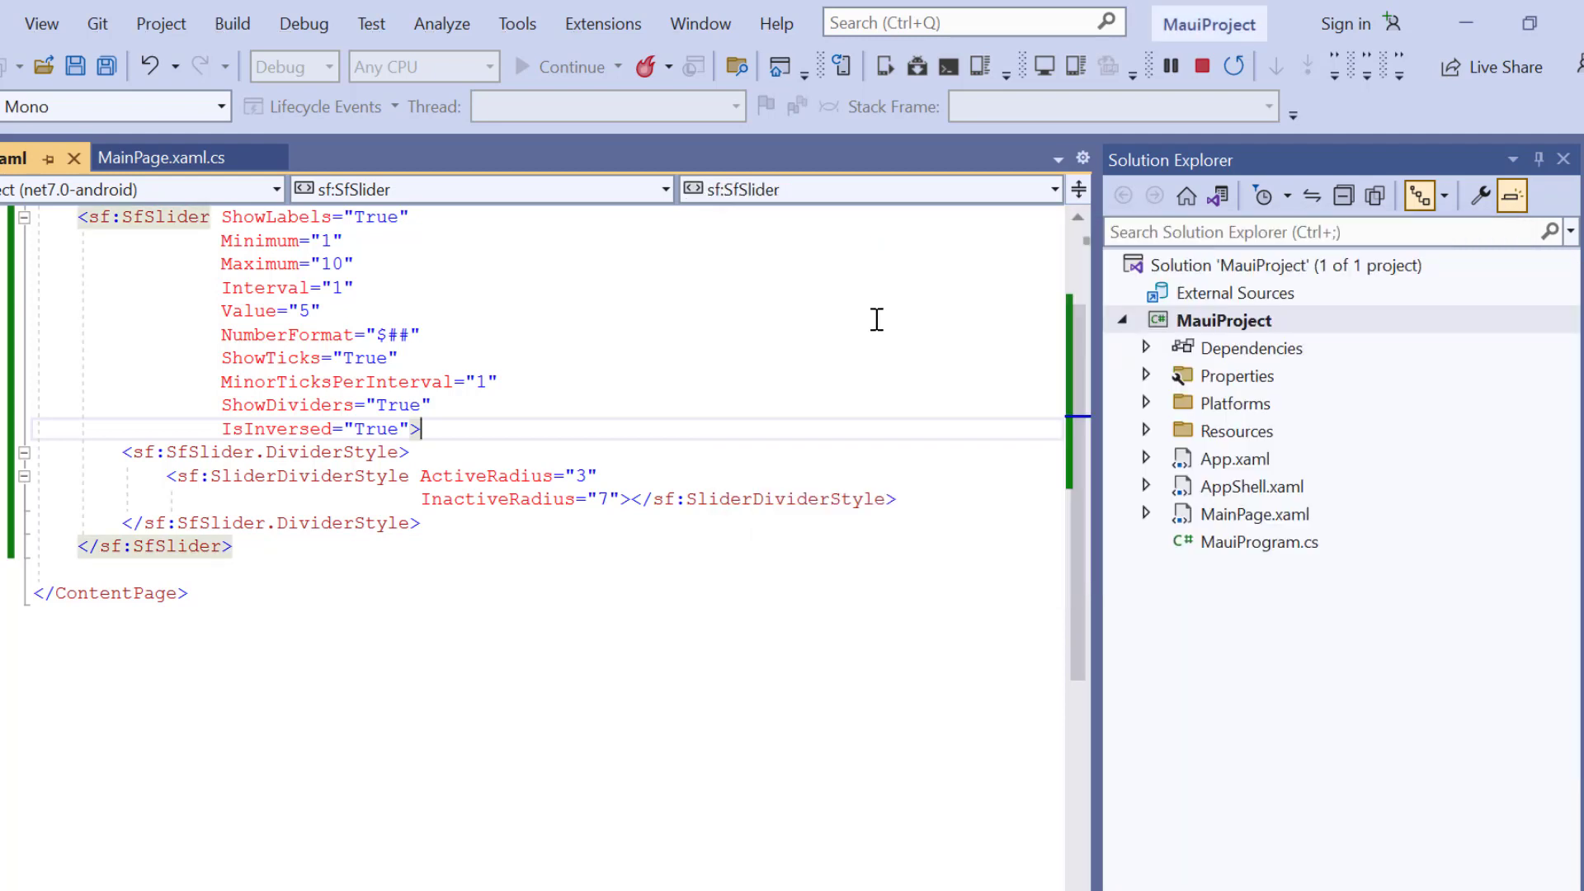
- Insert <sf:SfSlider.Tooltip> containing an empty <sf:SliderTooltip /> inside the slider
key("enter")
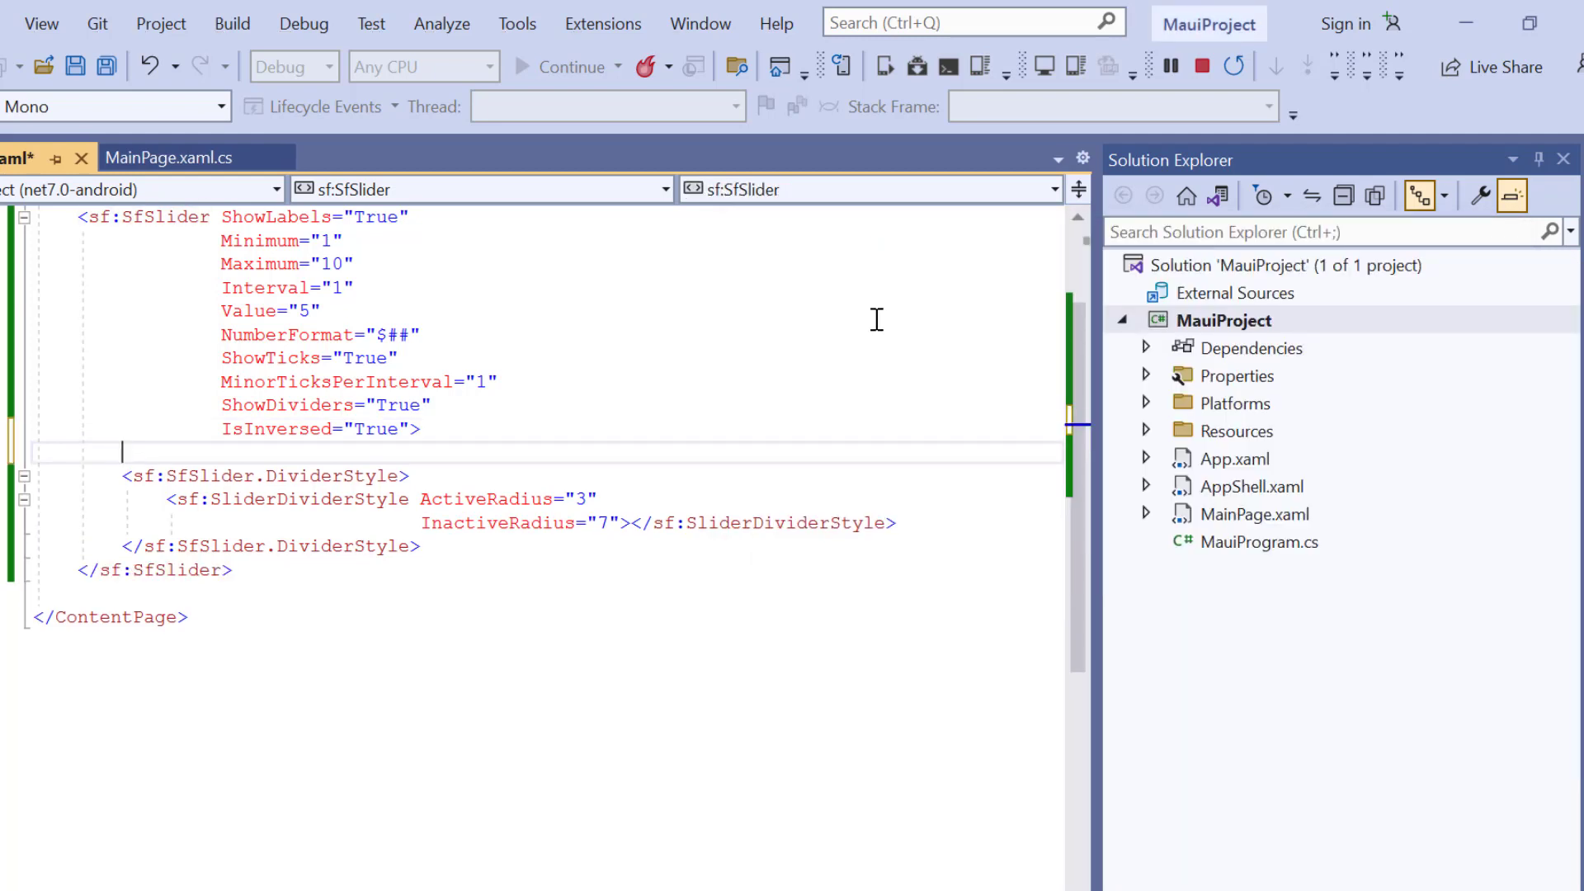
type("sf:SfSlider.Tooltip>")
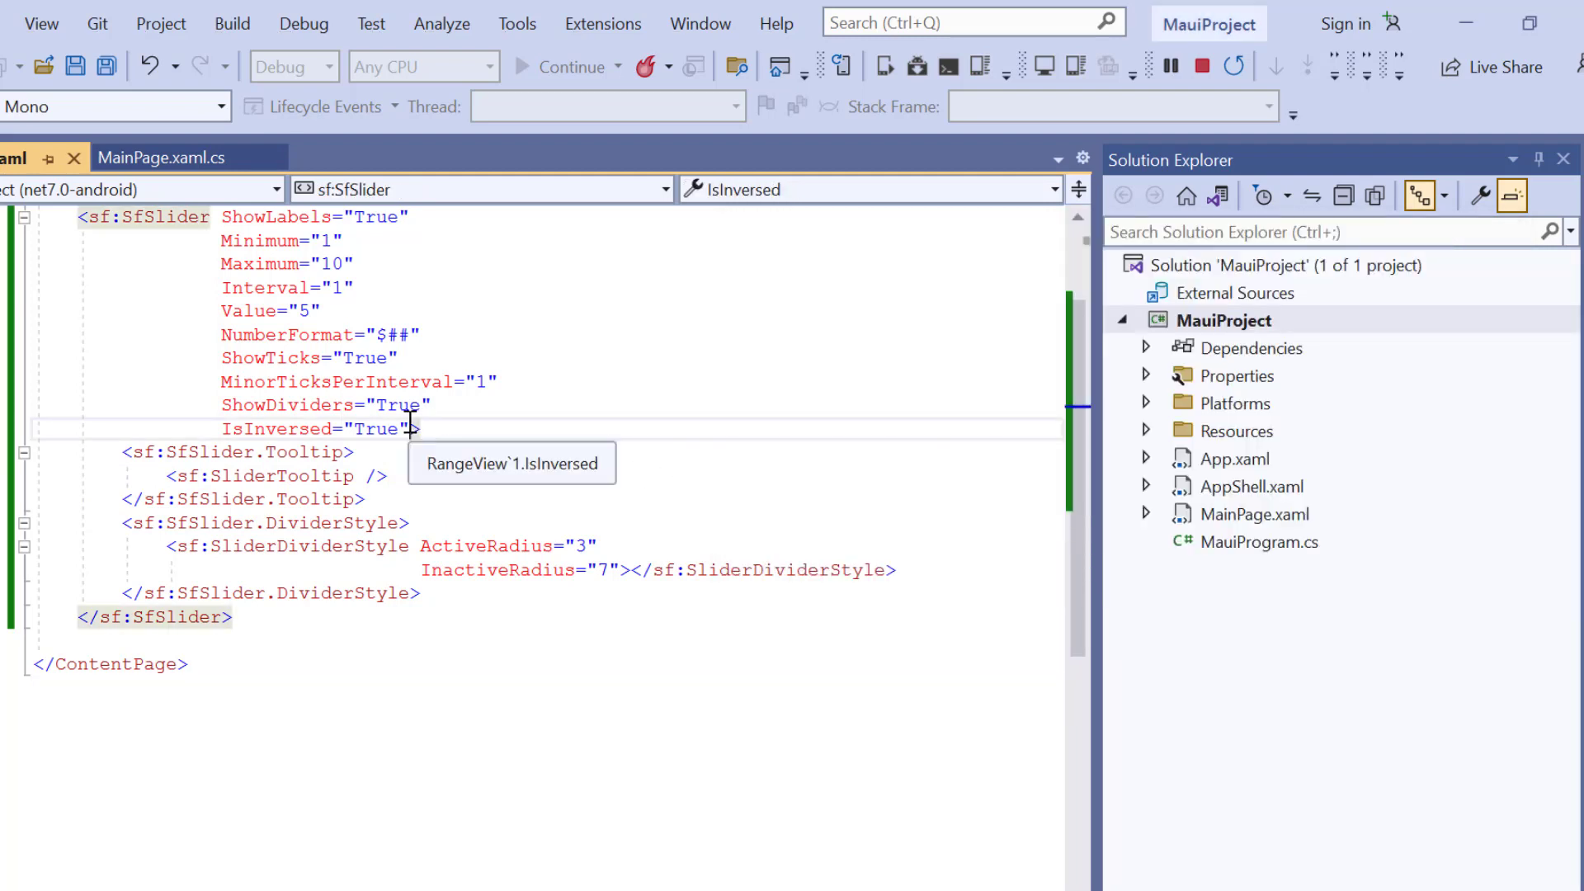
mouse_move(819, 435)
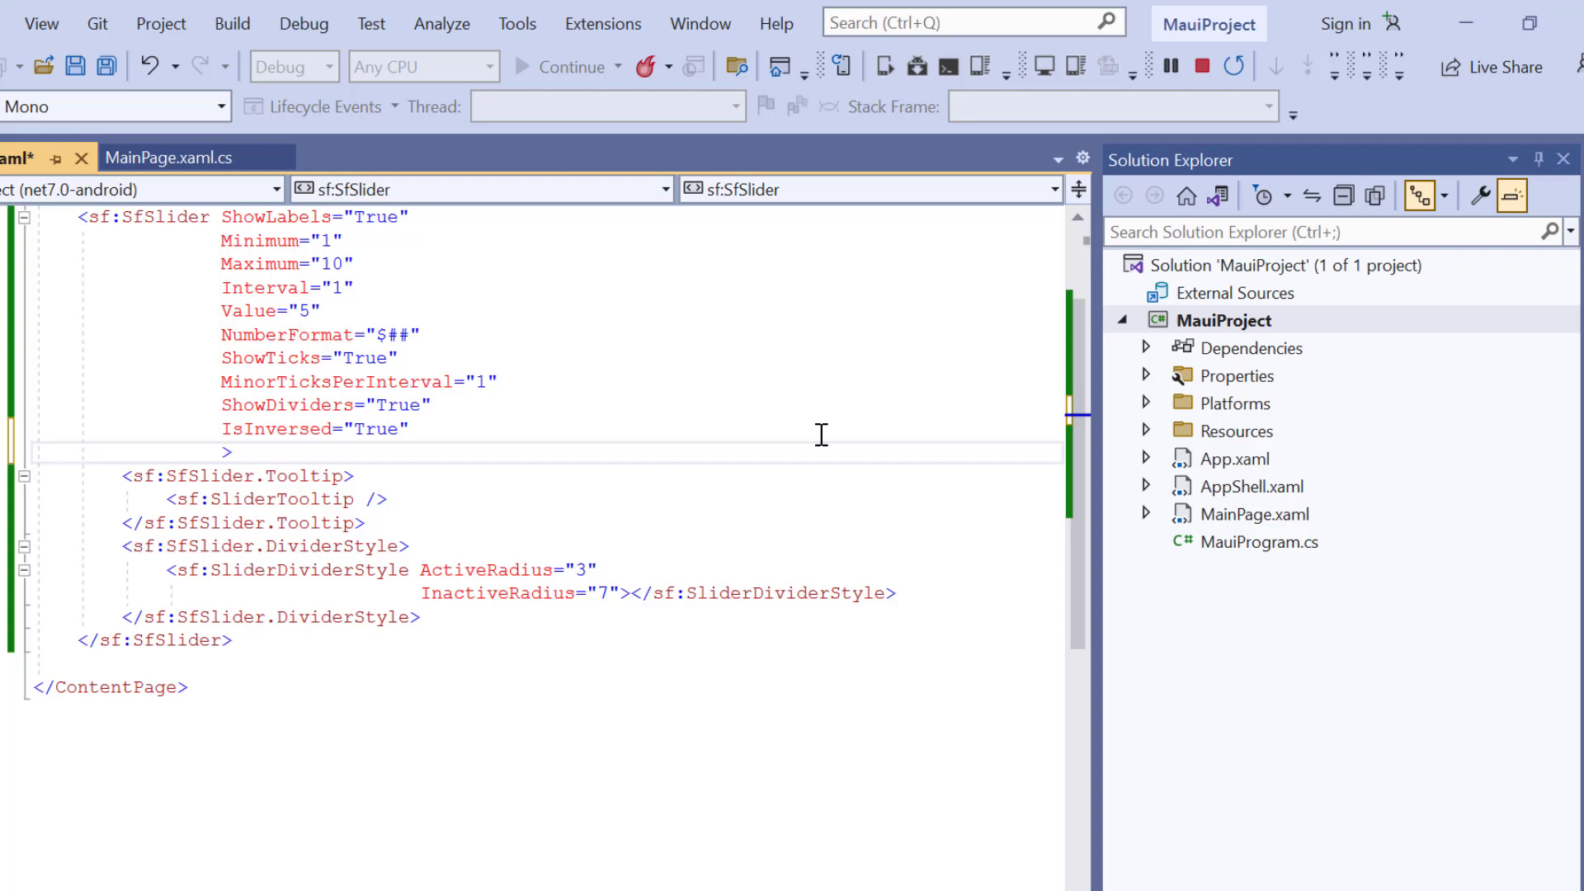
- Add StepSize="2" to the SfSlider and check the reversed $10-to-$1 slider
type("StepSize=\"\"")
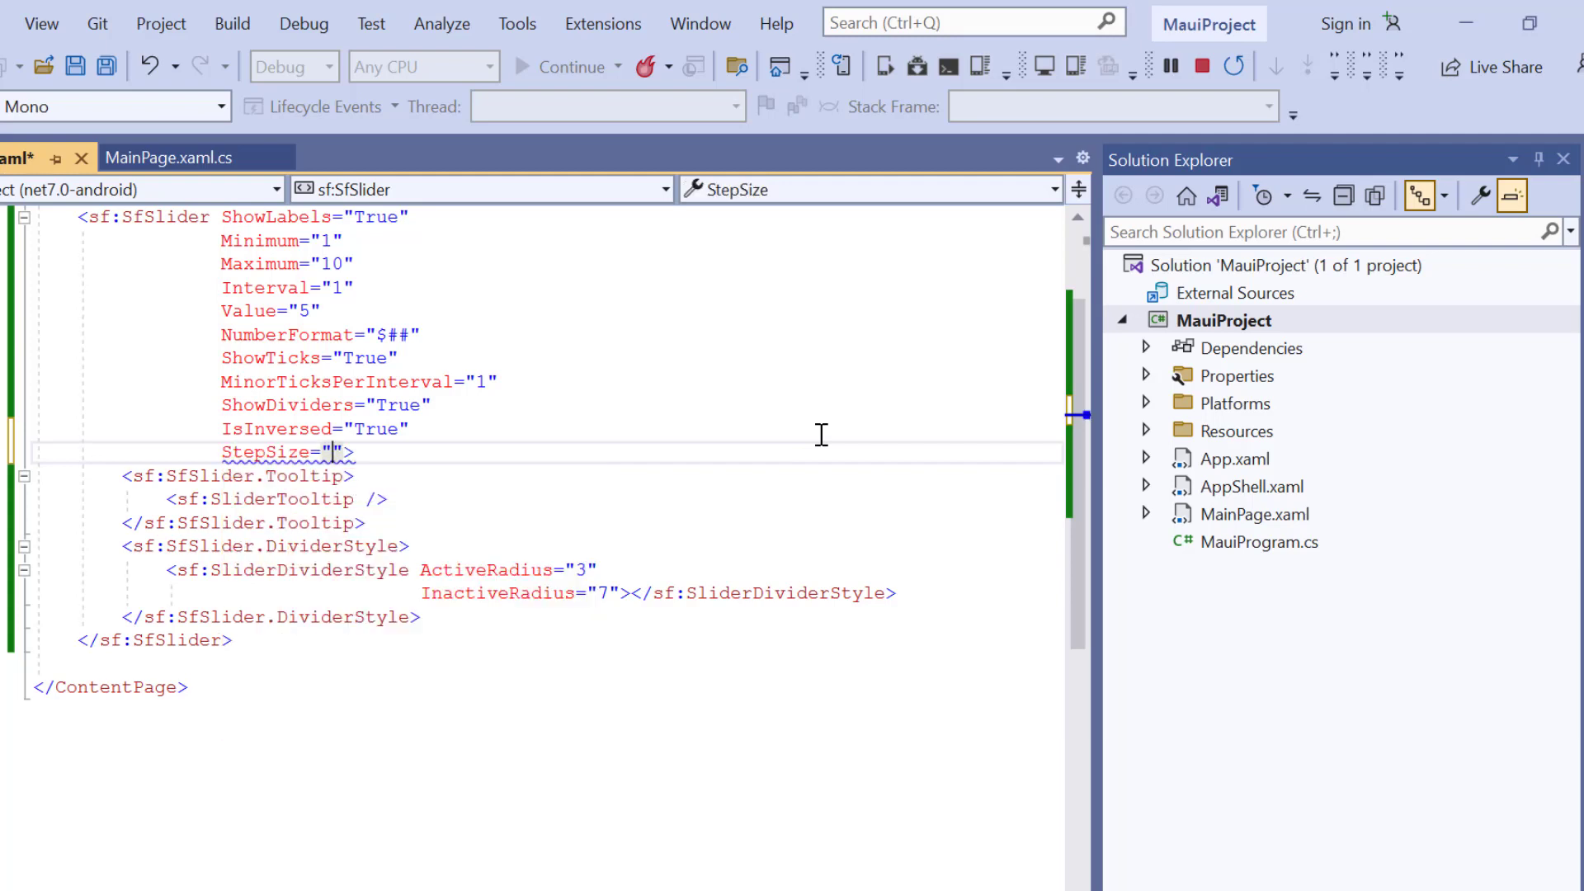
type("2")
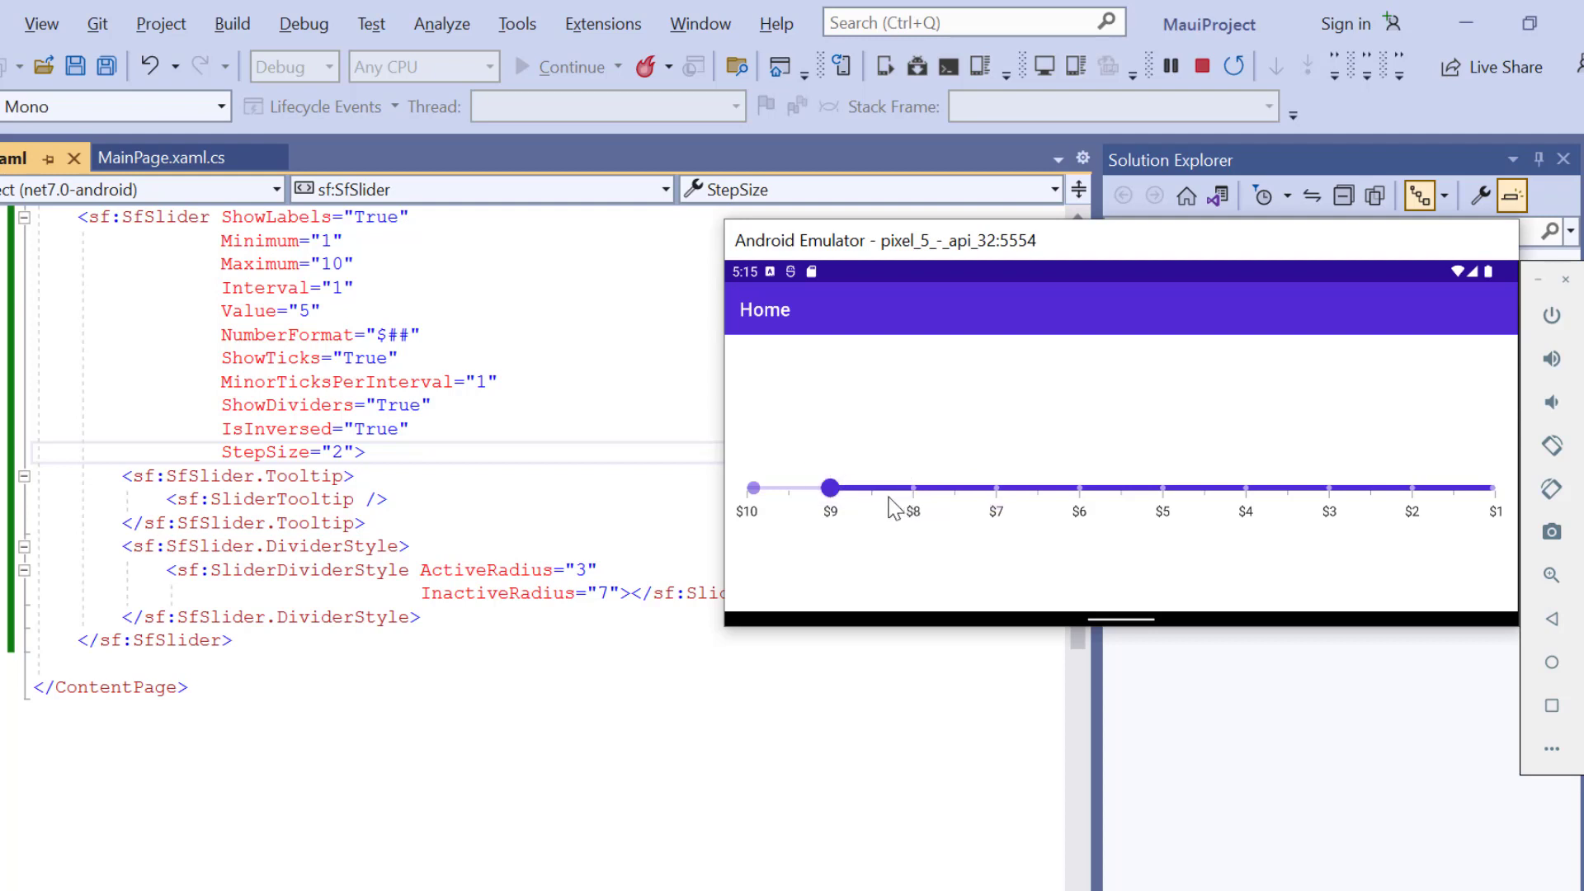
mouse_move(817, 759)
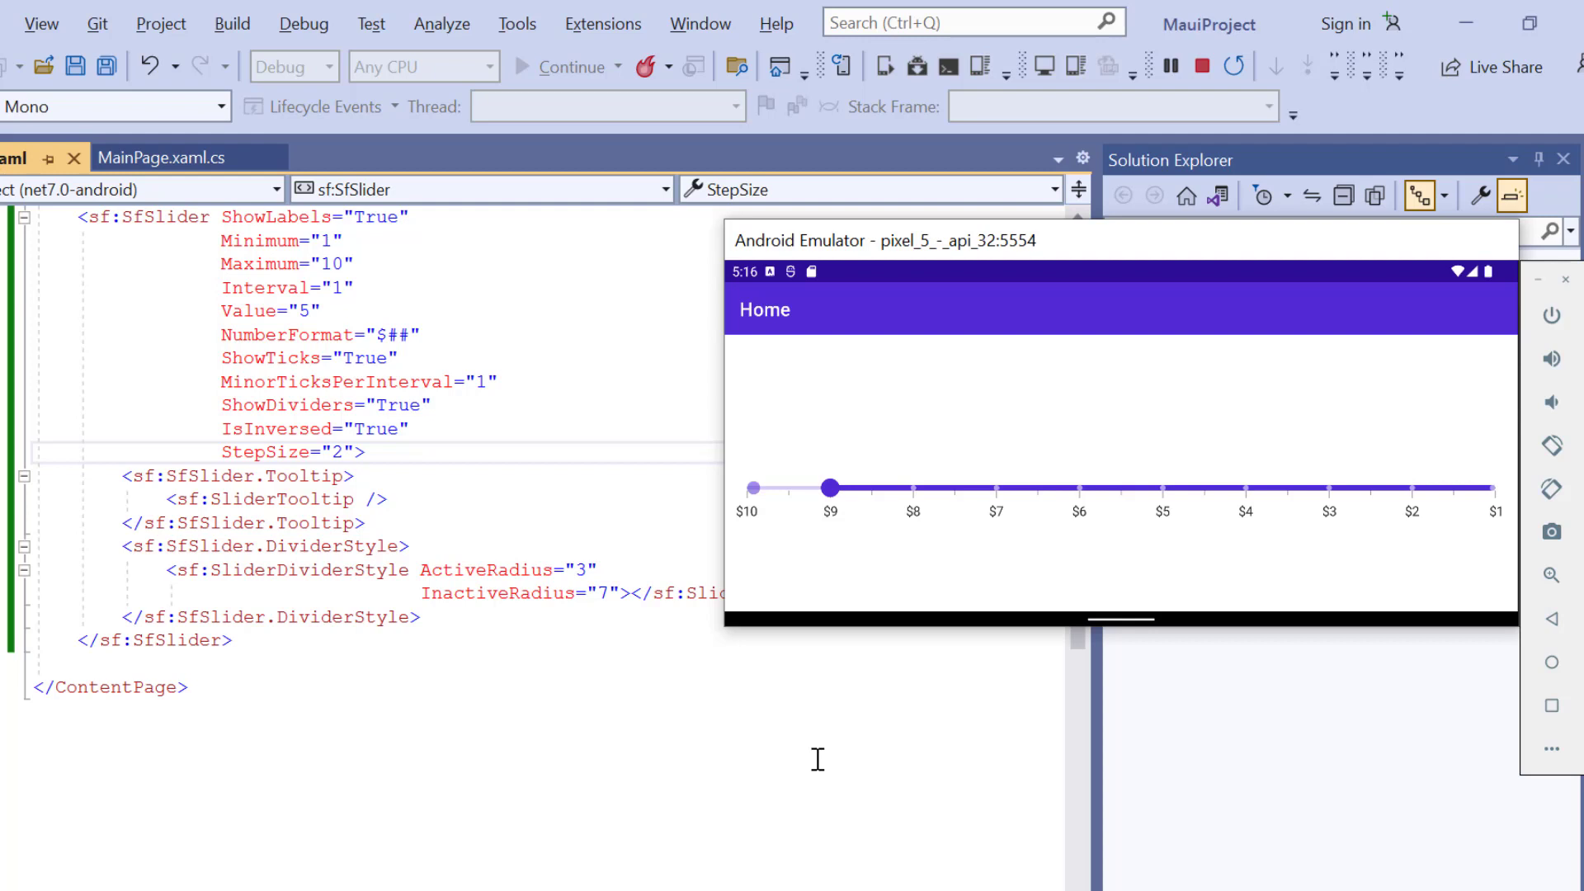
mouse_move(429, 482)
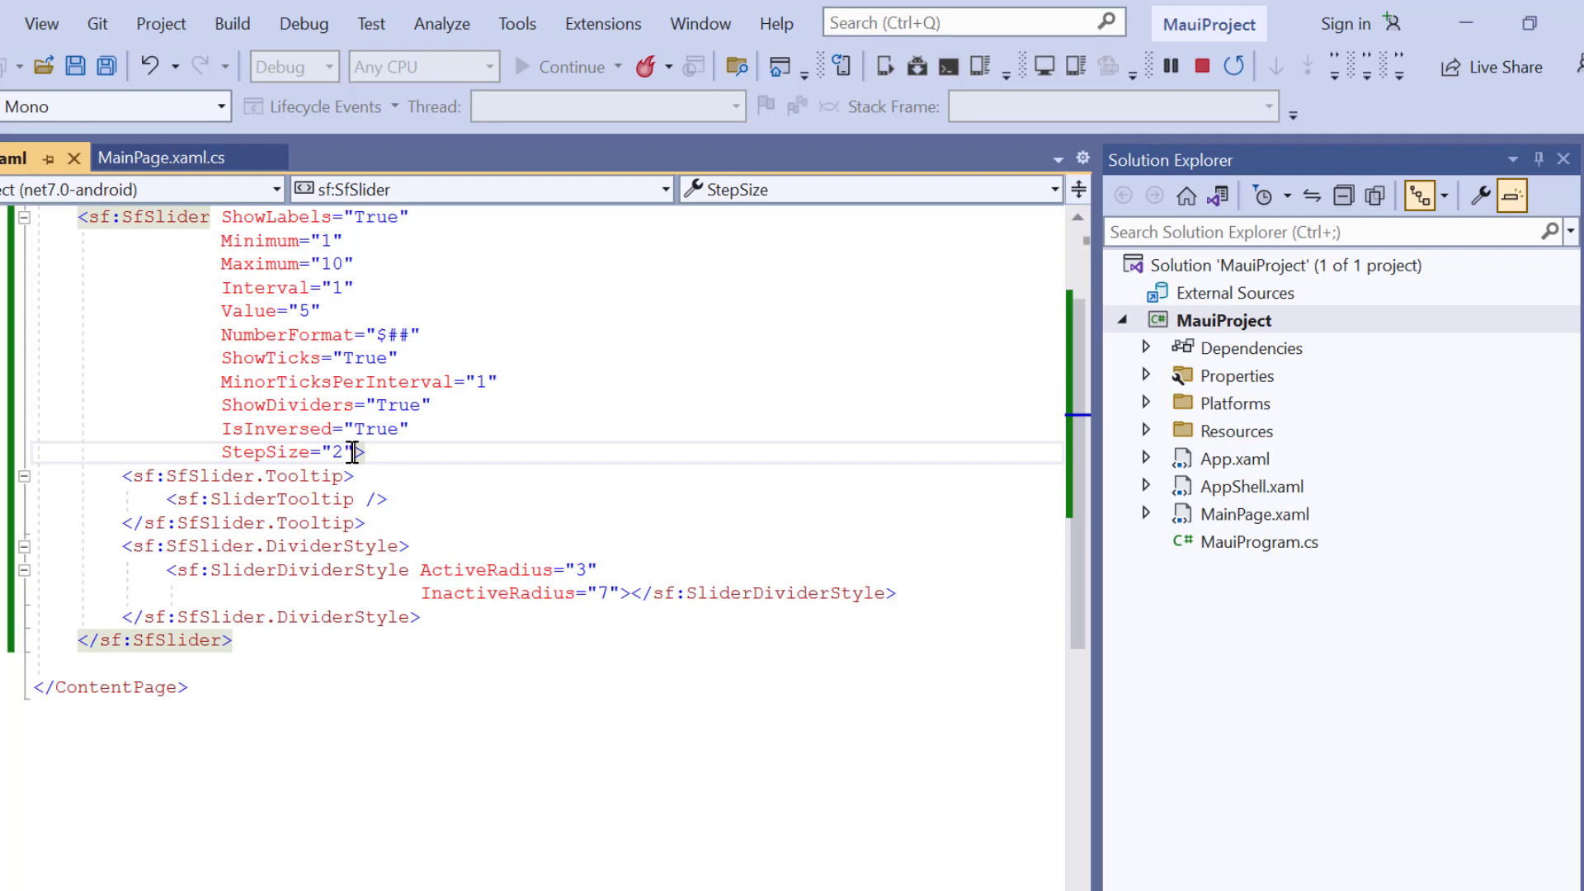
- Add Orientation="Vertical" to the SfSlider and view the vertical $1-to-$10 slider
key("enter")
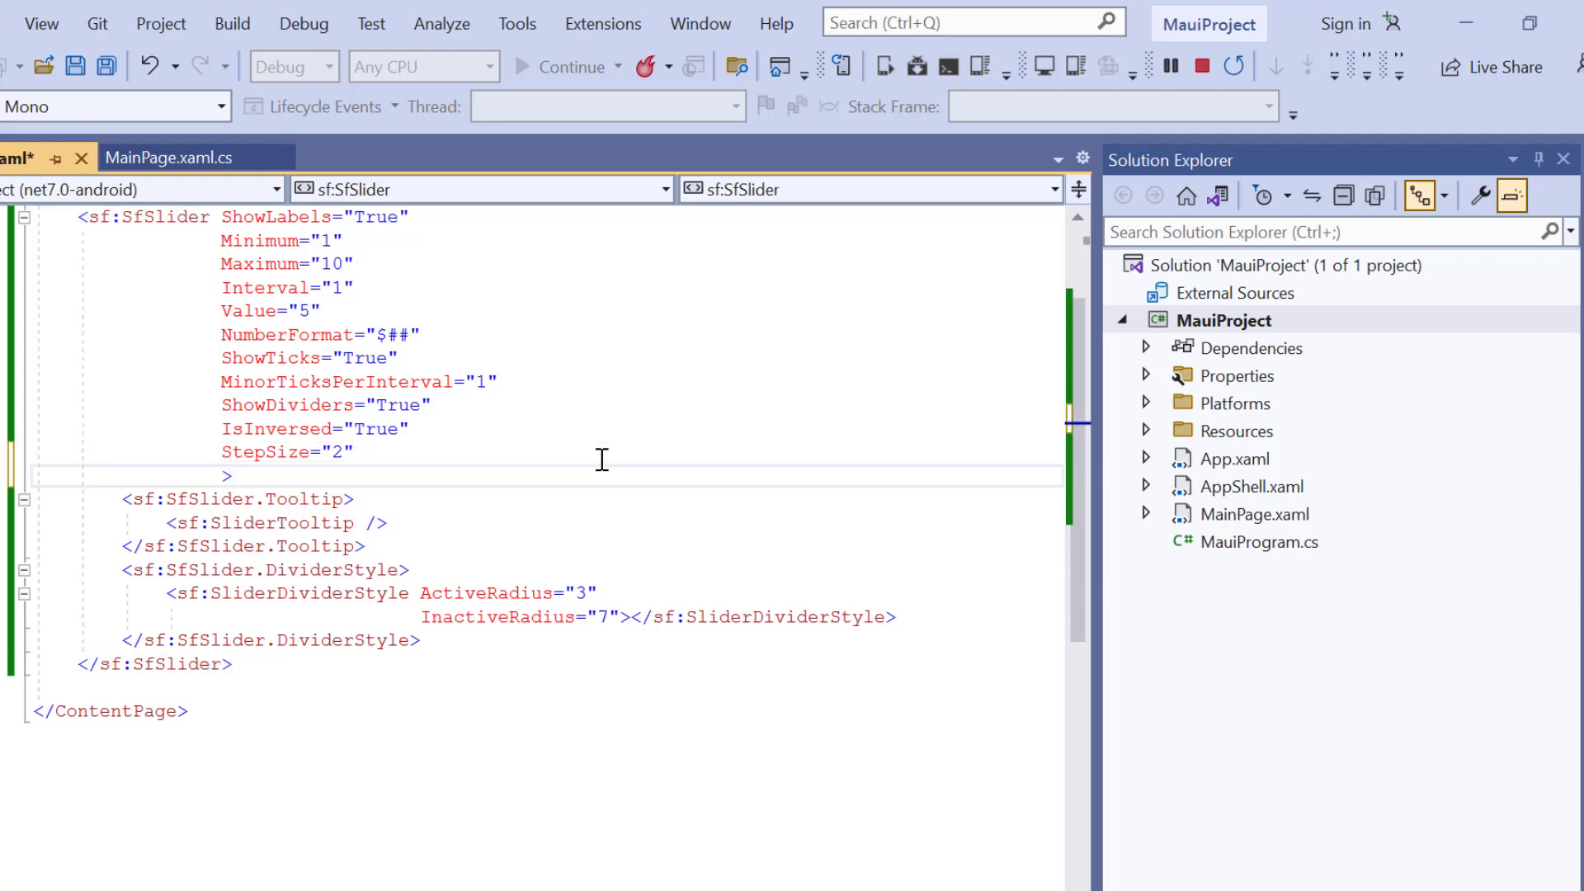
type("Orientation=\"")
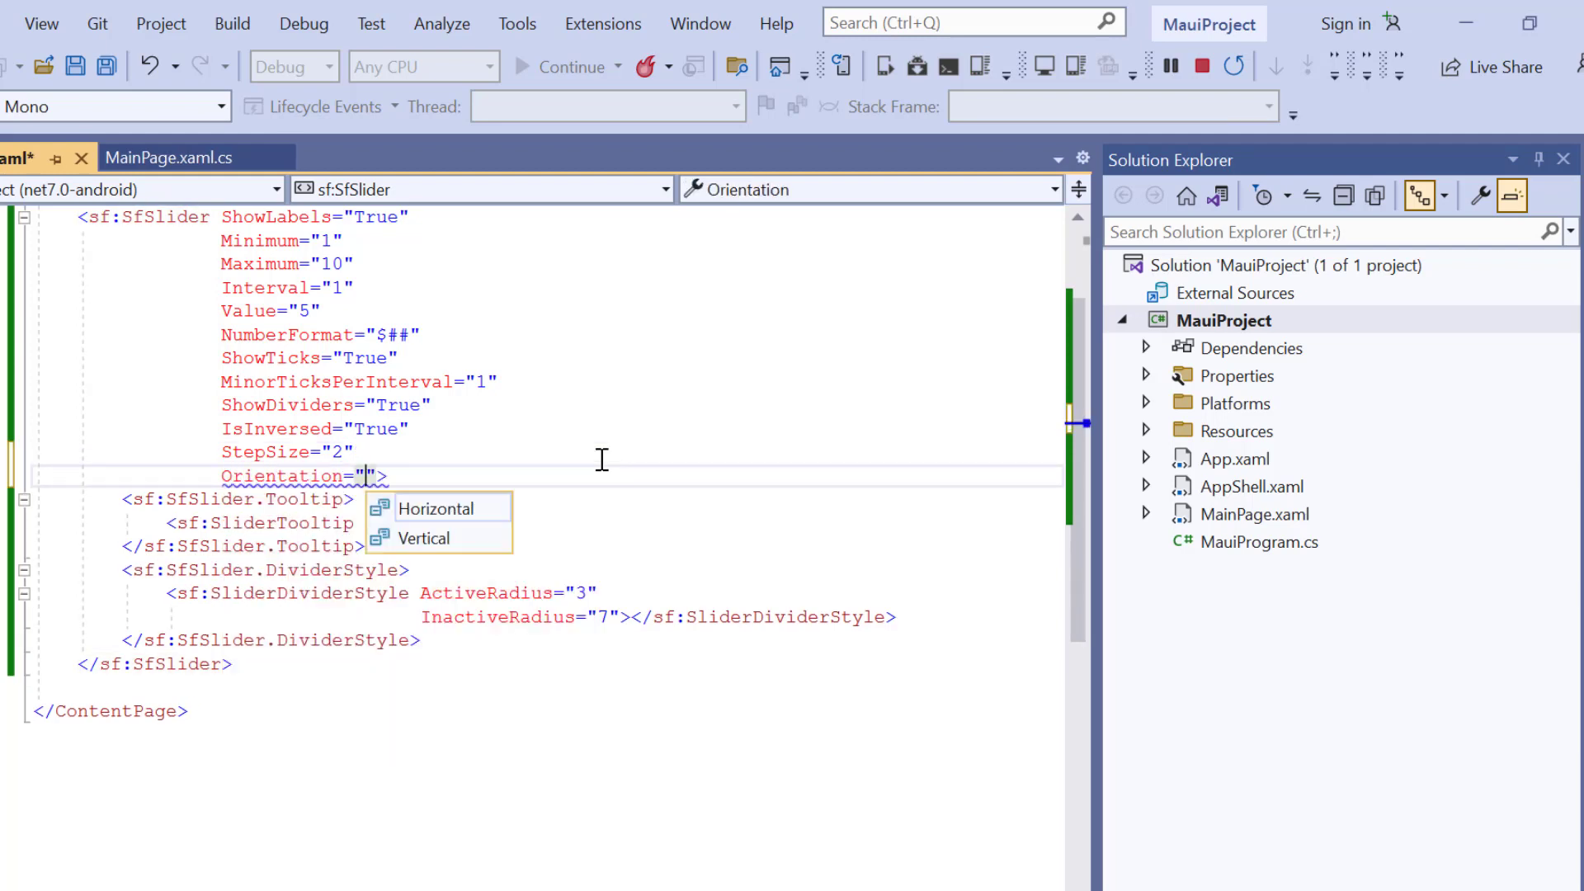
type("Vertical")
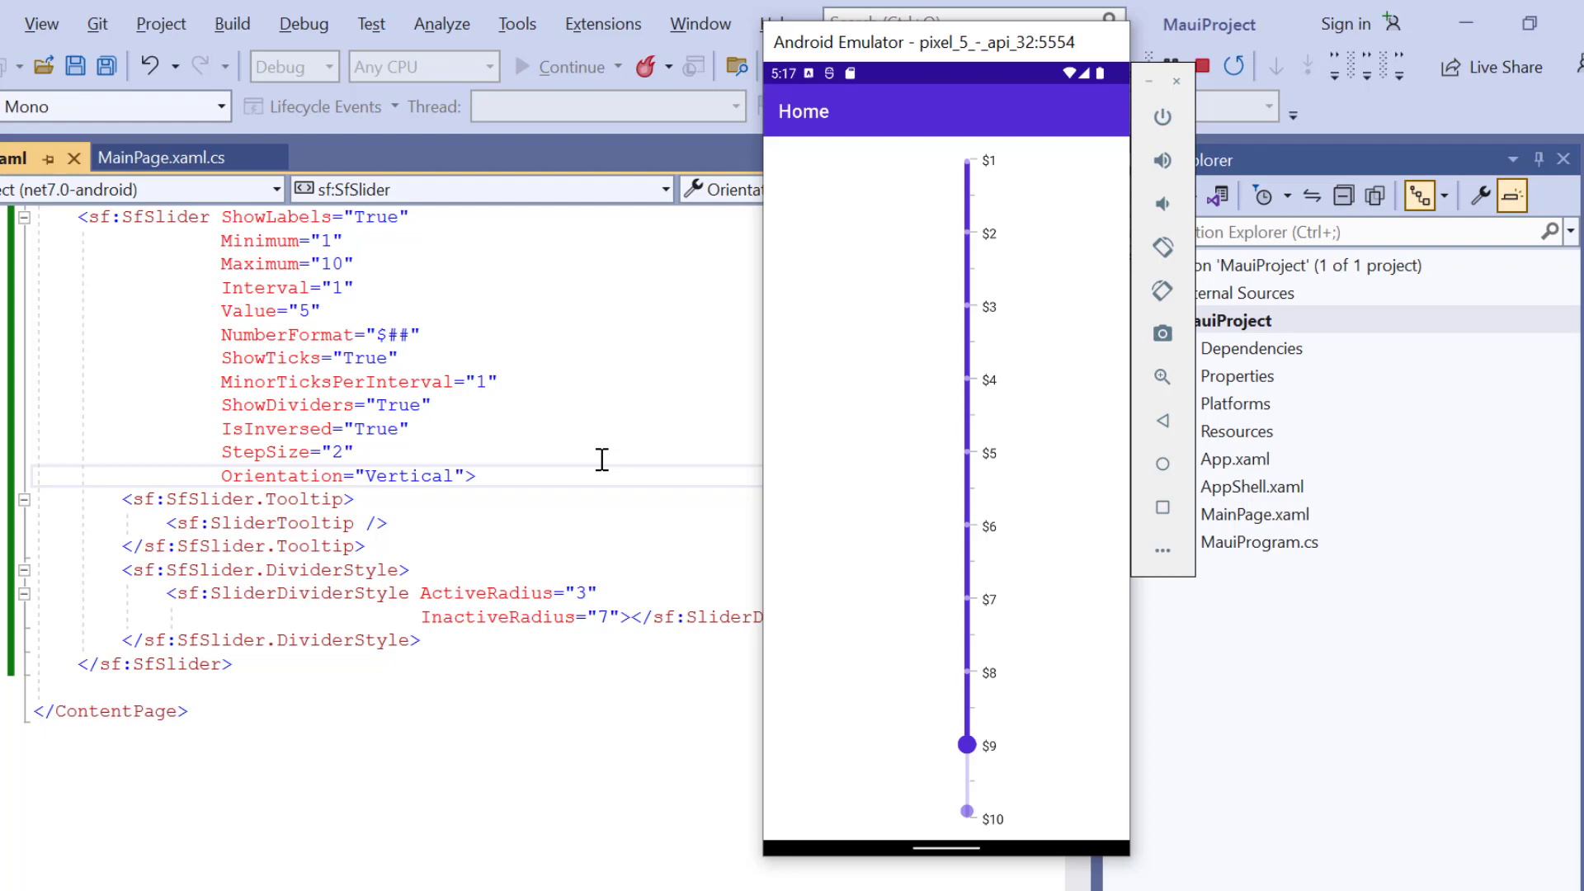
mouse_move(972, 538)
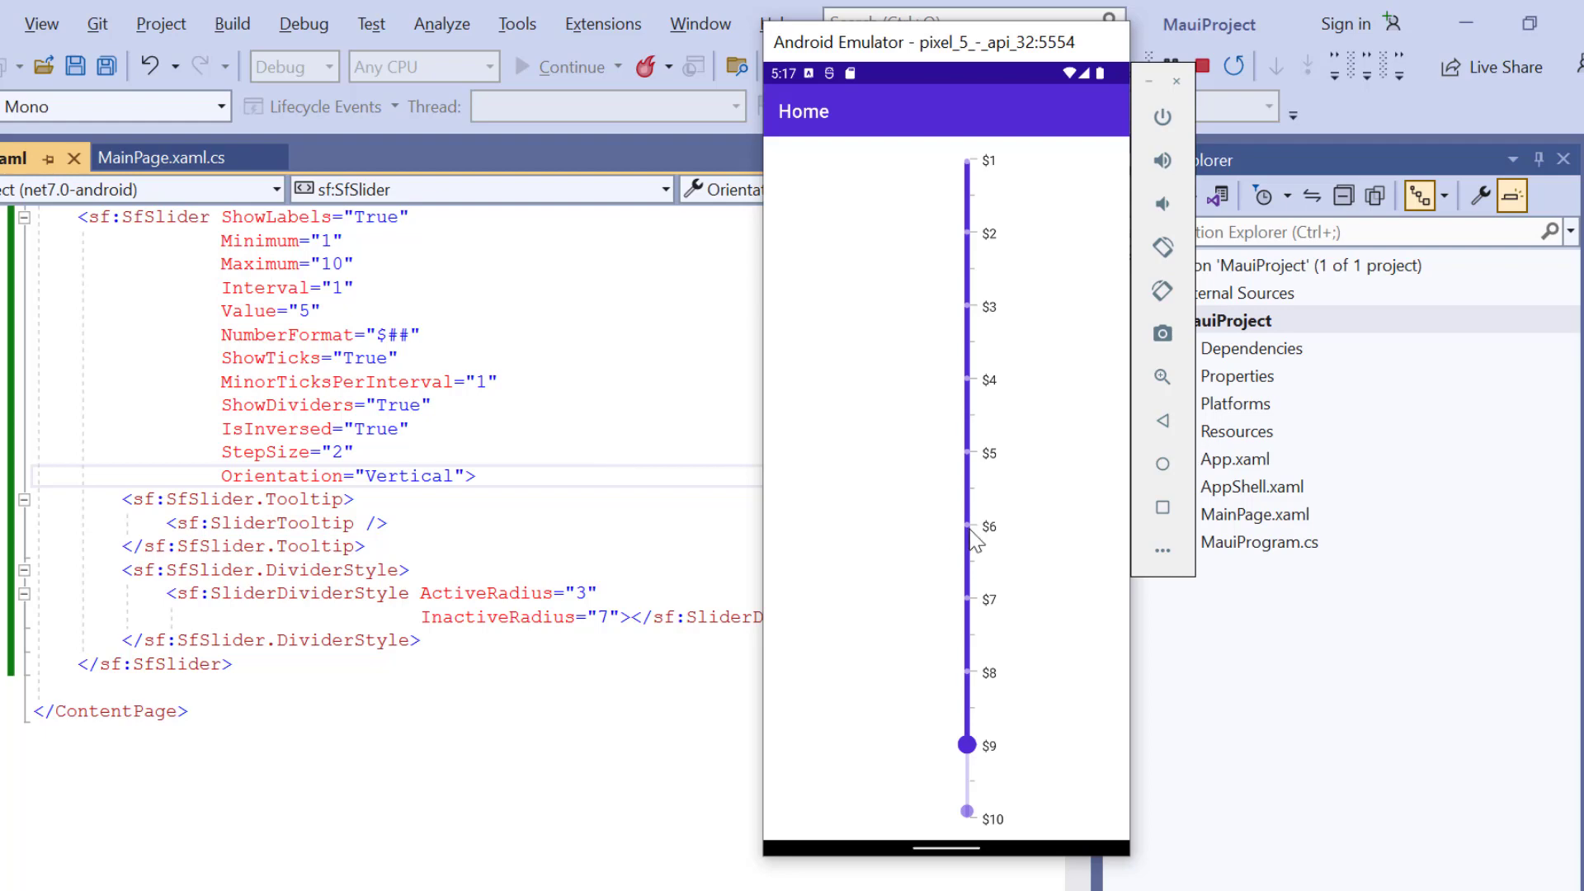